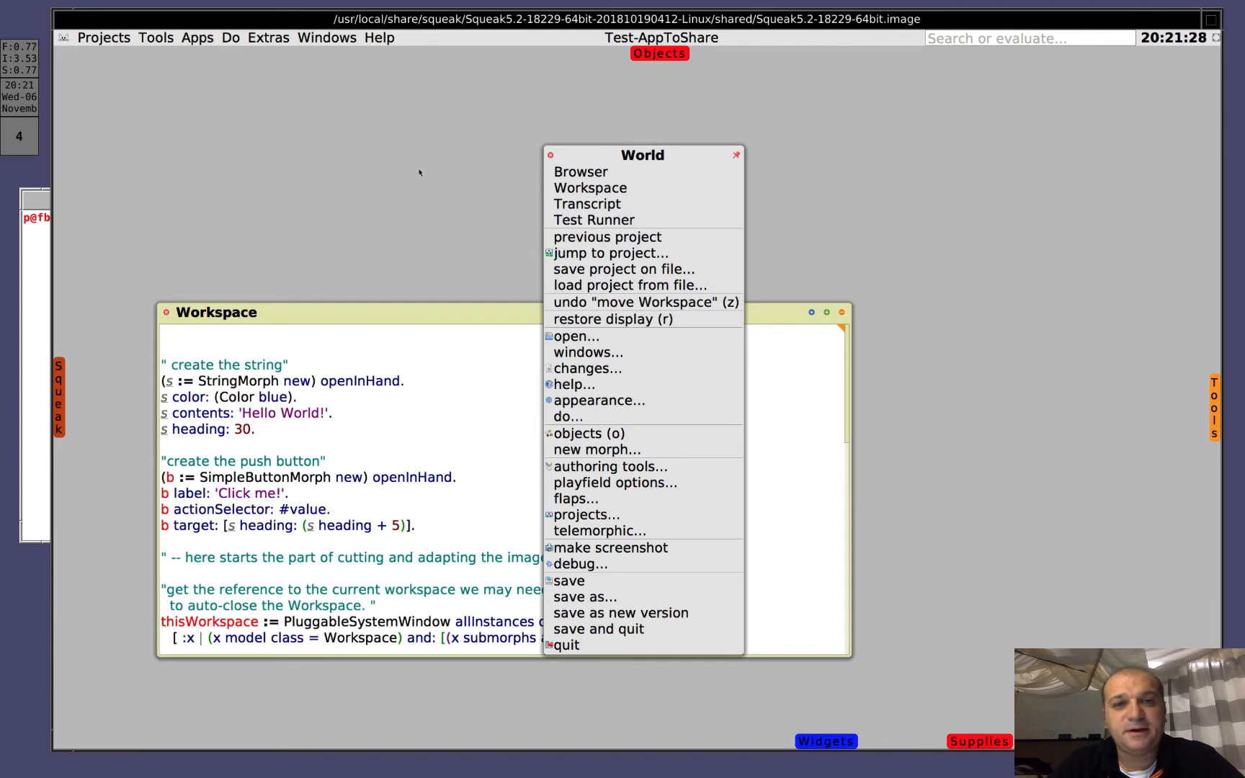
- Dismiss the World menu so only the Workspace with the Hello World script remains
left_click(612, 318)
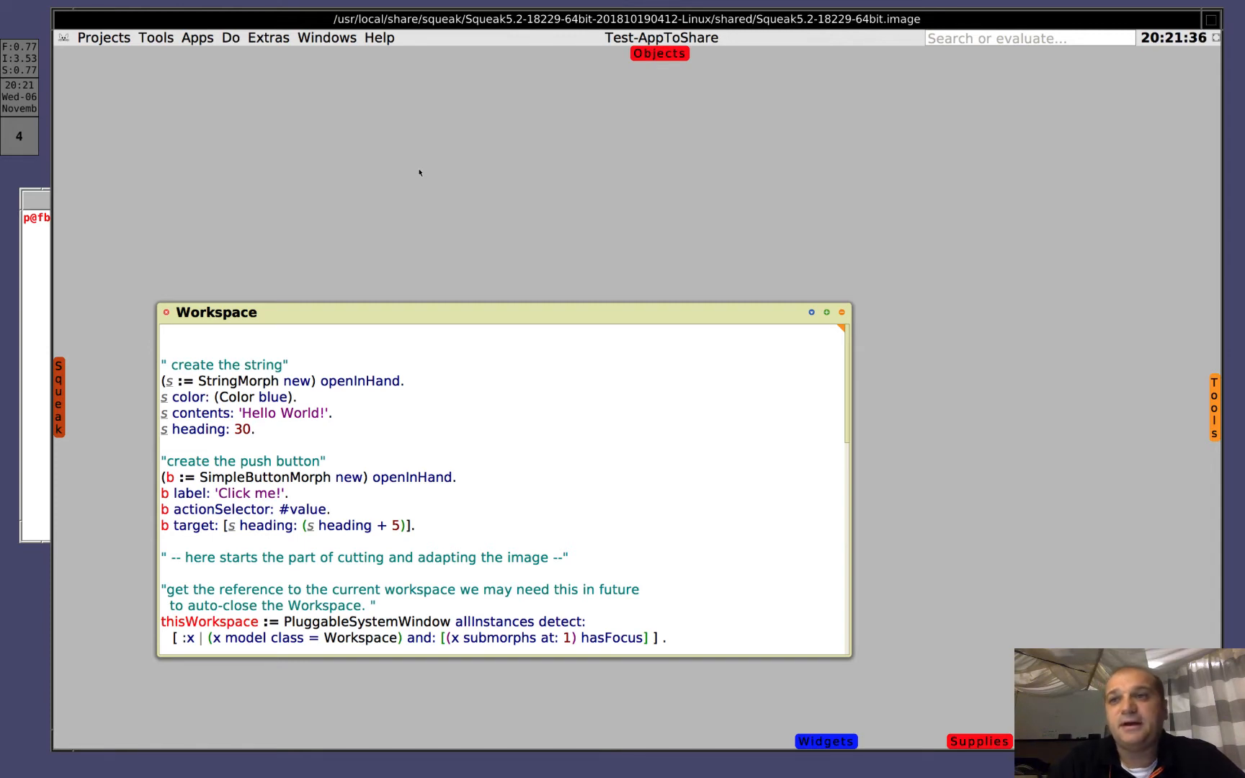
mouse_move(1235, 85)
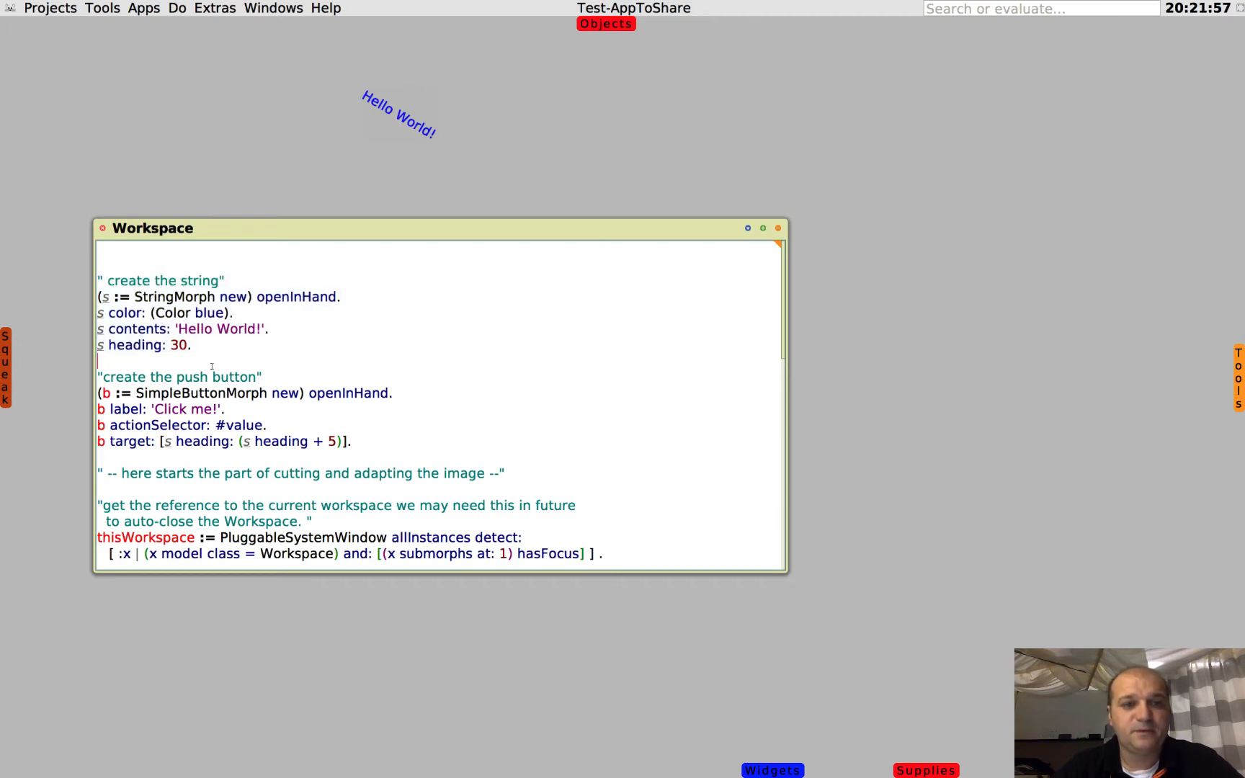
- Run the push button code and arrange the Click me! button beside the blue Hello World text
left_click_drag(98, 377, 352, 440)
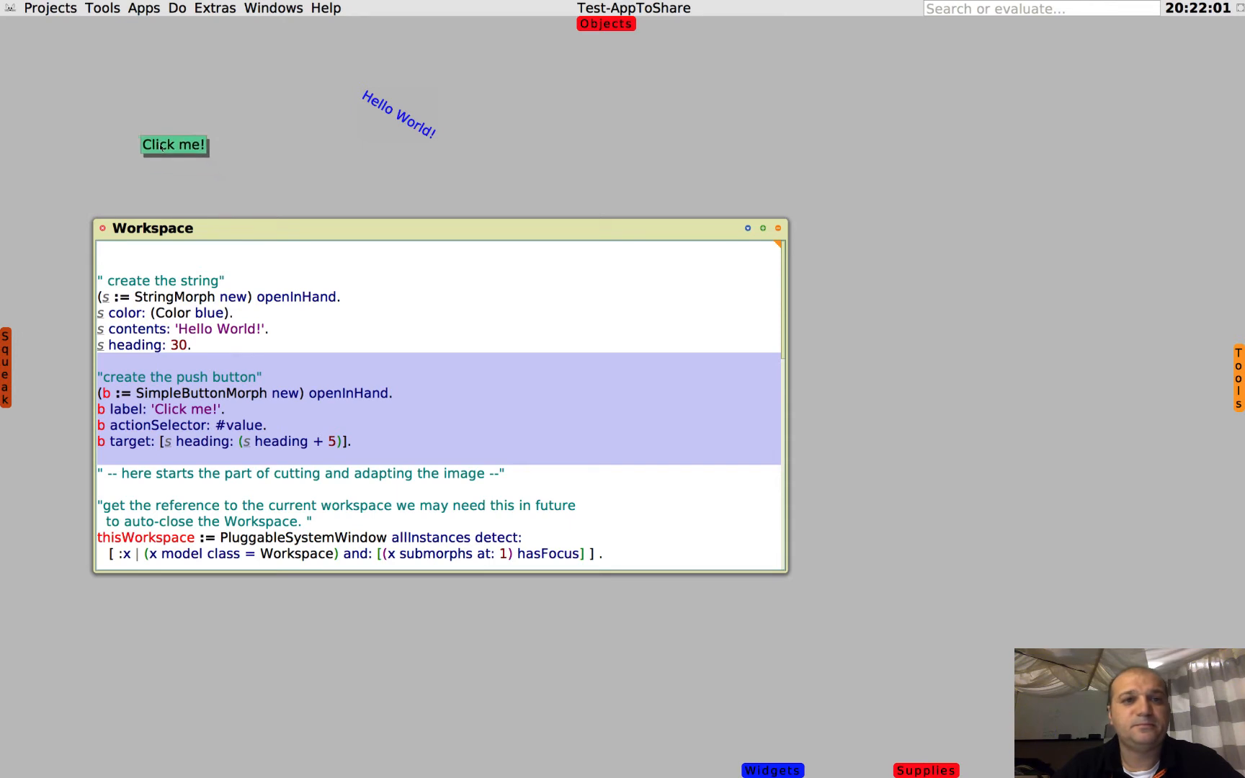
left_click_drag(175, 144, 156, 110)
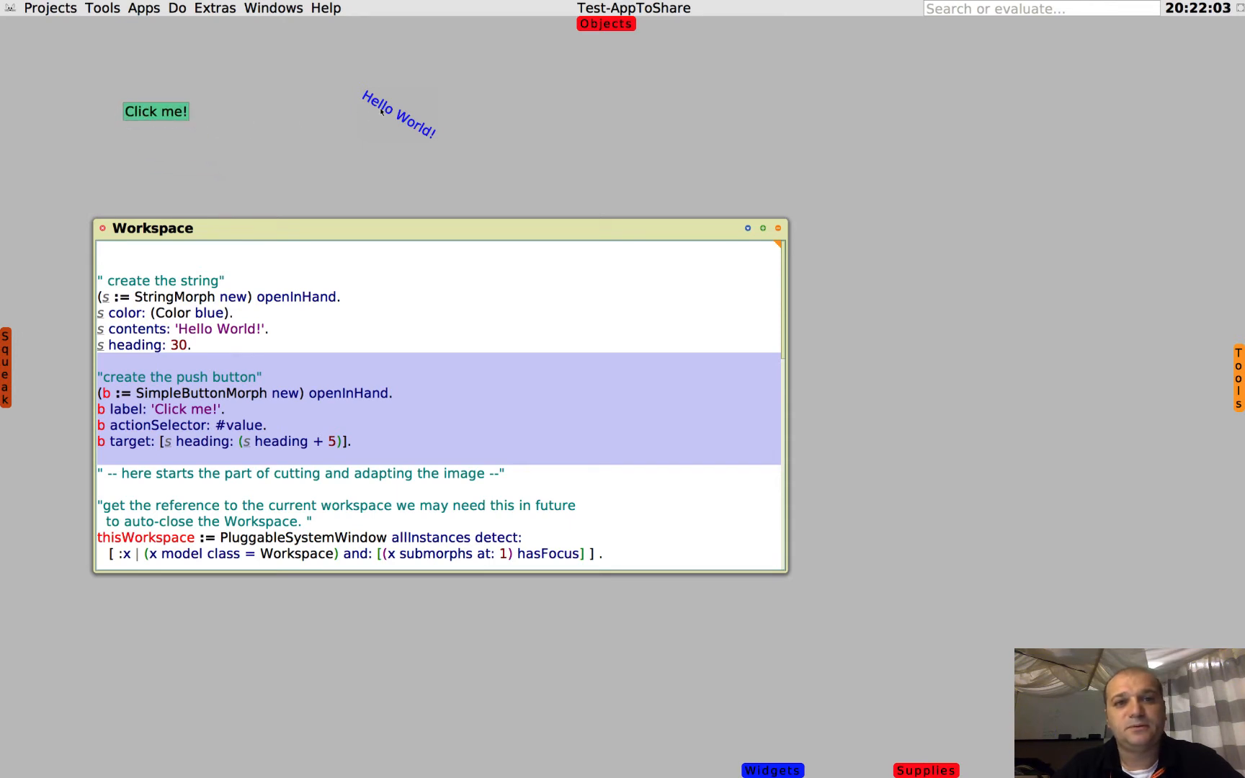
left_click(397, 111)
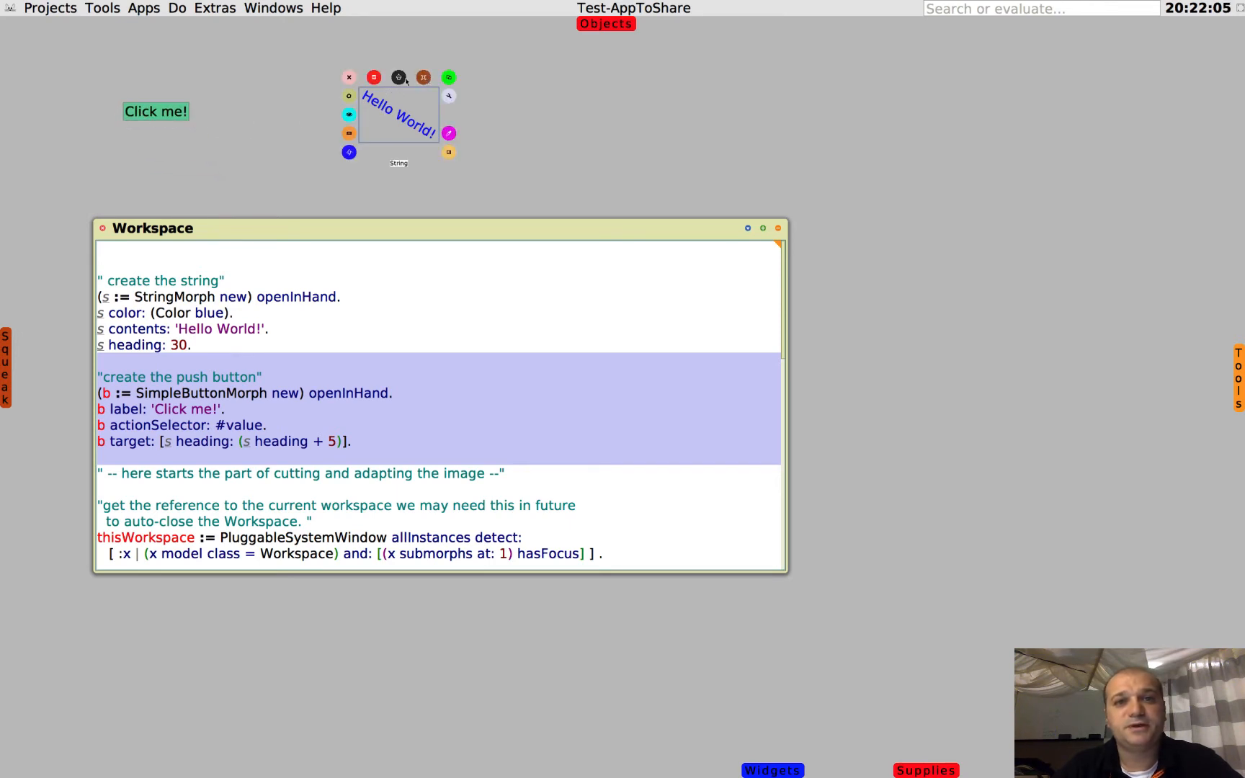
left_click_drag(398, 111, 310, 111)
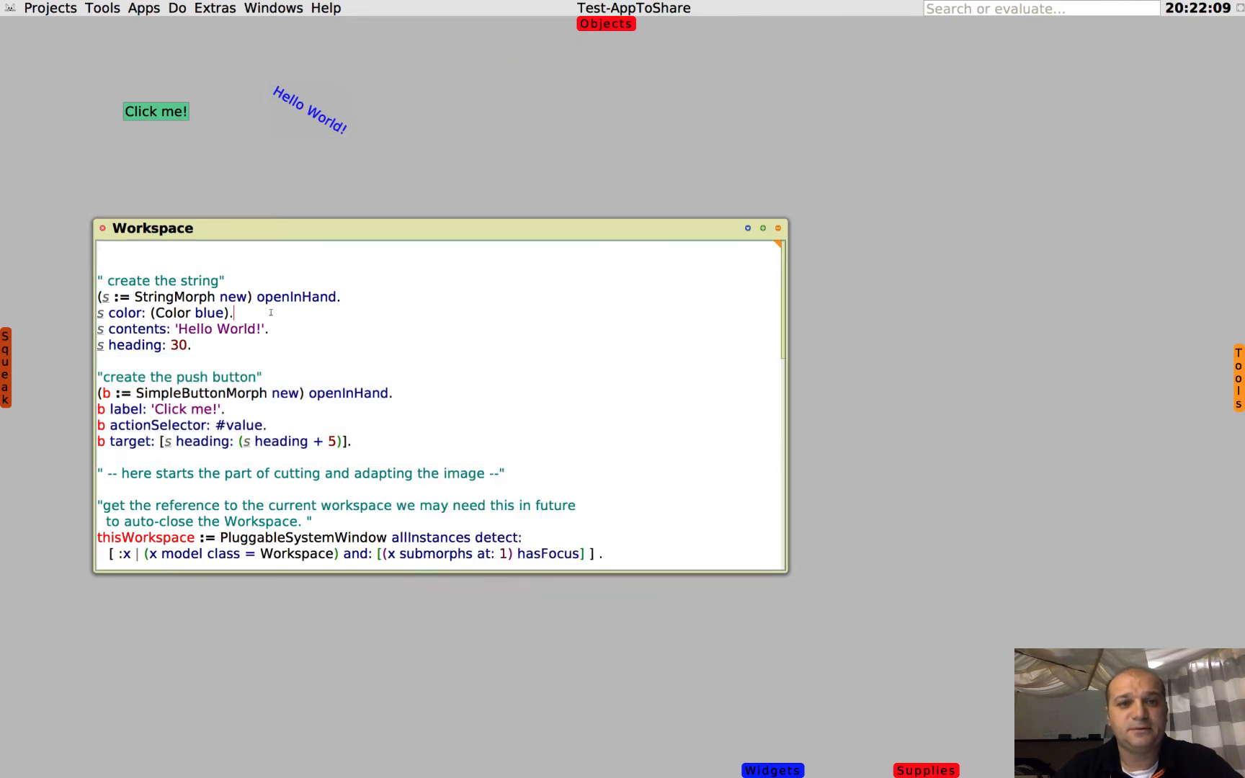
- Press Click me! four times to confirm each press rotates the Hello World text
scroll("down", 3)
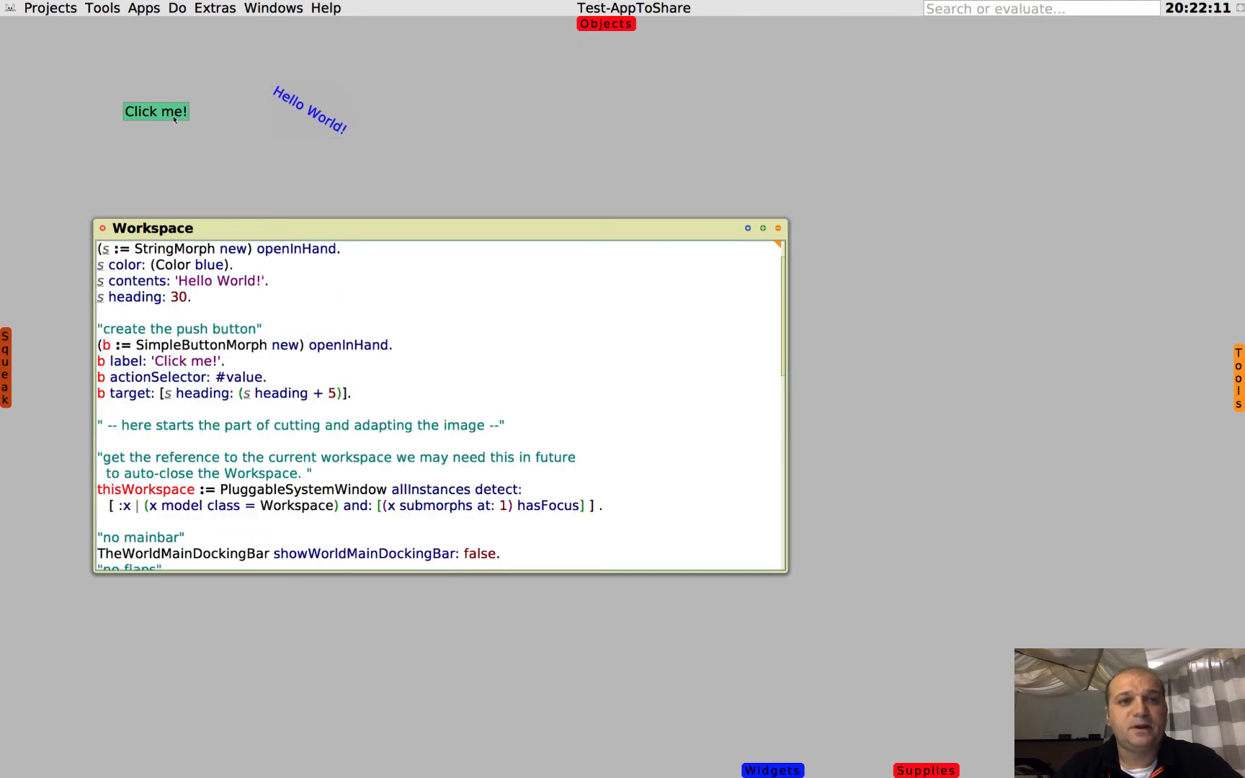
left_click(154, 111)
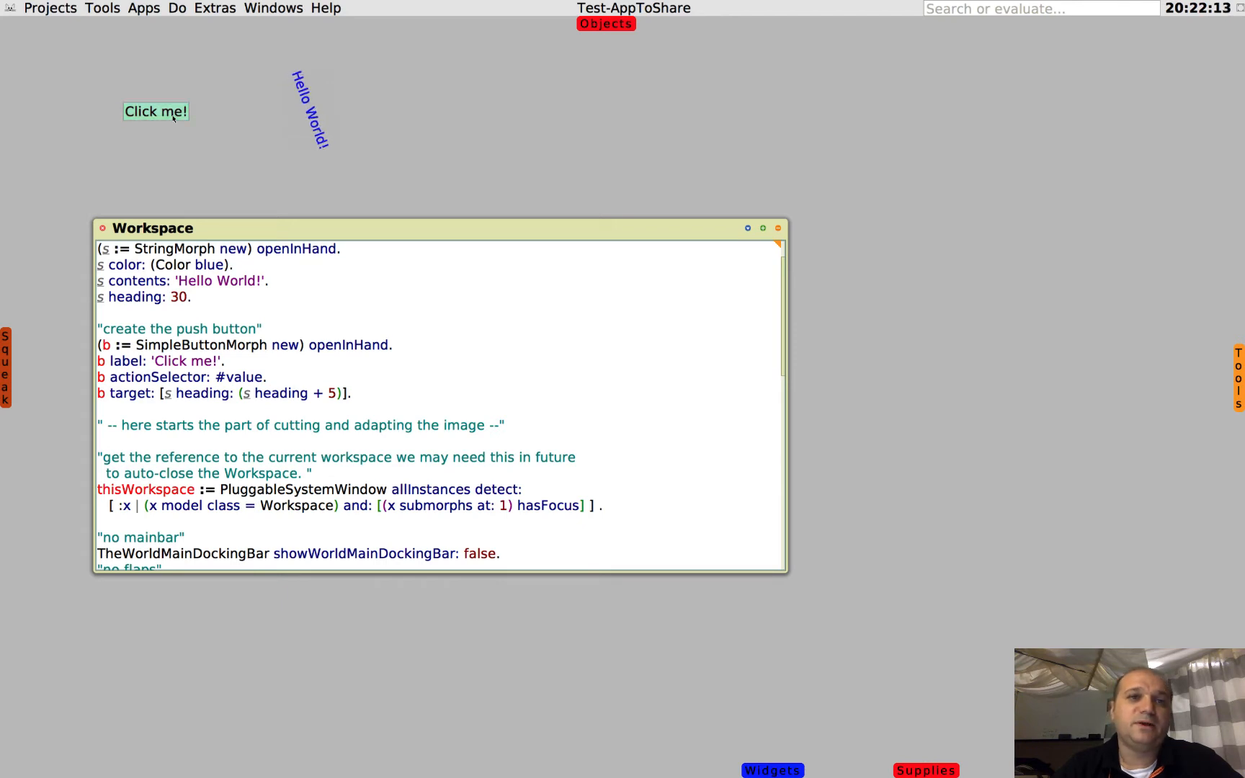
left_click(156, 111)
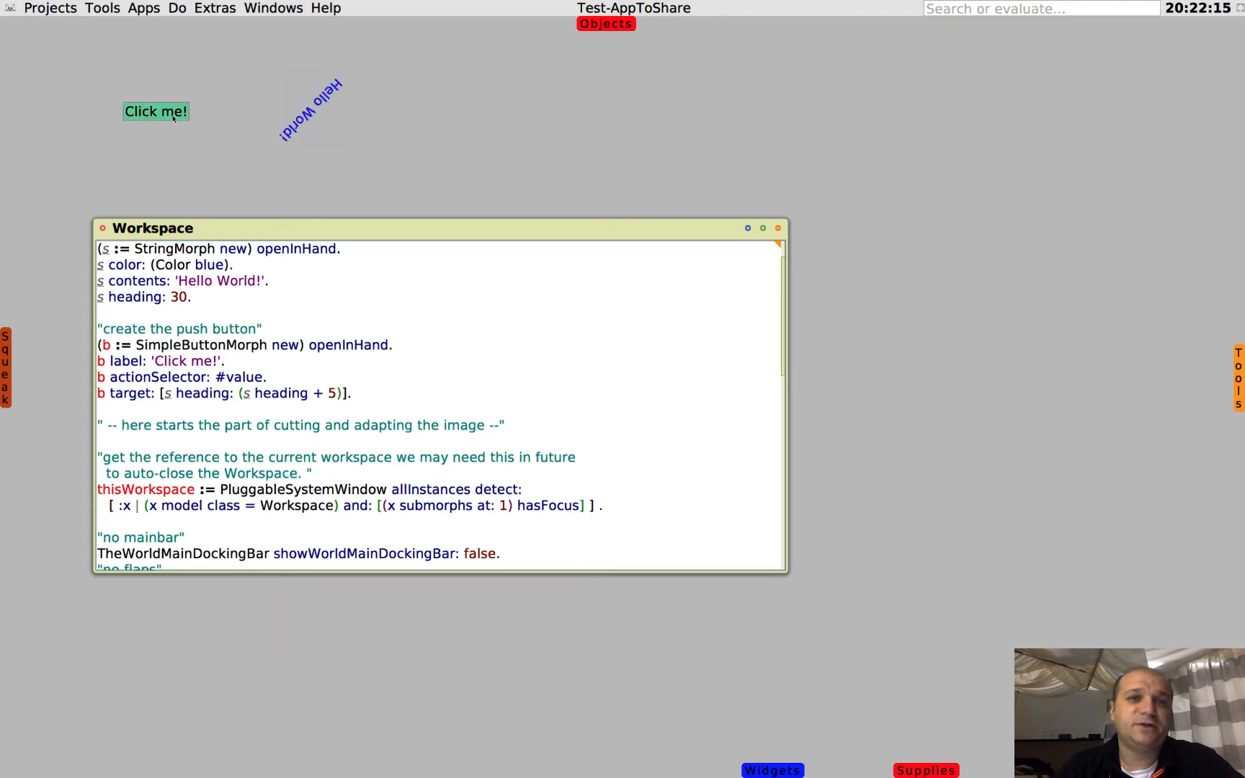
left_click(156, 111)
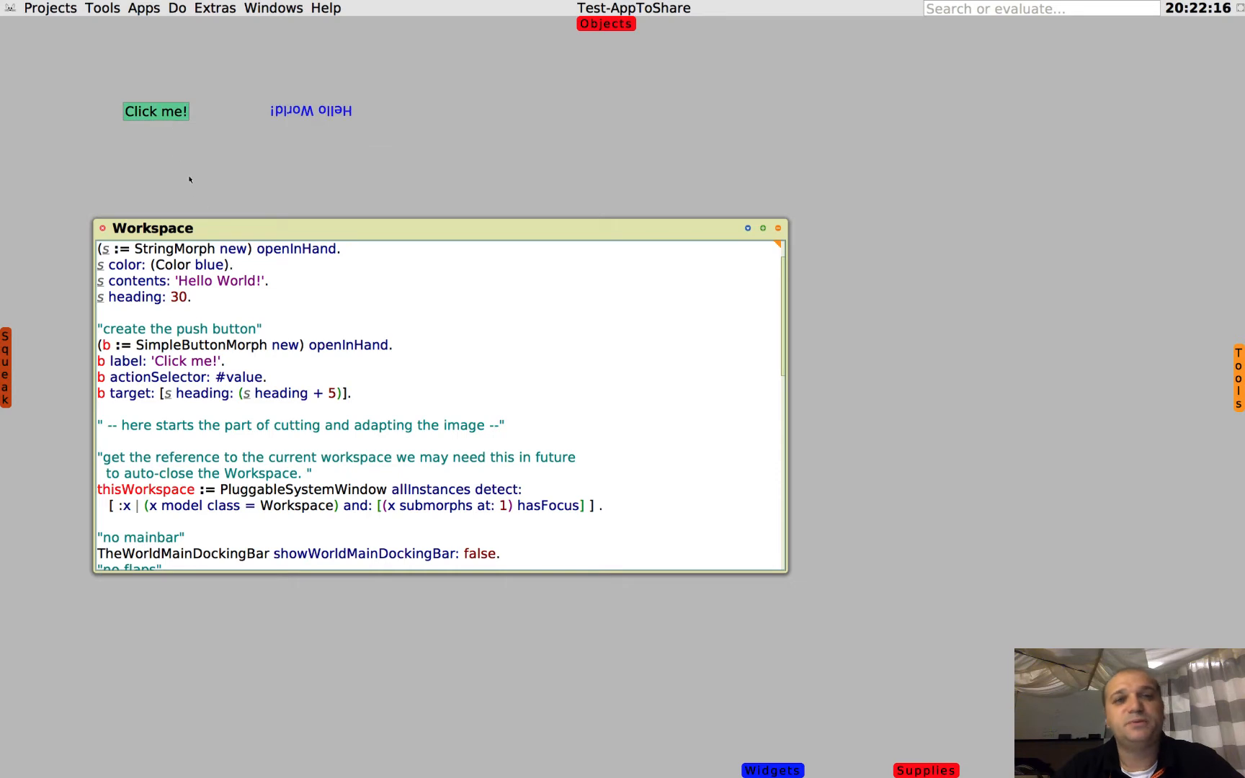
left_click(156, 111)
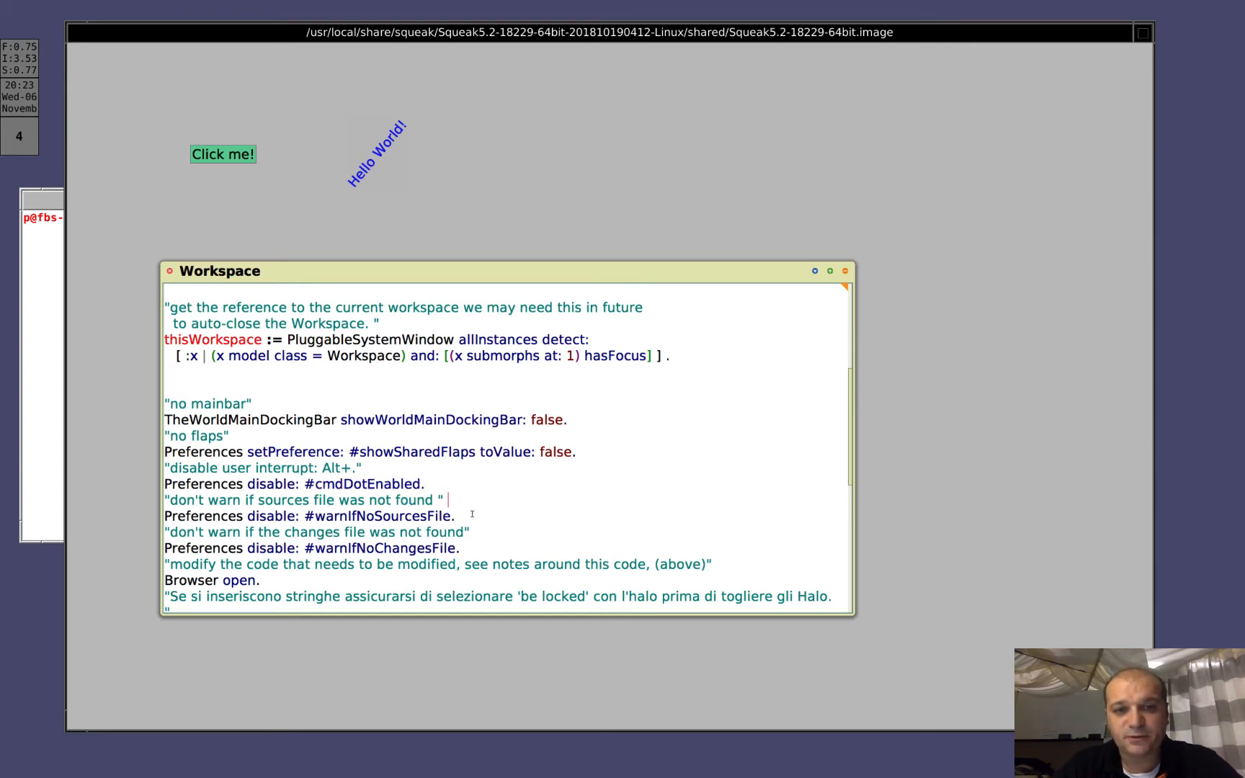
left_click(455, 516)
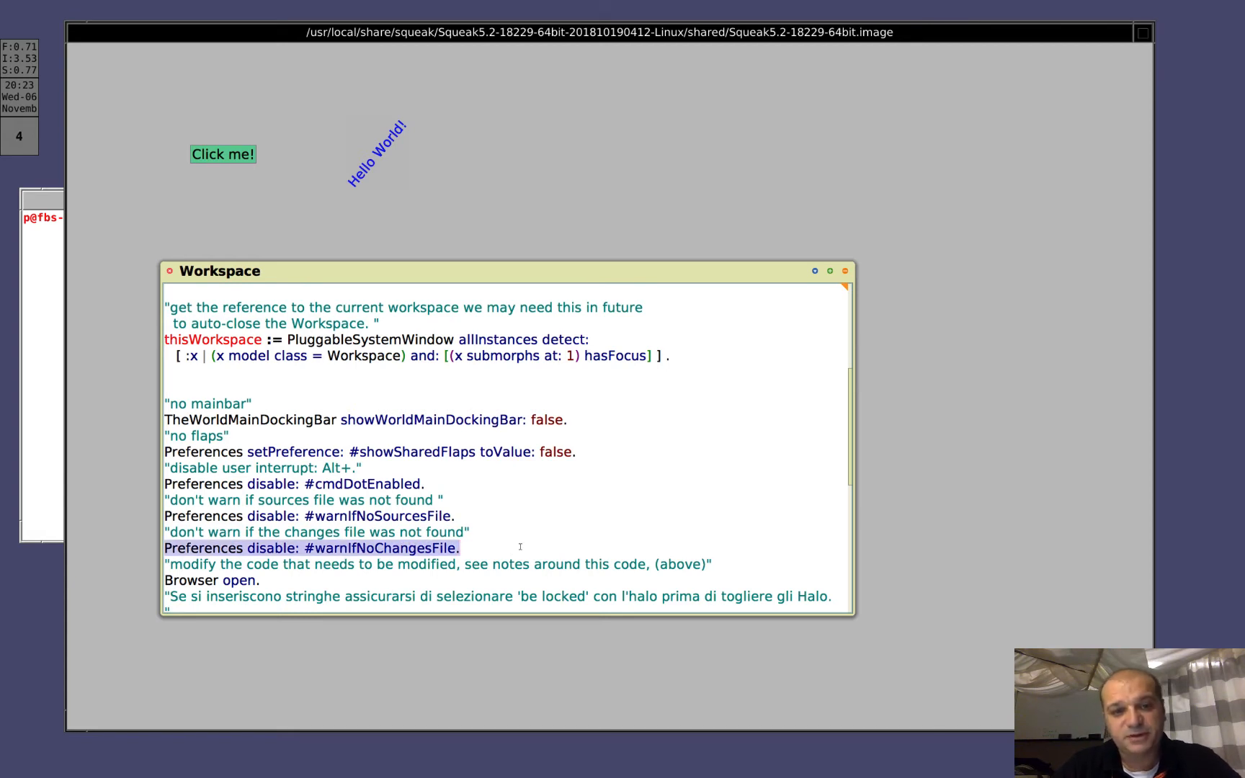
left_click(461, 548)
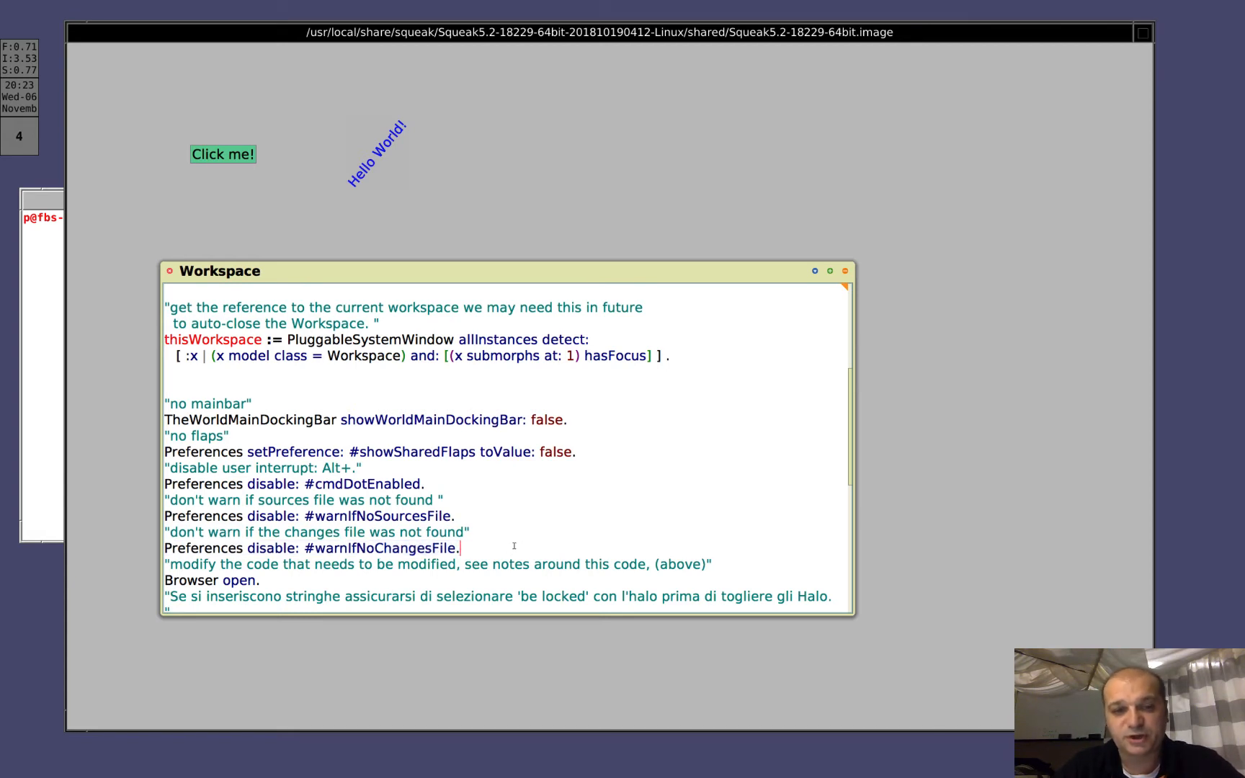
scroll("down", 3)
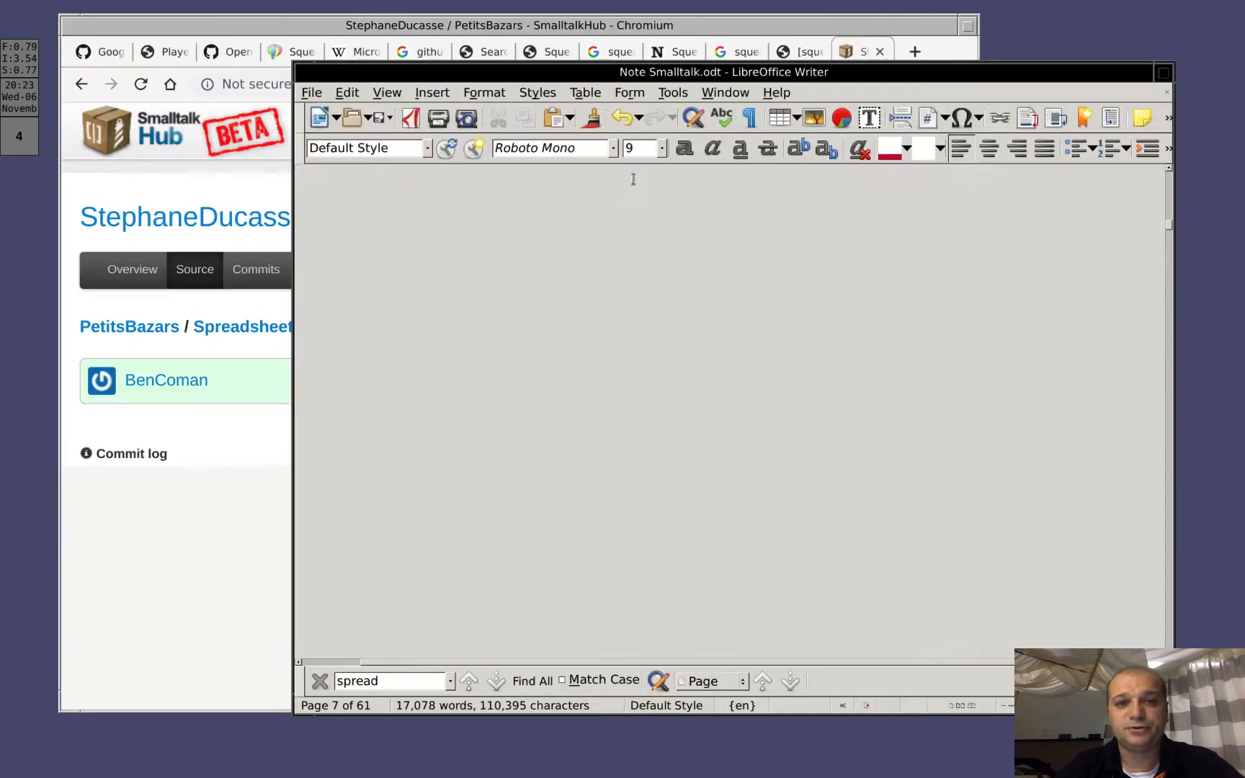
- Scroll through the Note Smalltalk document in Writer before returning to Squeak
scroll("down", 3)
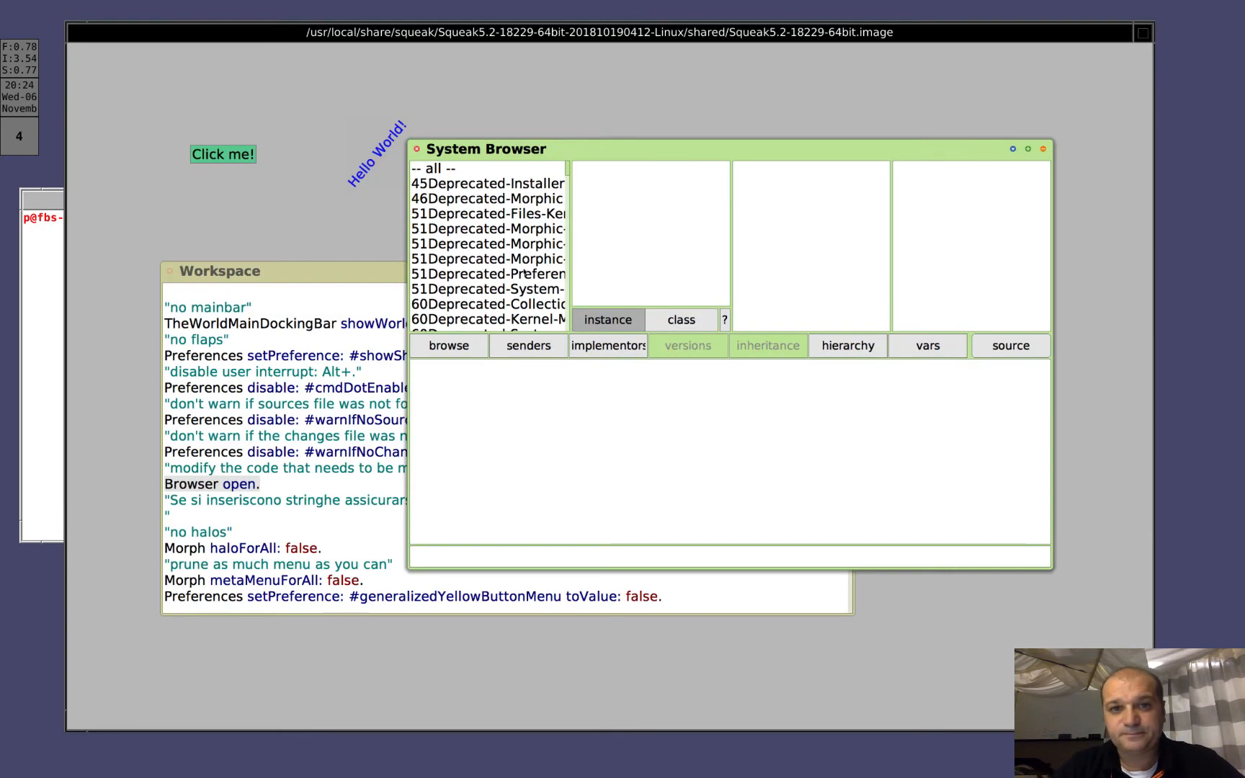
- Find class PasteUpMorph in the System Browser via the class search
left_click(489, 243)
type("P")
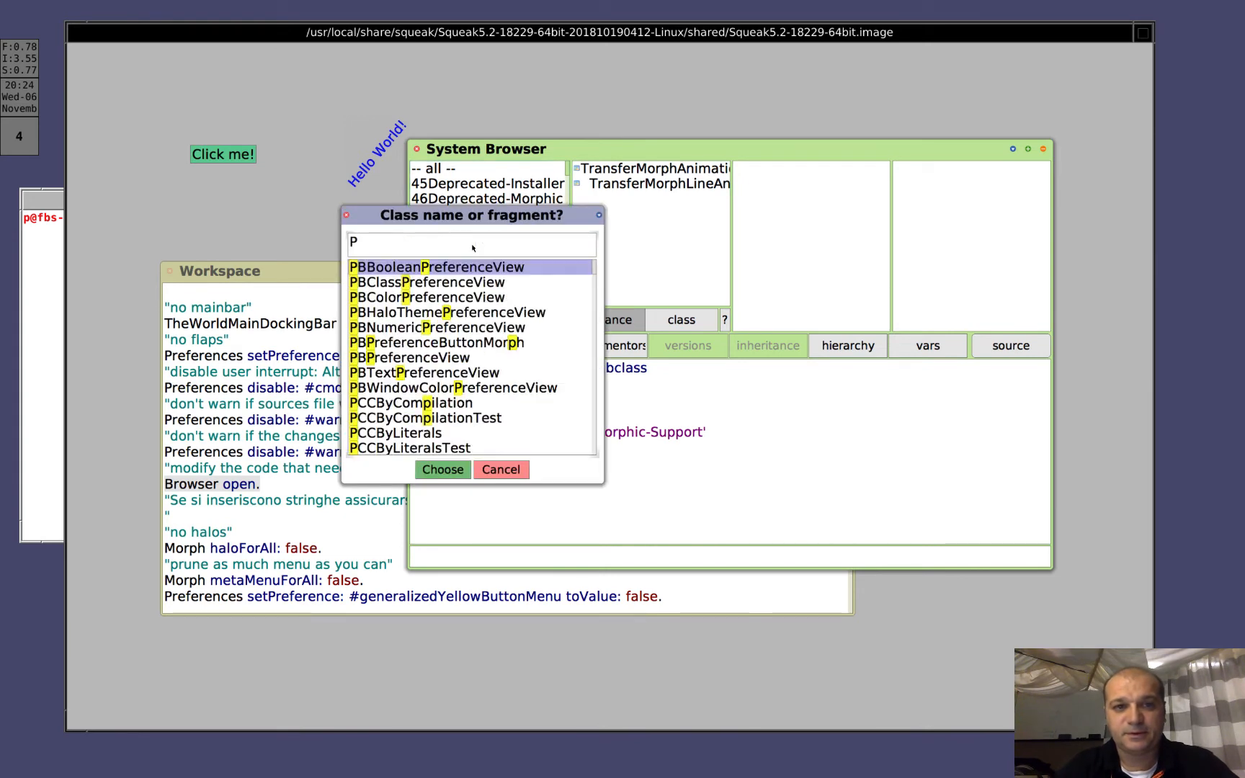
type("as")
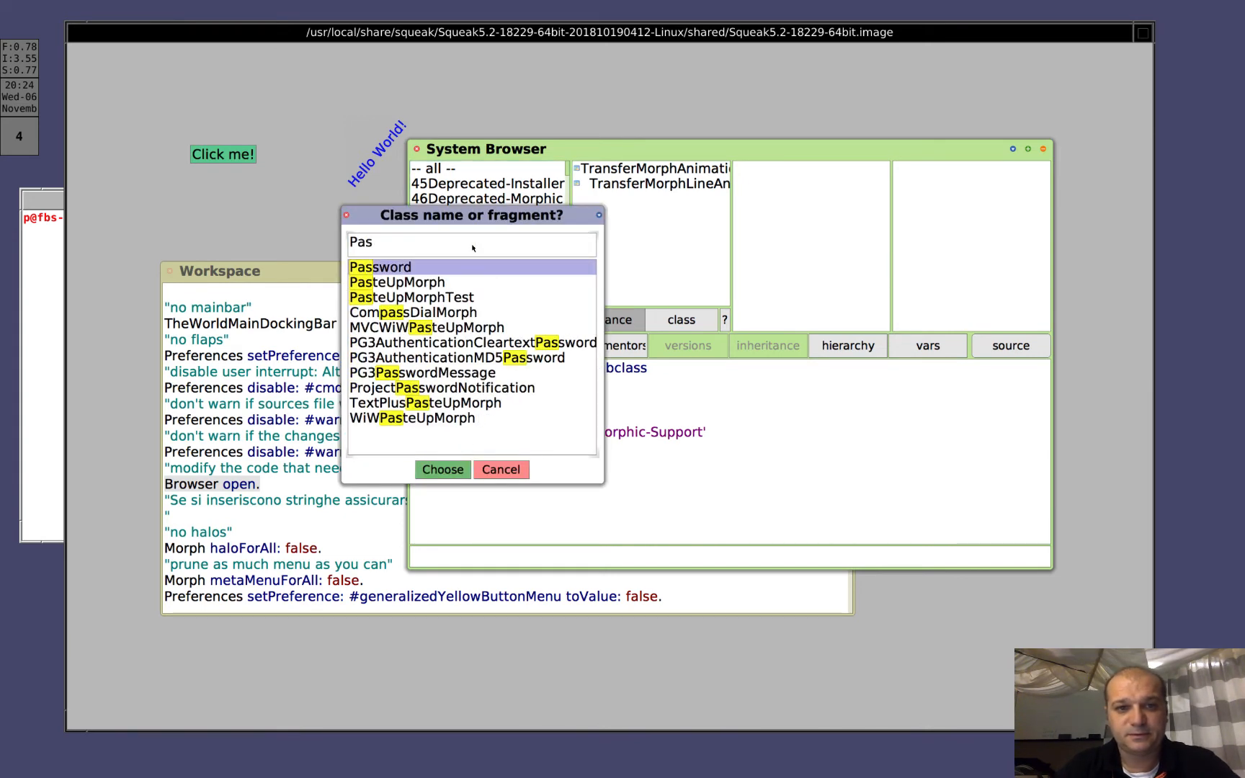
left_click(500, 470)
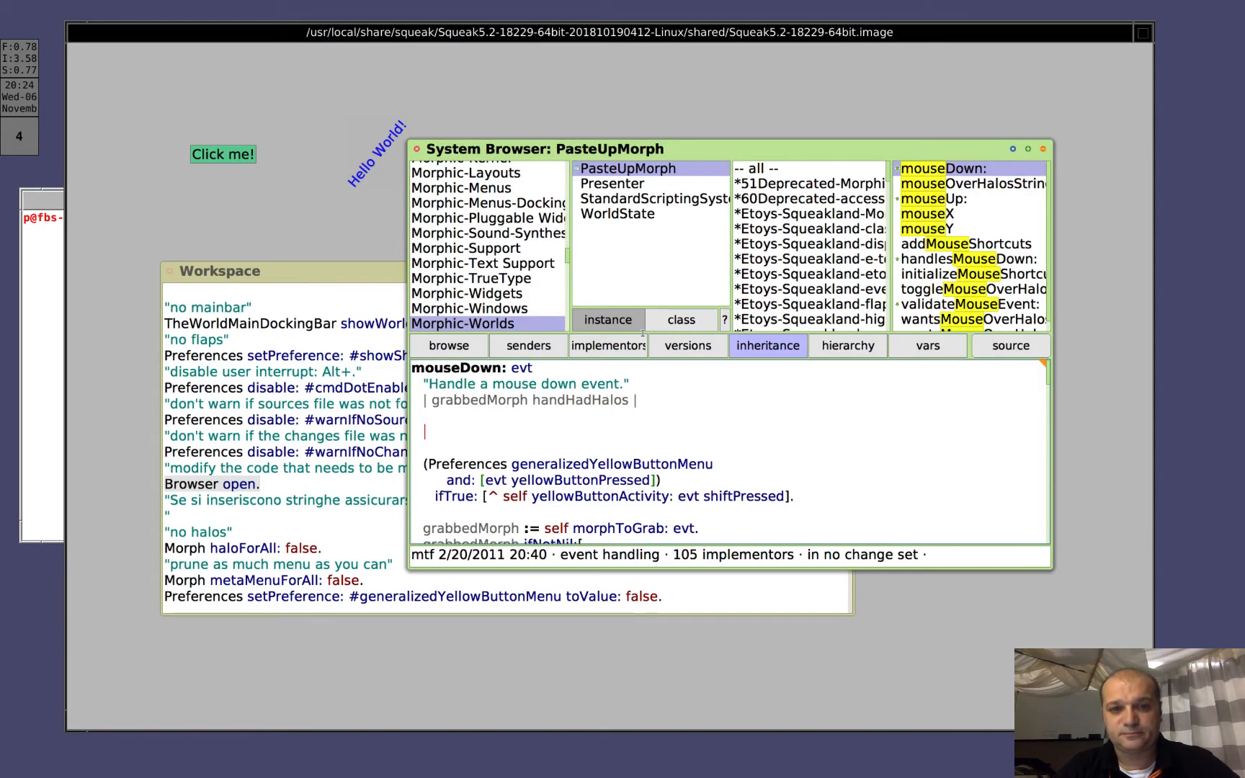
- Add '(self isWorldMorph) ifTrue: [ ^true ] .' to mouseDown: and accept the change
type("(self isWorldMorph) ifTrue: [ ^true ] .")
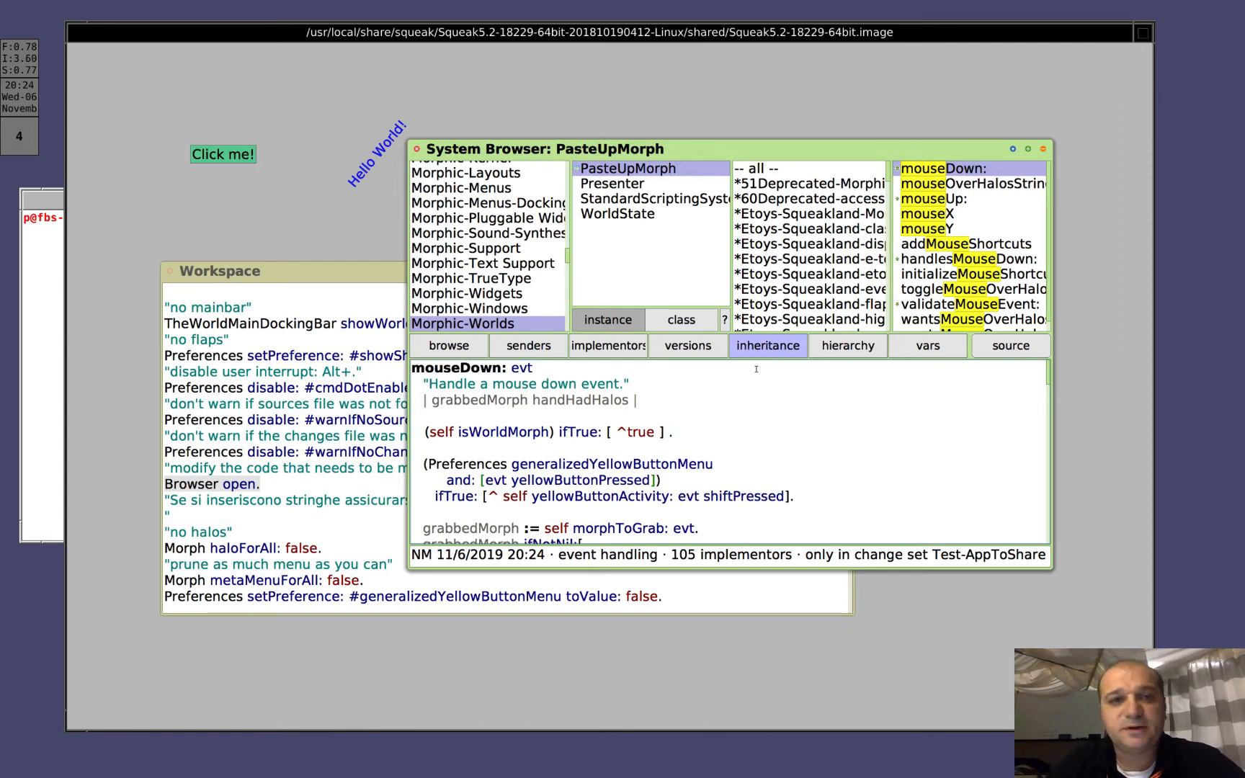
mouse_move(493, 94)
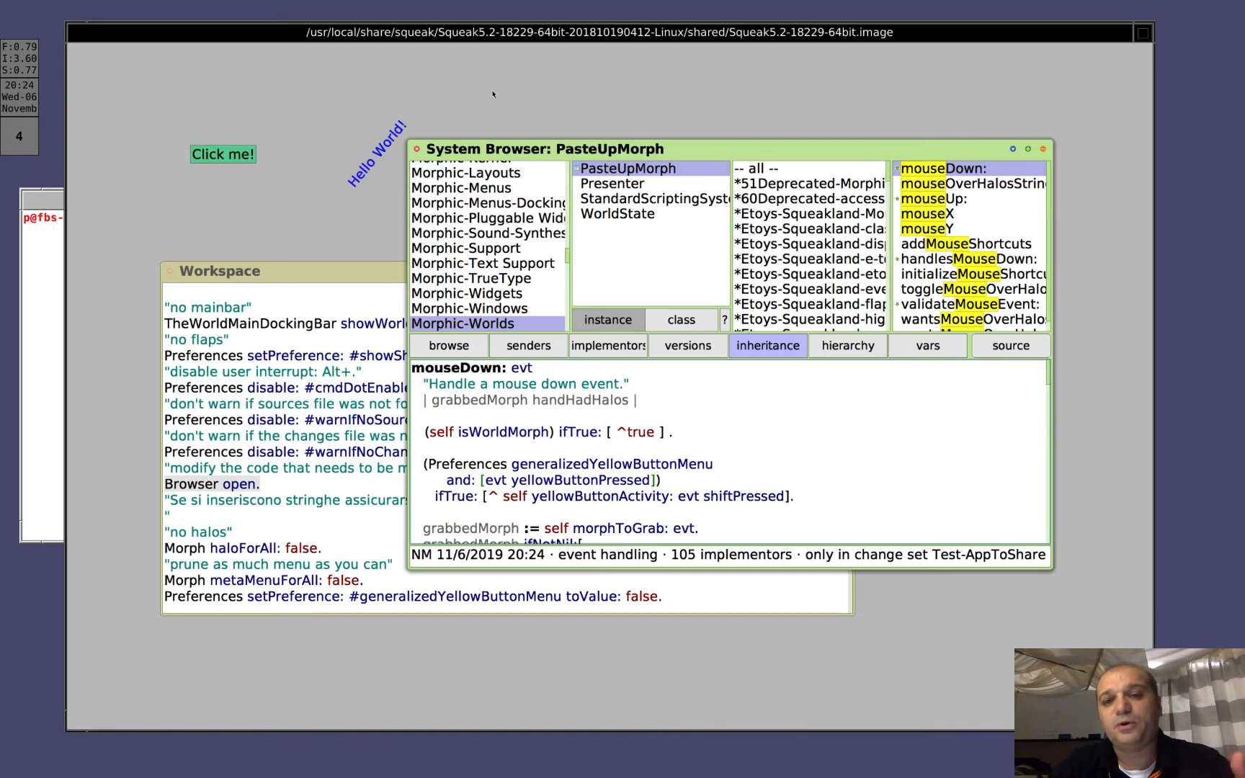
left_click(671, 431)
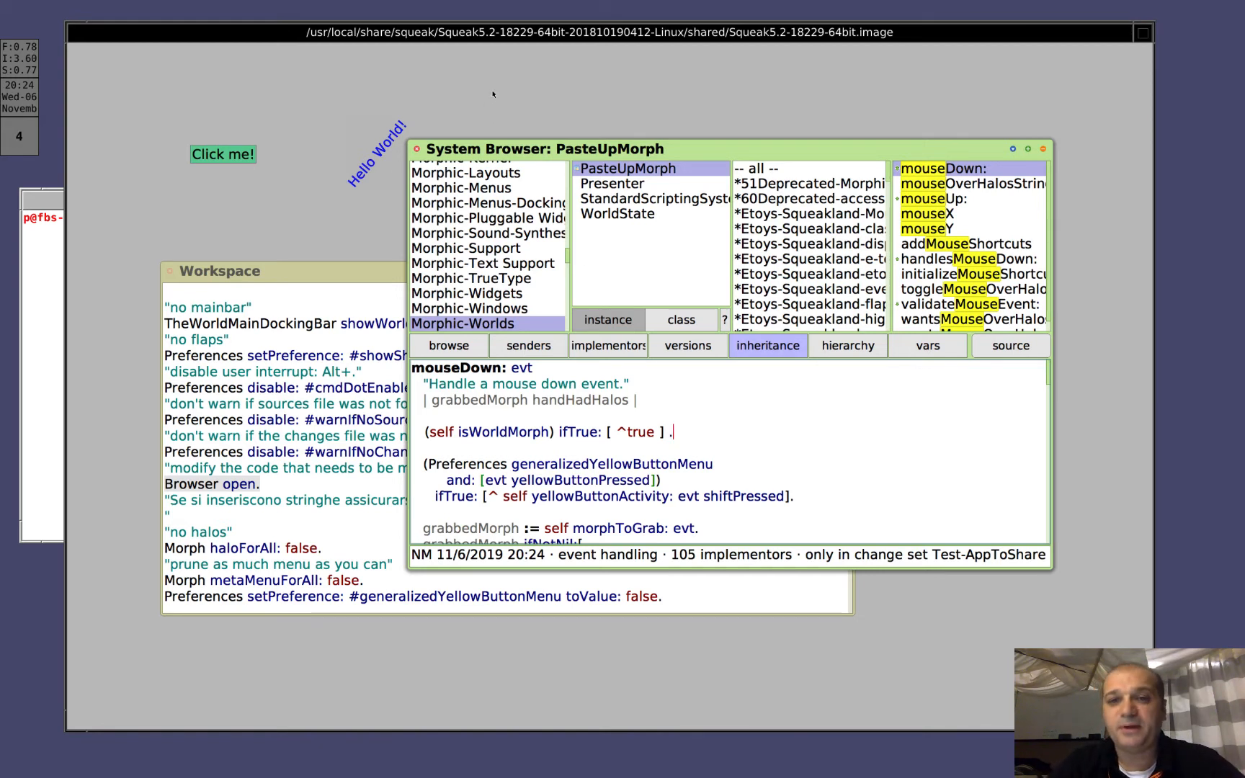
mouse_move(466, 142)
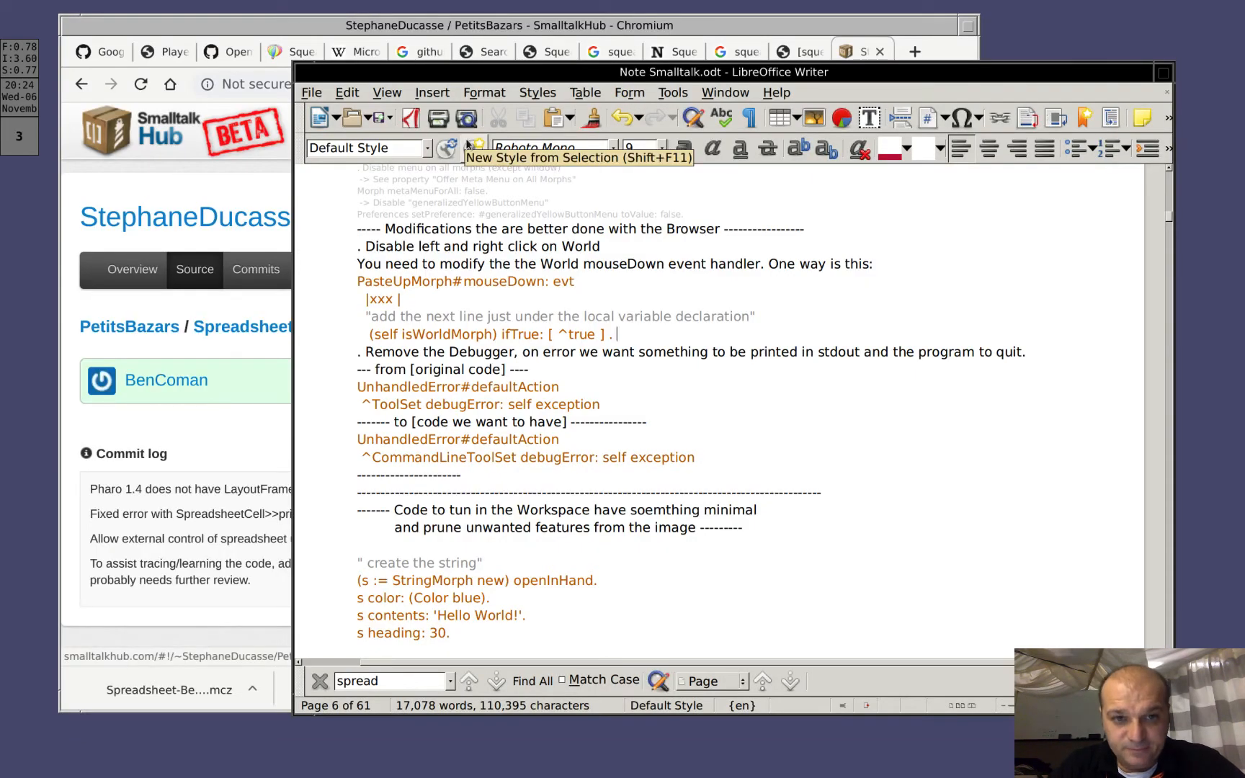
- Locate UnhandledError from the notes and open its defaultAction method in the browser
double_click(371, 386)
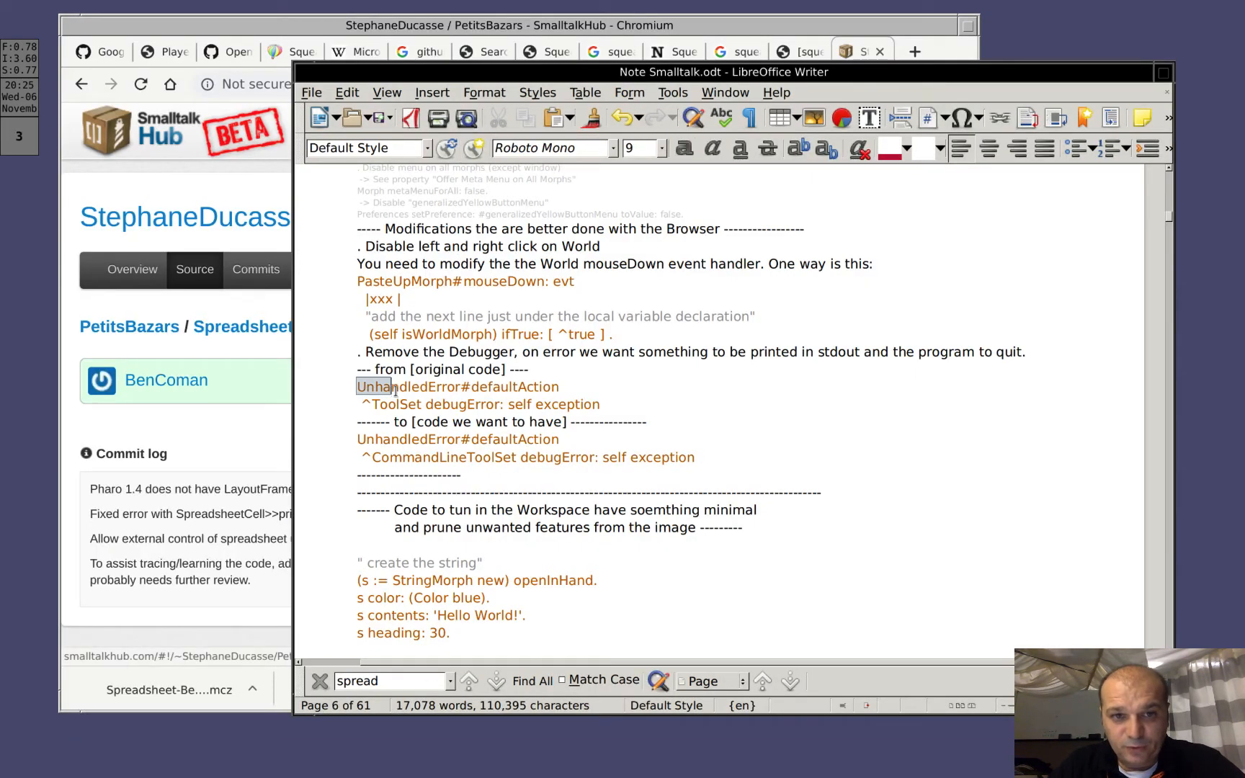
double_click(457, 386)
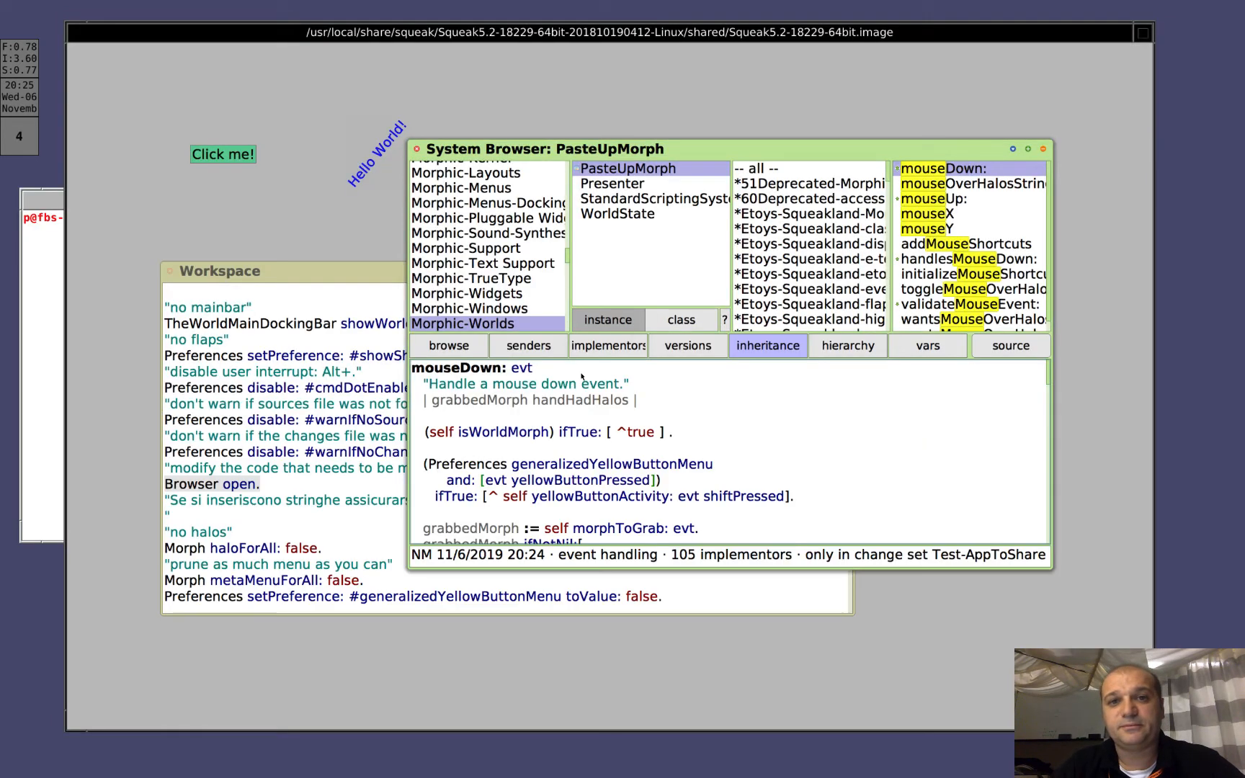
left_click(487, 232)
type("Unha")
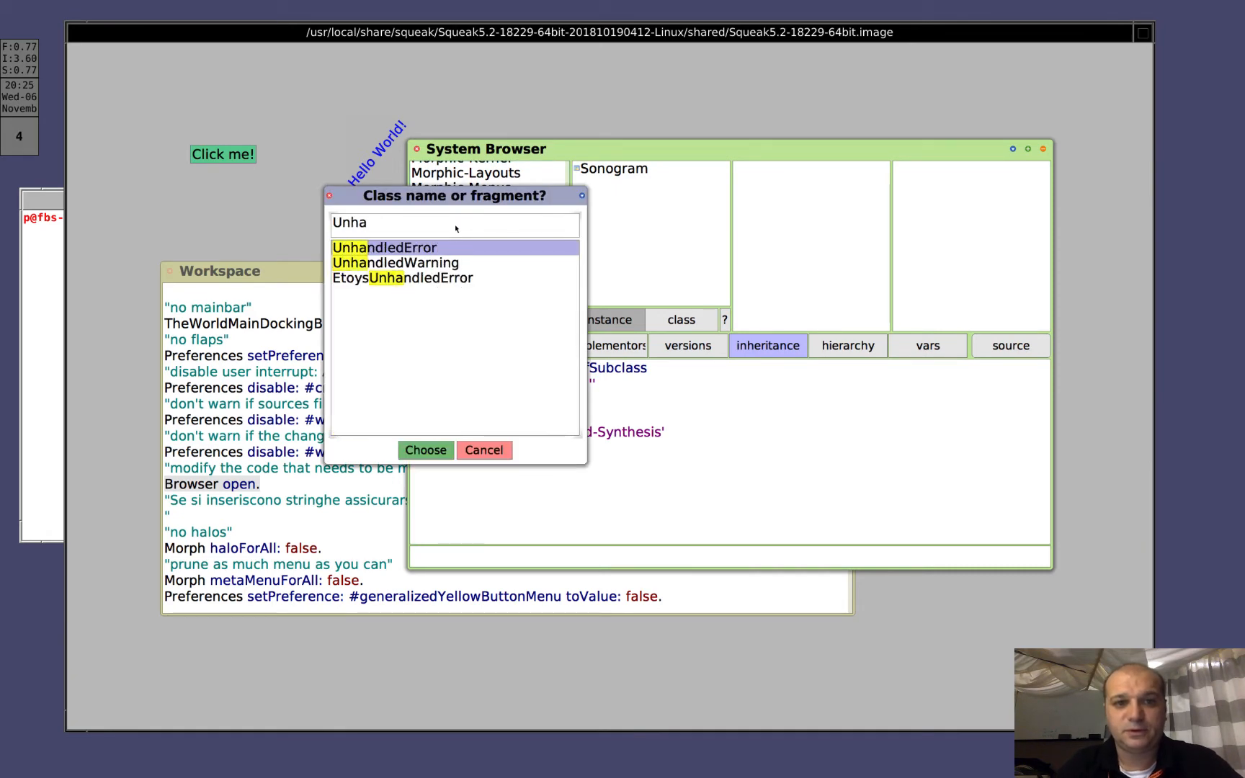
left_click(425, 450)
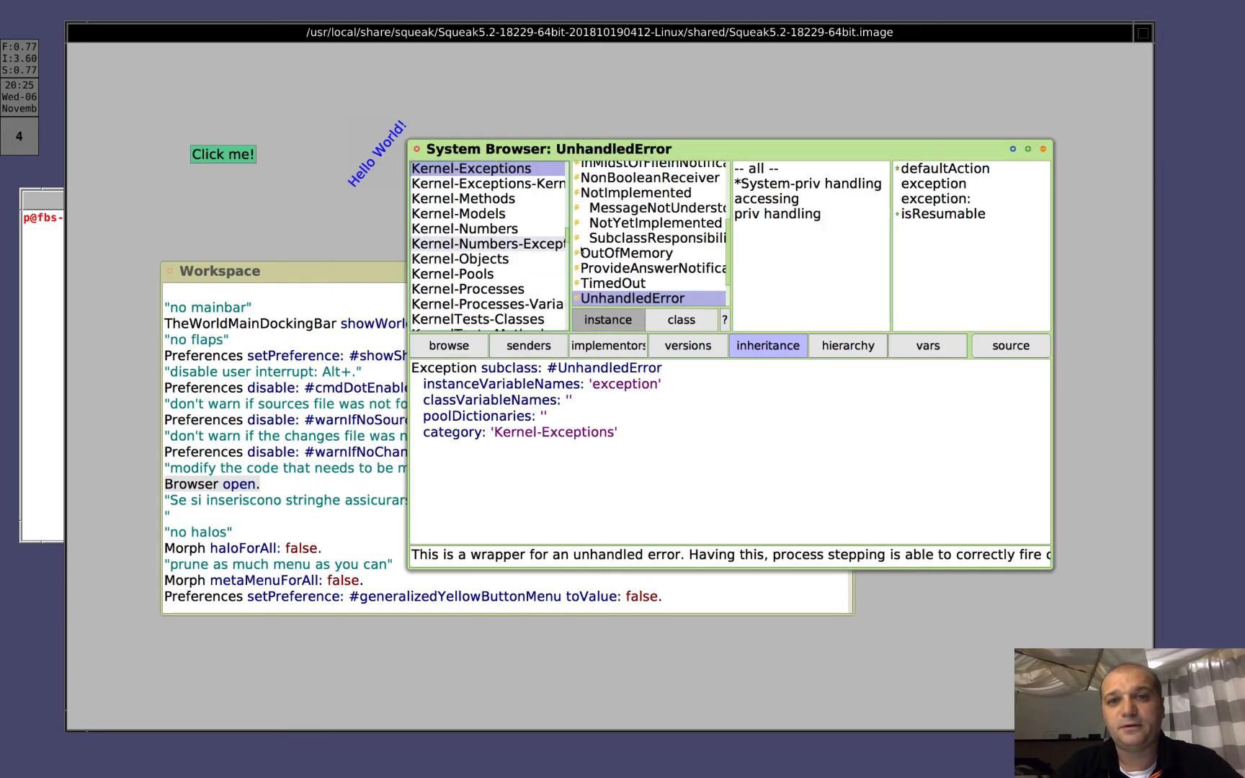
left_click(943, 167)
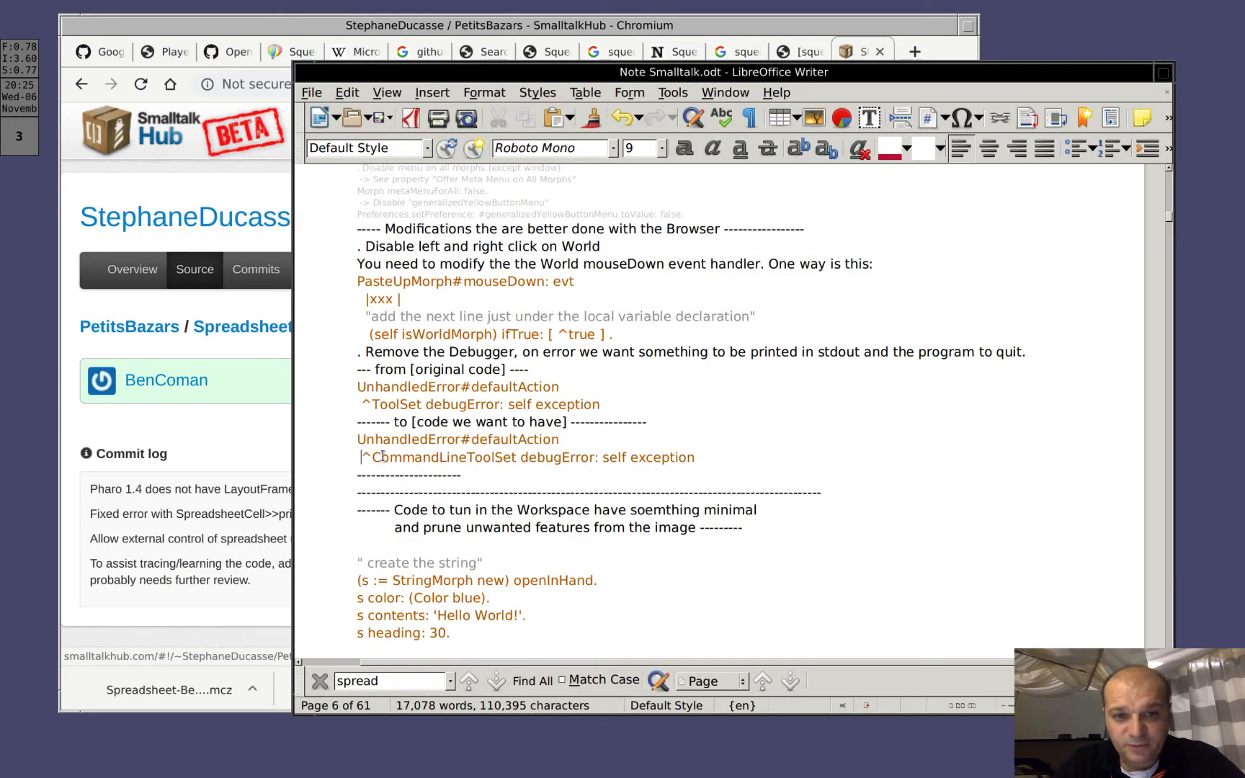
- Replace the ToolSet line with 'CommandLineToolSet debugError: self exception', accept, and close the browser
triple_click(527, 457)
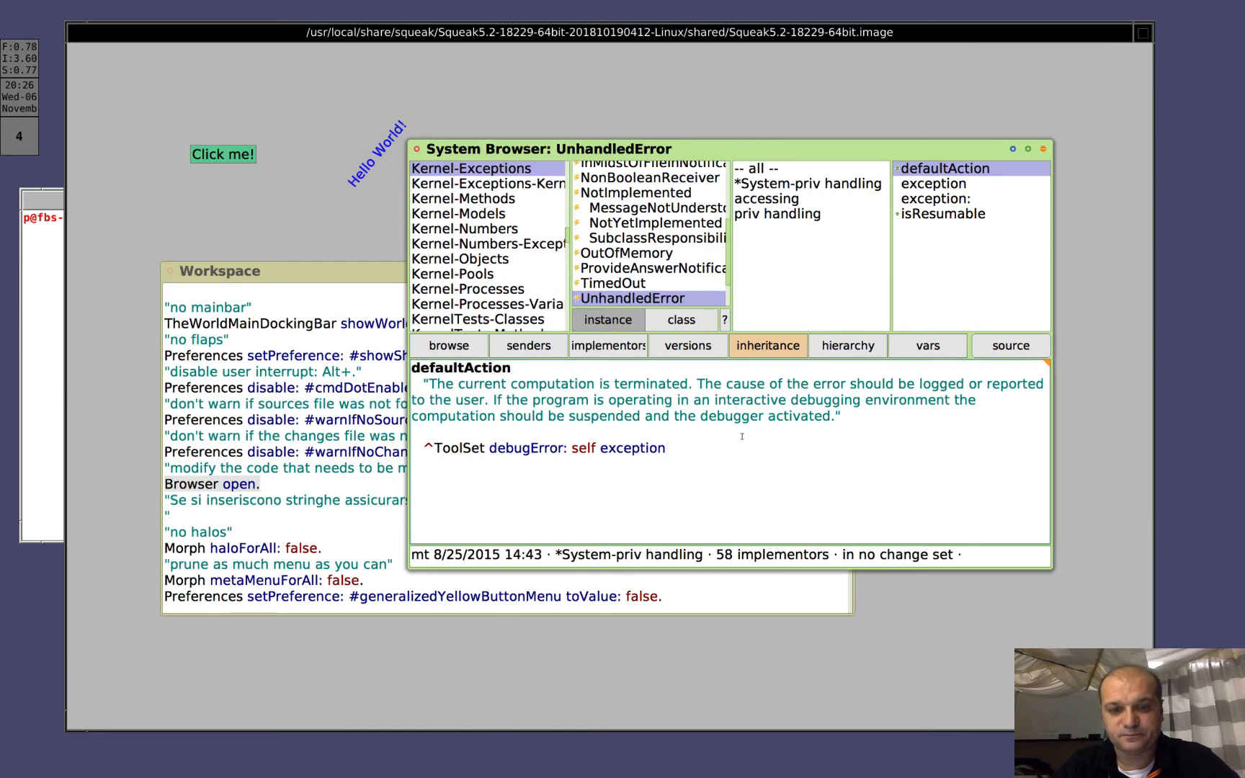
type("CommandLineToolSet debugError: self exception")
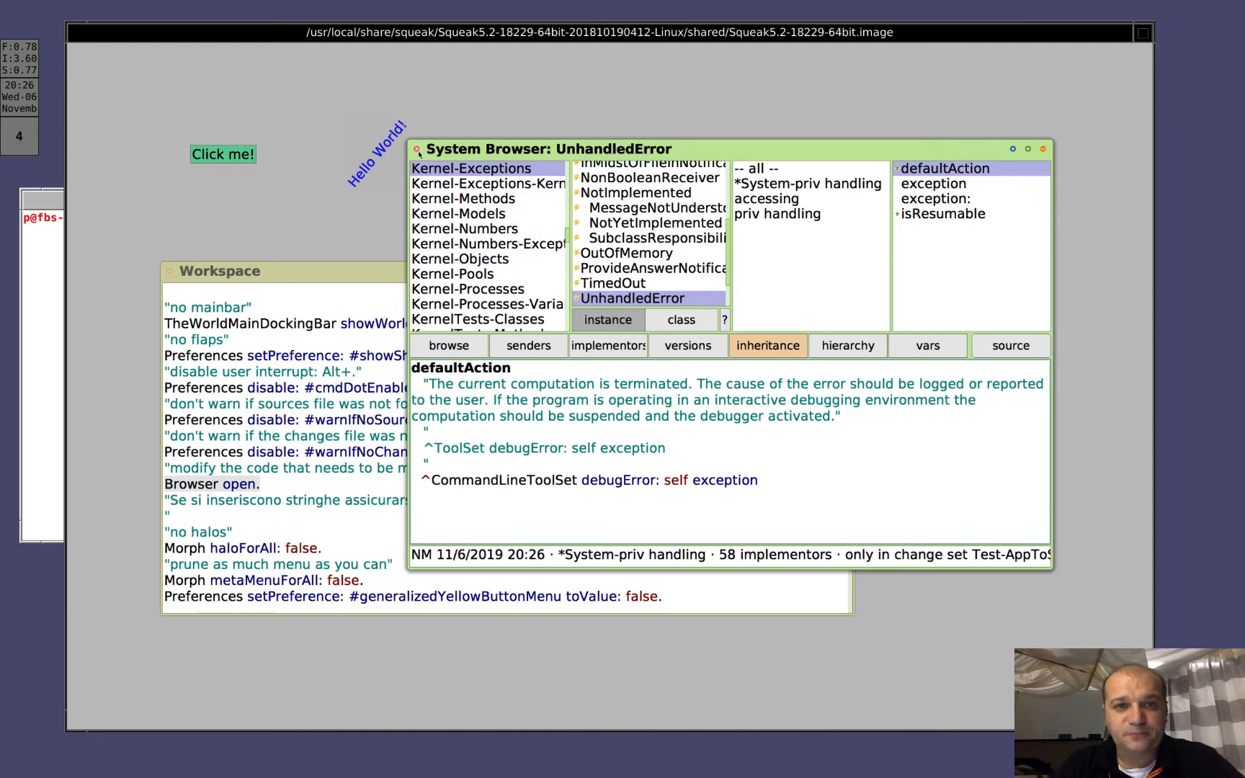
left_click_drag(556, 149, 557, 143)
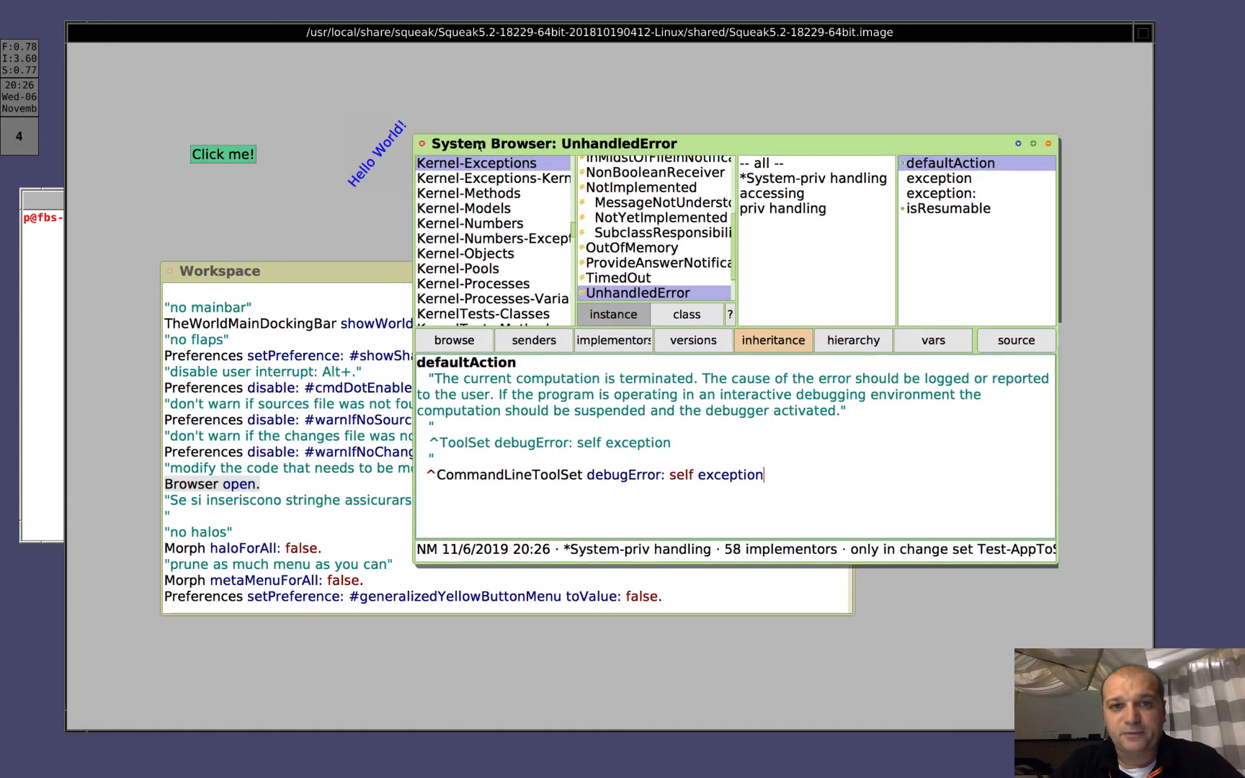
left_click(1049, 144)
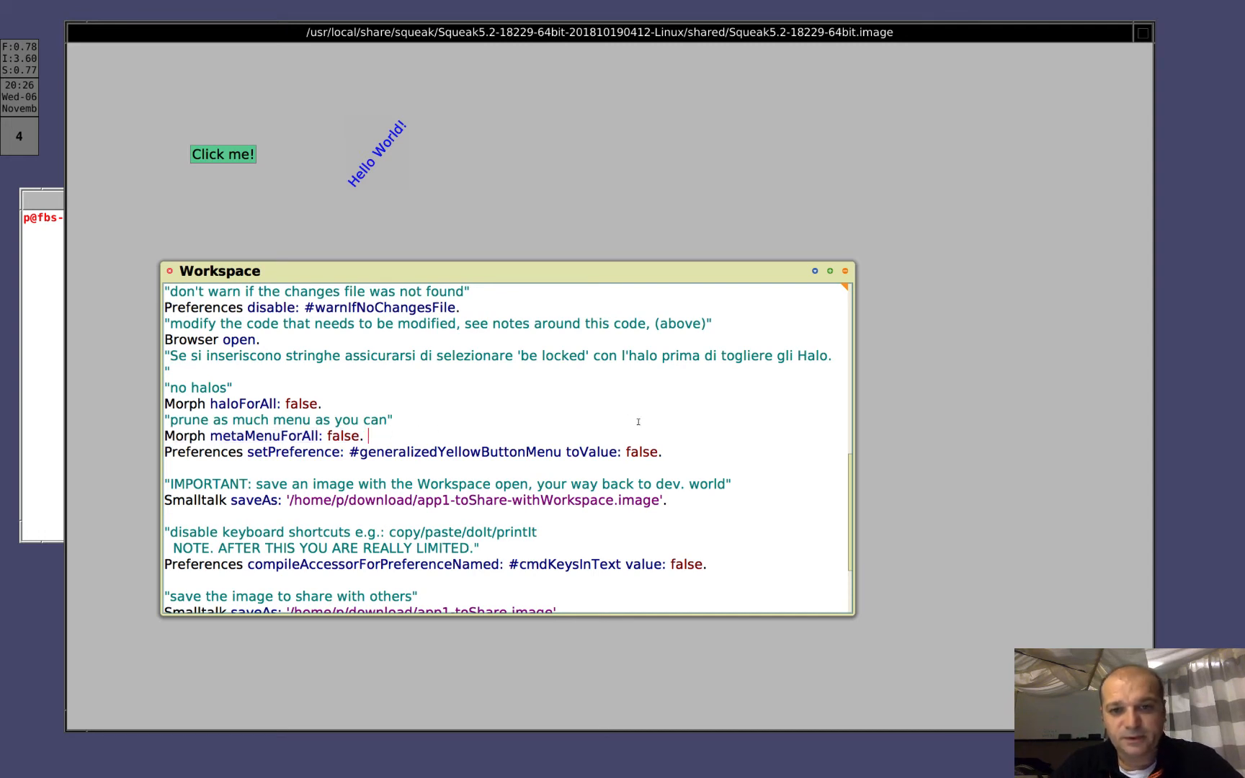
- Select the Smalltalk saveAs: line for app1-toShare-withWorkspace.image to run it
triple_click(414, 452)
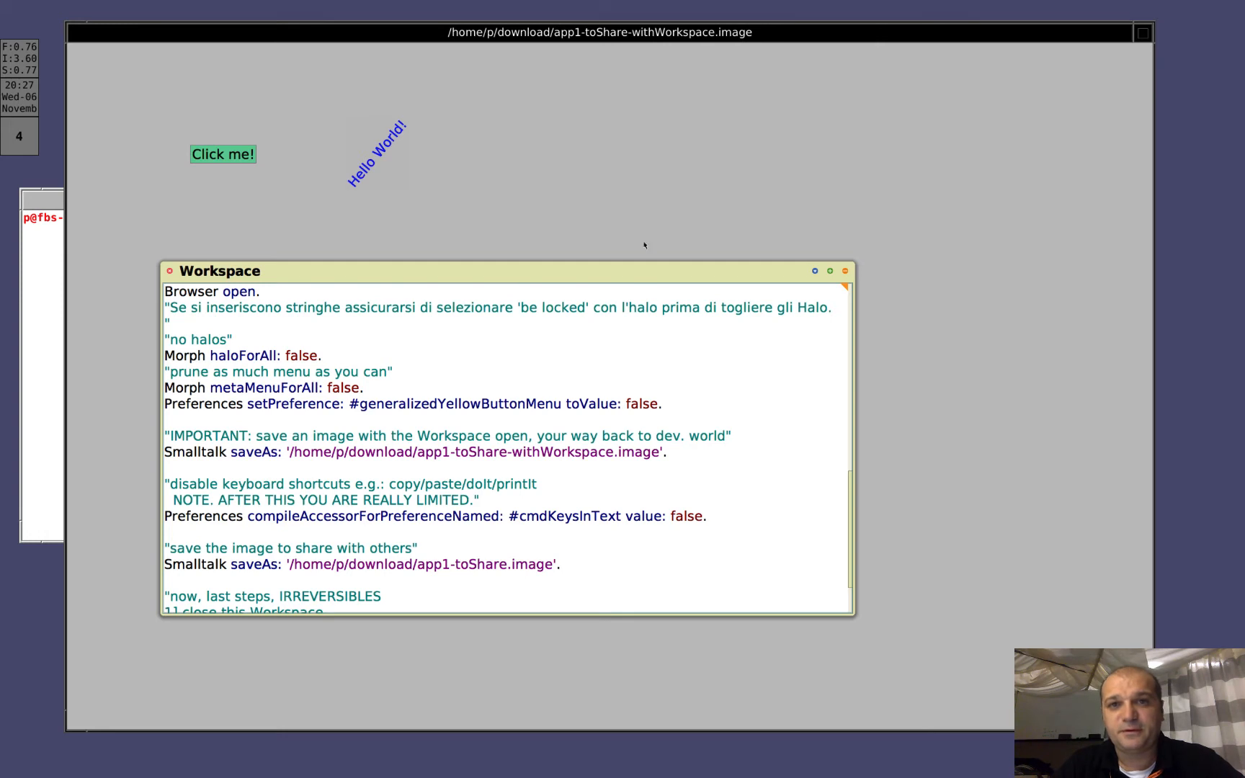
mouse_move(736, 34)
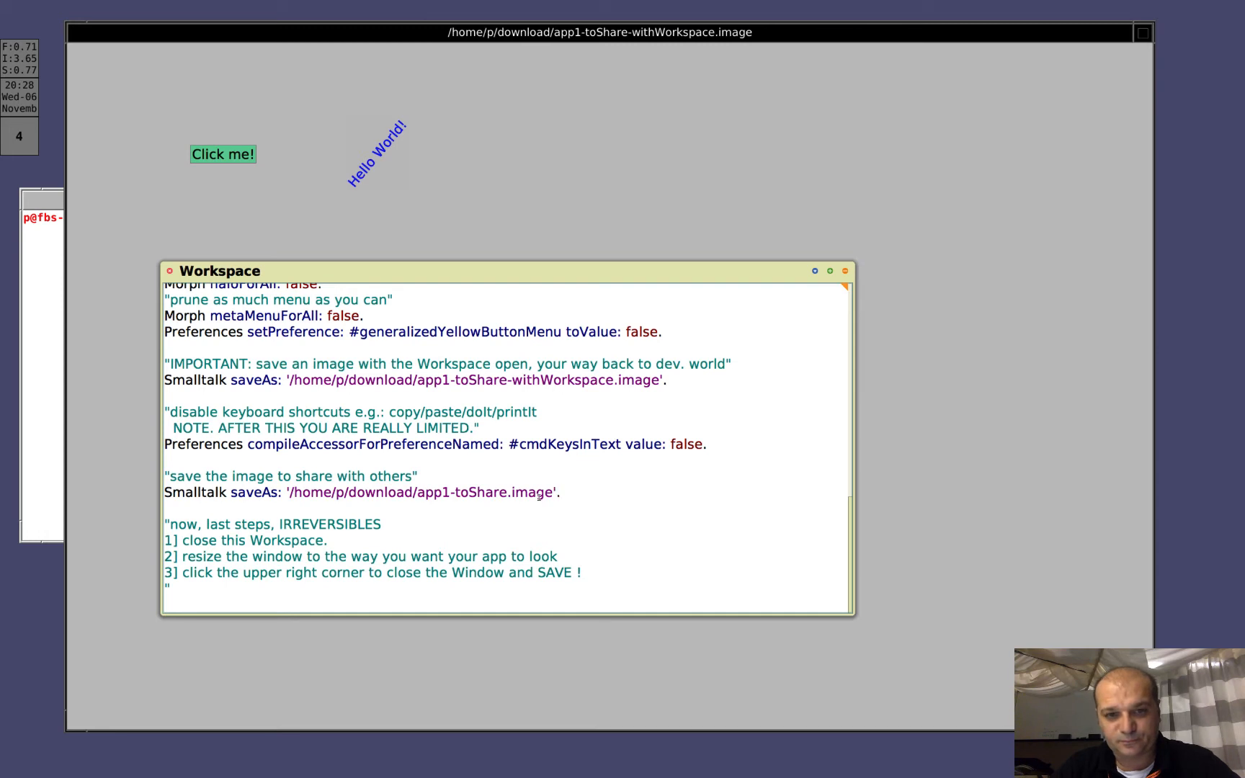
- Select the saveAs: '/home/p/download/app1-toShare.image' line and bring up its do-it actions
type("d")
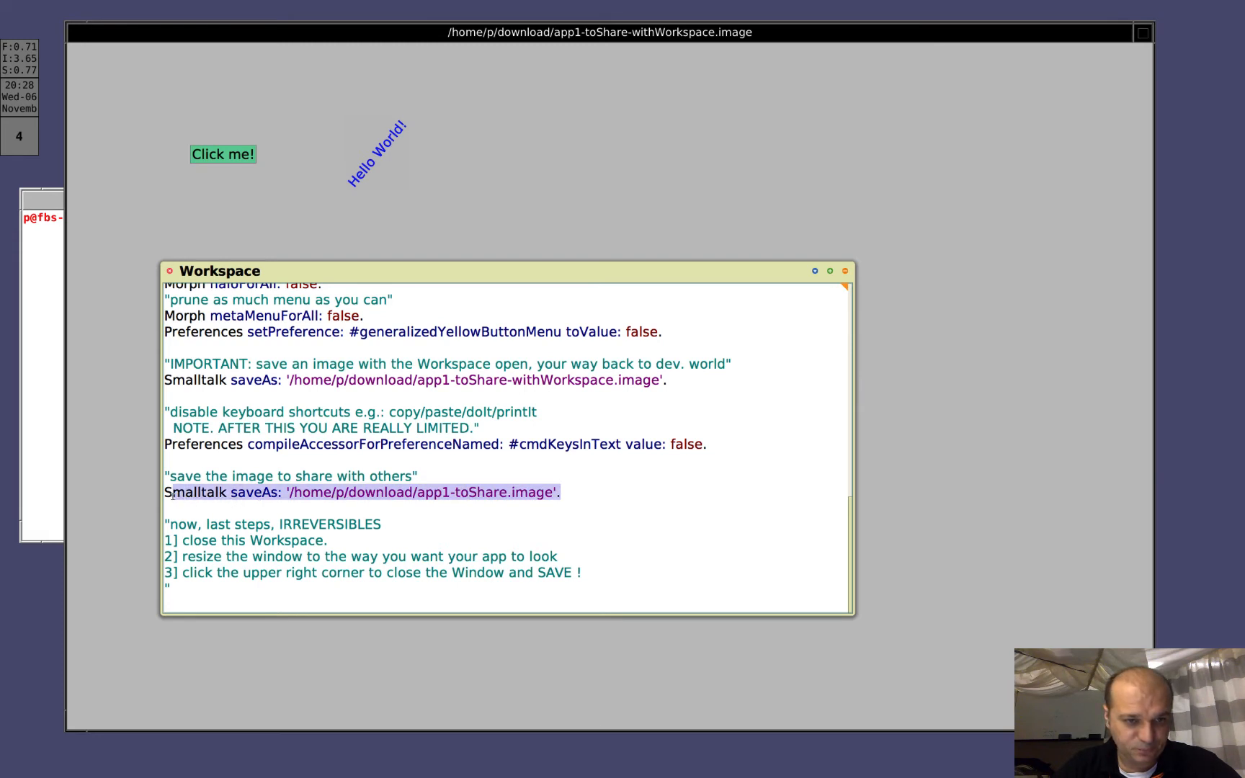
right_click(362, 493)
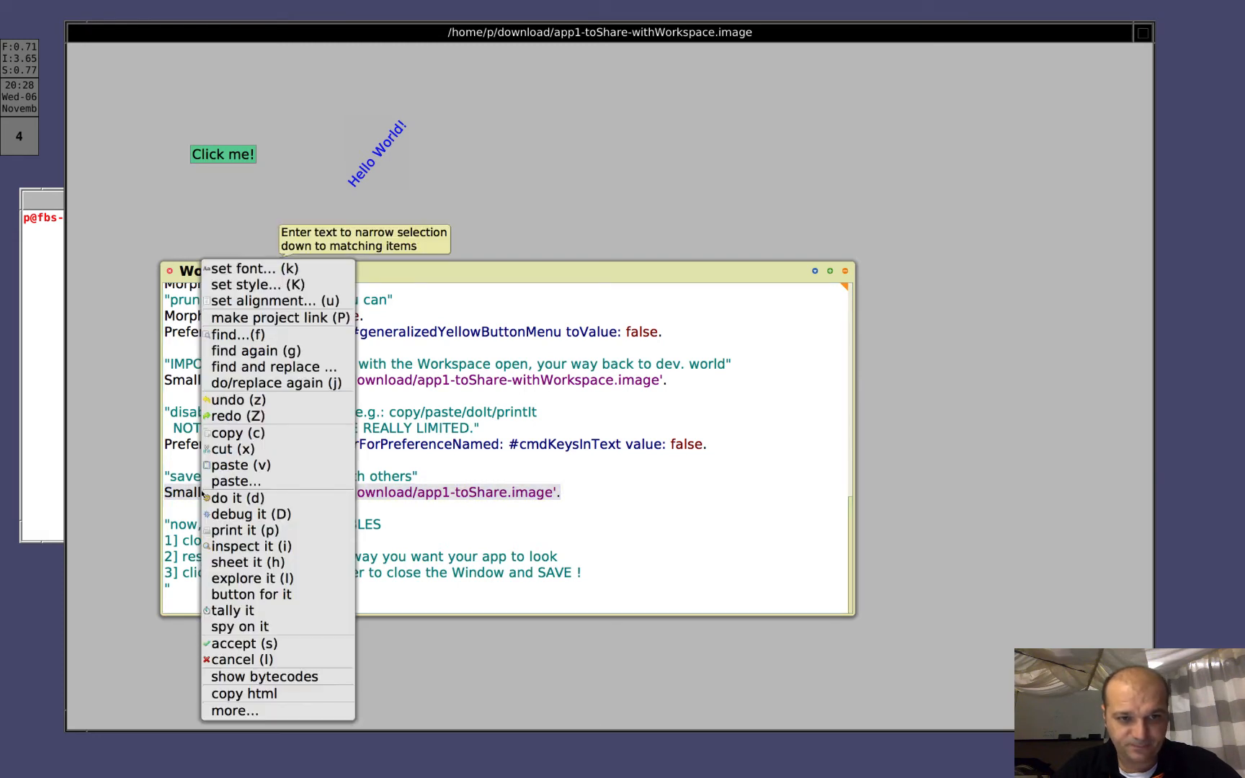
mouse_move(234, 482)
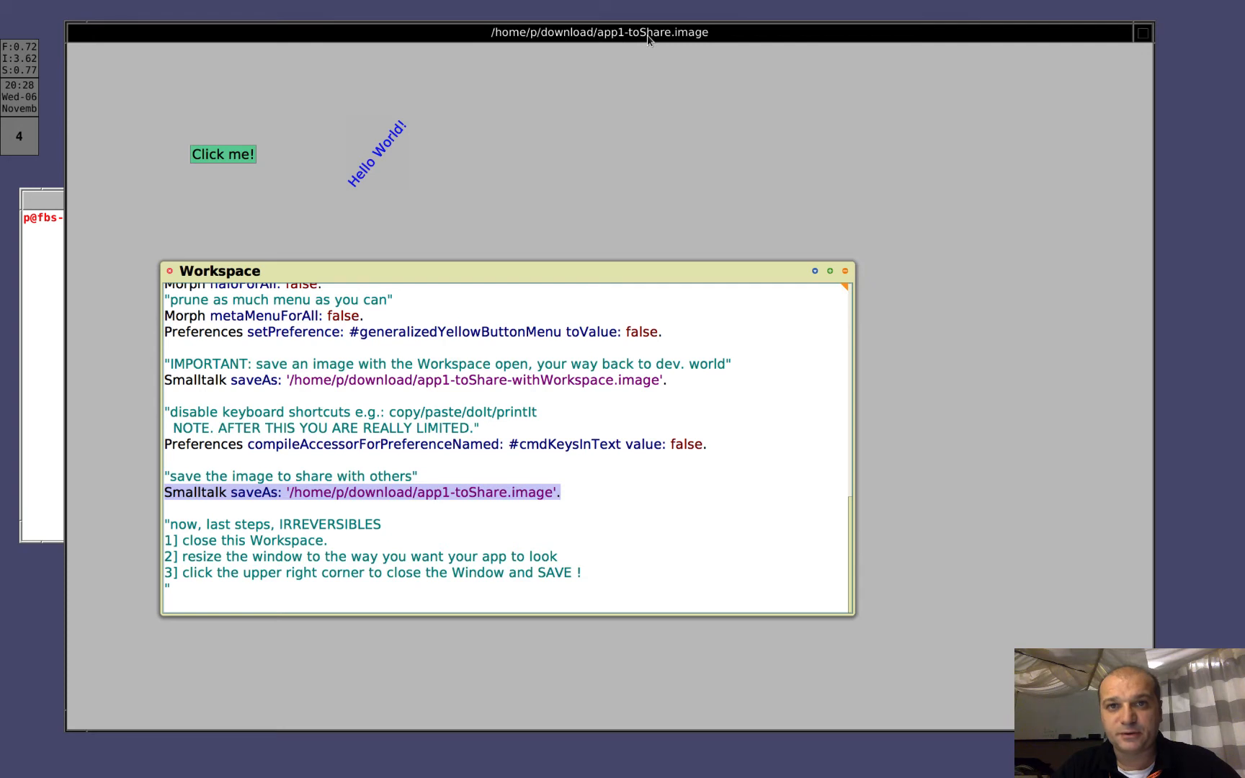
mouse_move(605, 437)
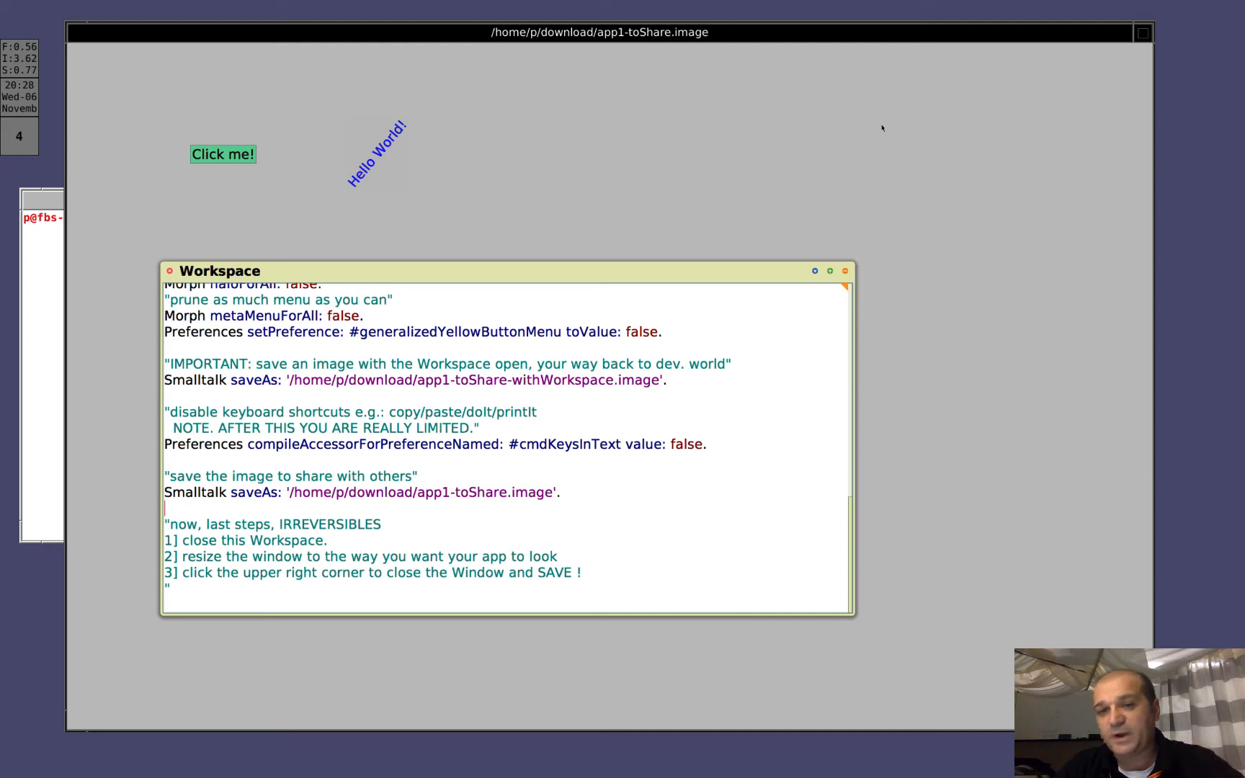
mouse_move(824, 374)
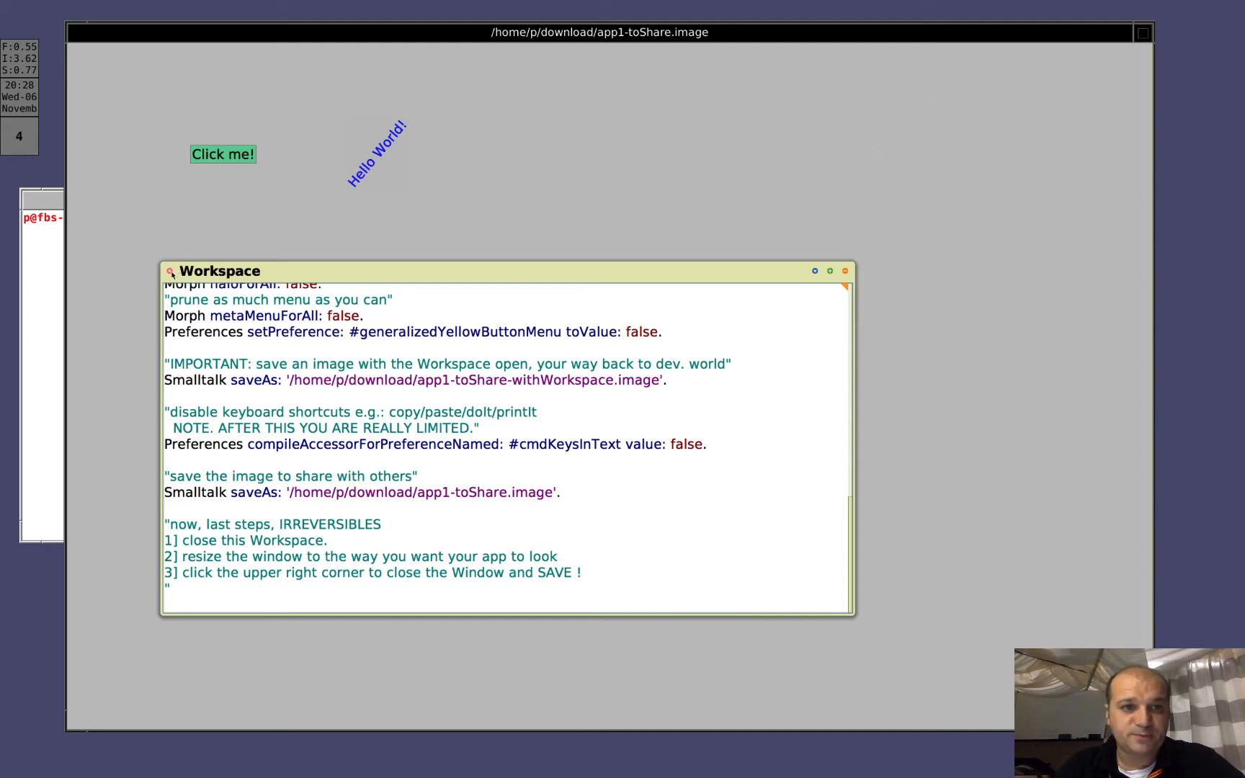
- Close the Workspace discarding unsaved text and reposition the small Hello World app window
left_click(844, 271)
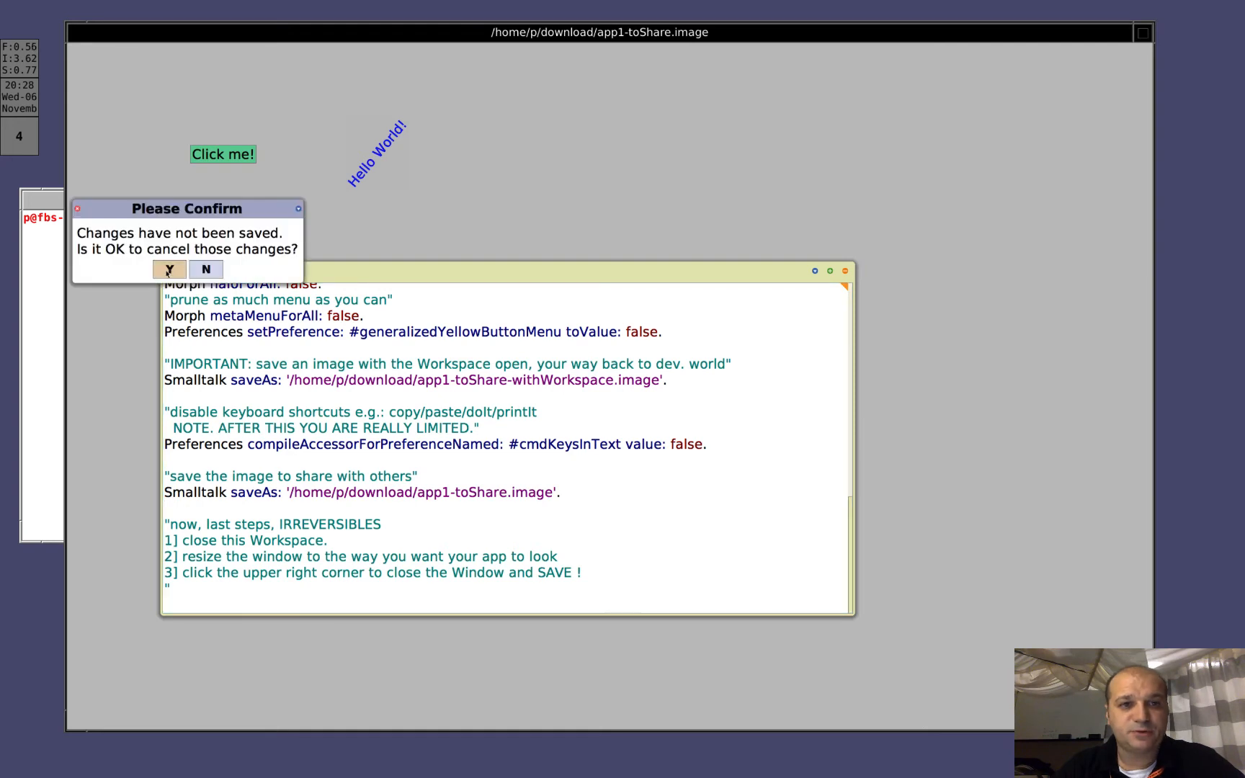
left_click(168, 269)
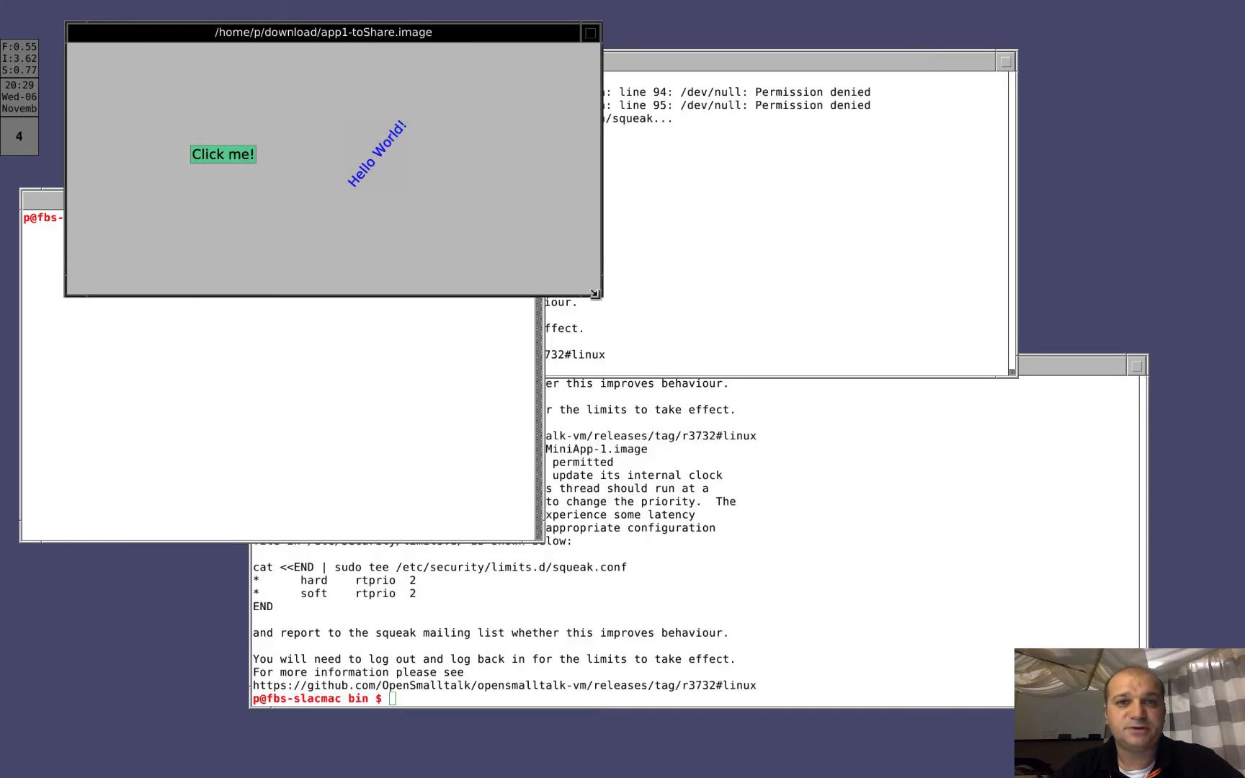
left_click_drag(595, 294, 575, 296)
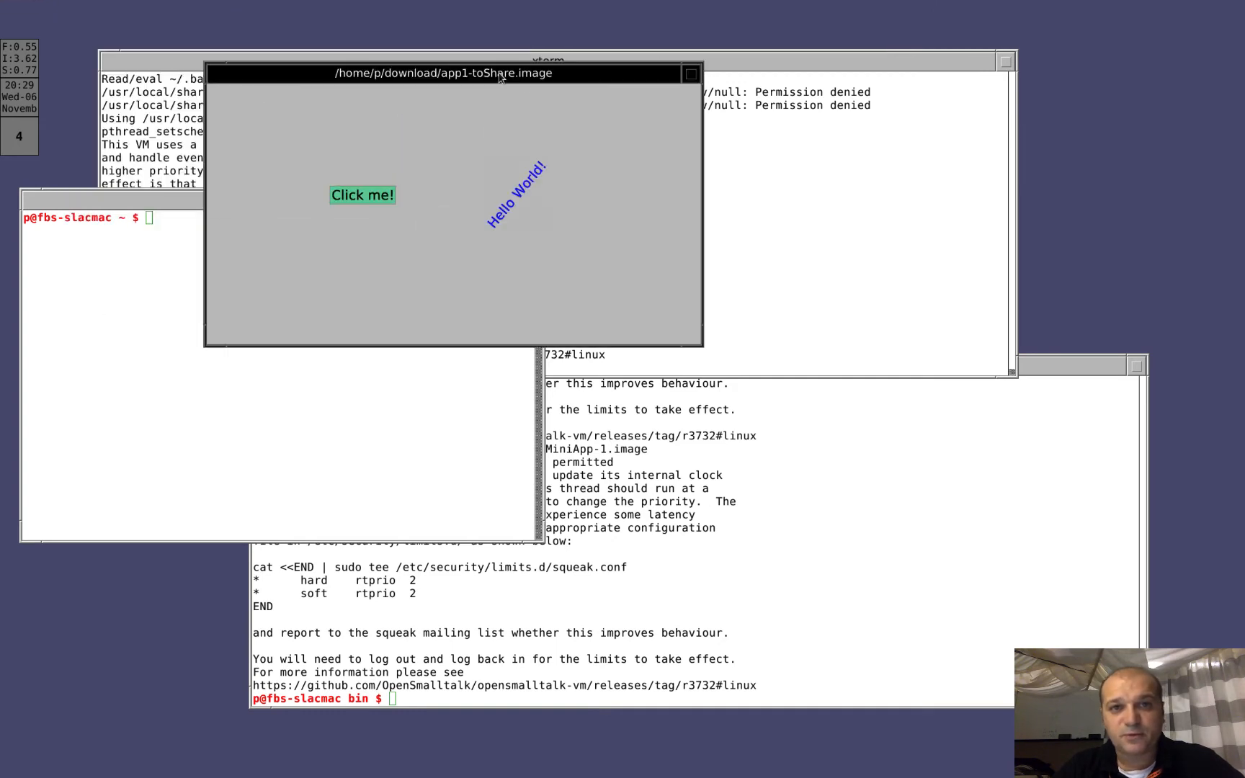
left_click(690, 74)
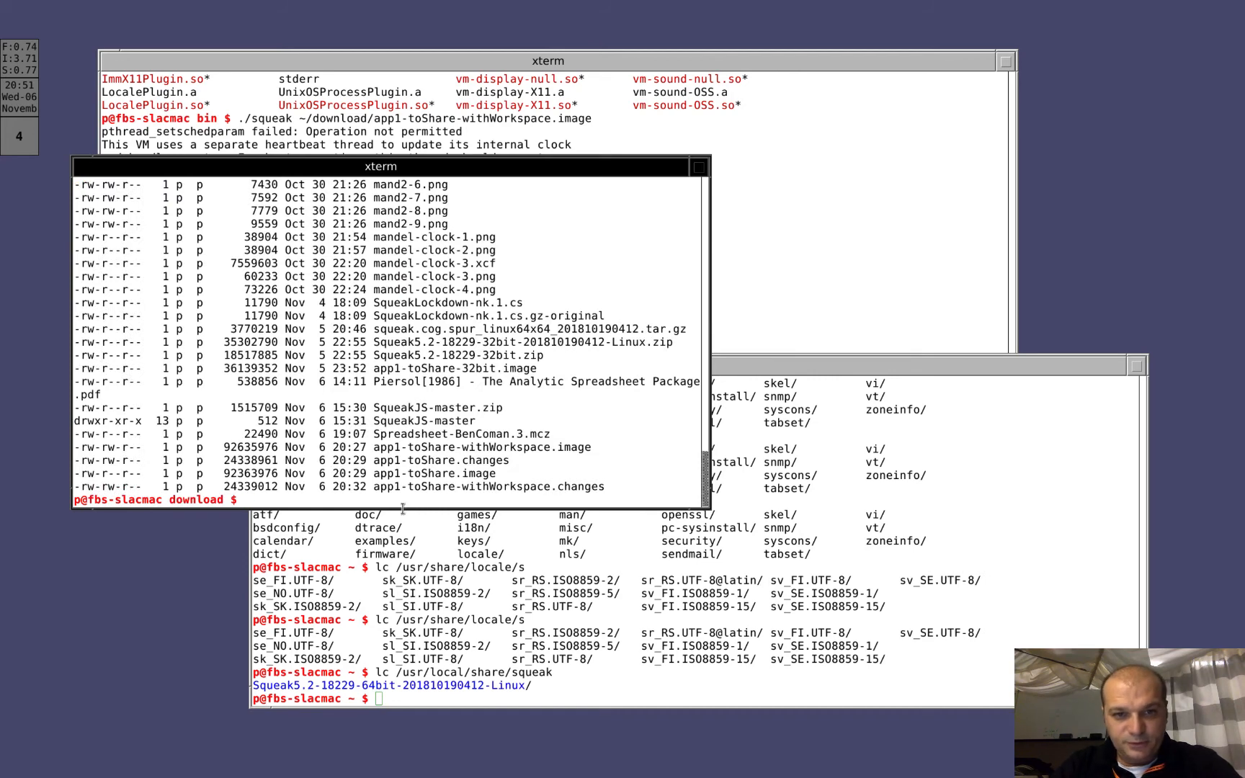
- Select the app1-toShare.image entry in the download folder listing
double_click(380, 474)
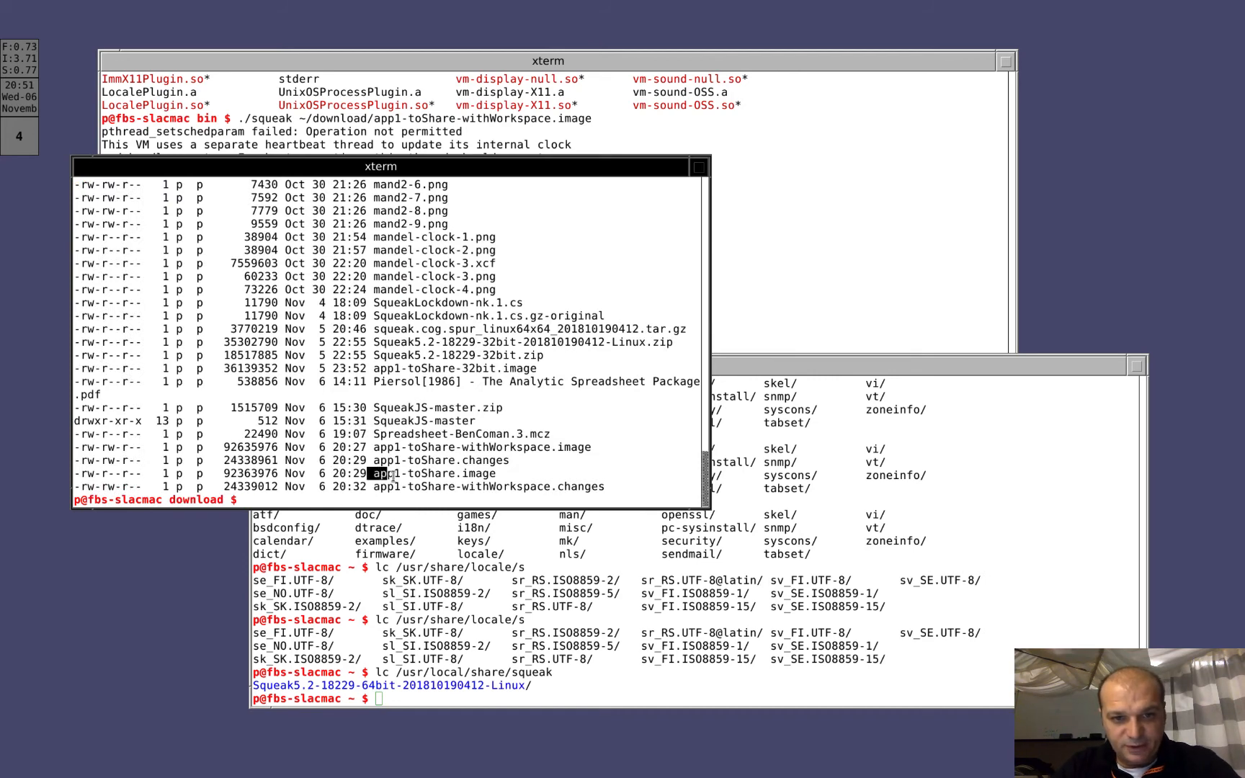
double_click(432, 474)
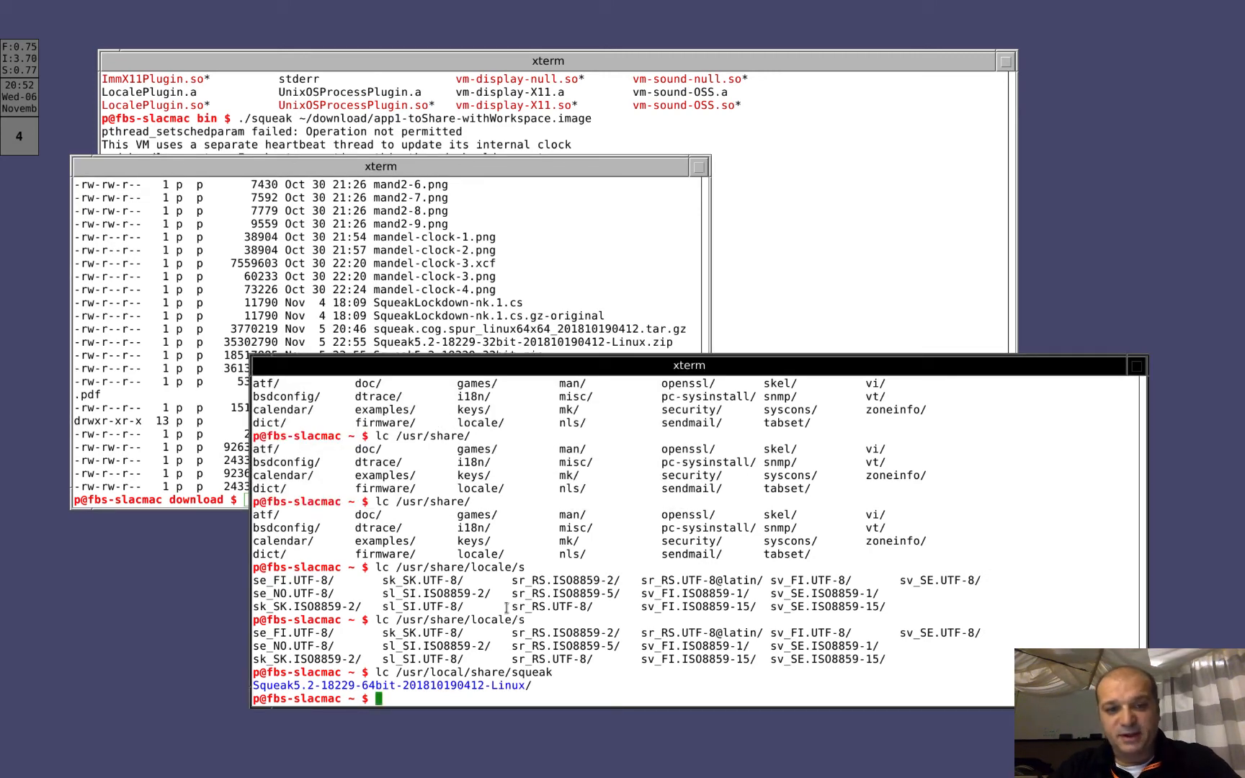
- cd to the Squeak VM bin folder and run ./squeak on ~/download/app1-toShare-withWorkspace.image
type("cd /usr")
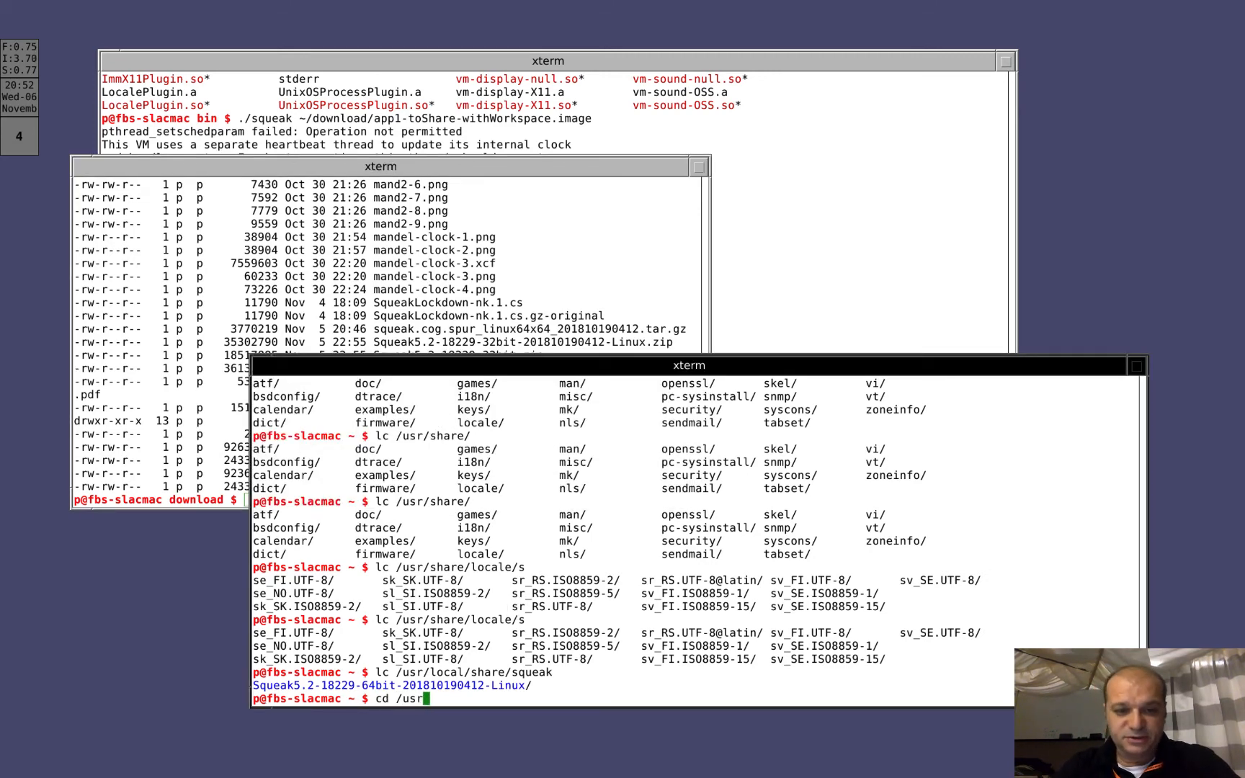
type("/obj/")
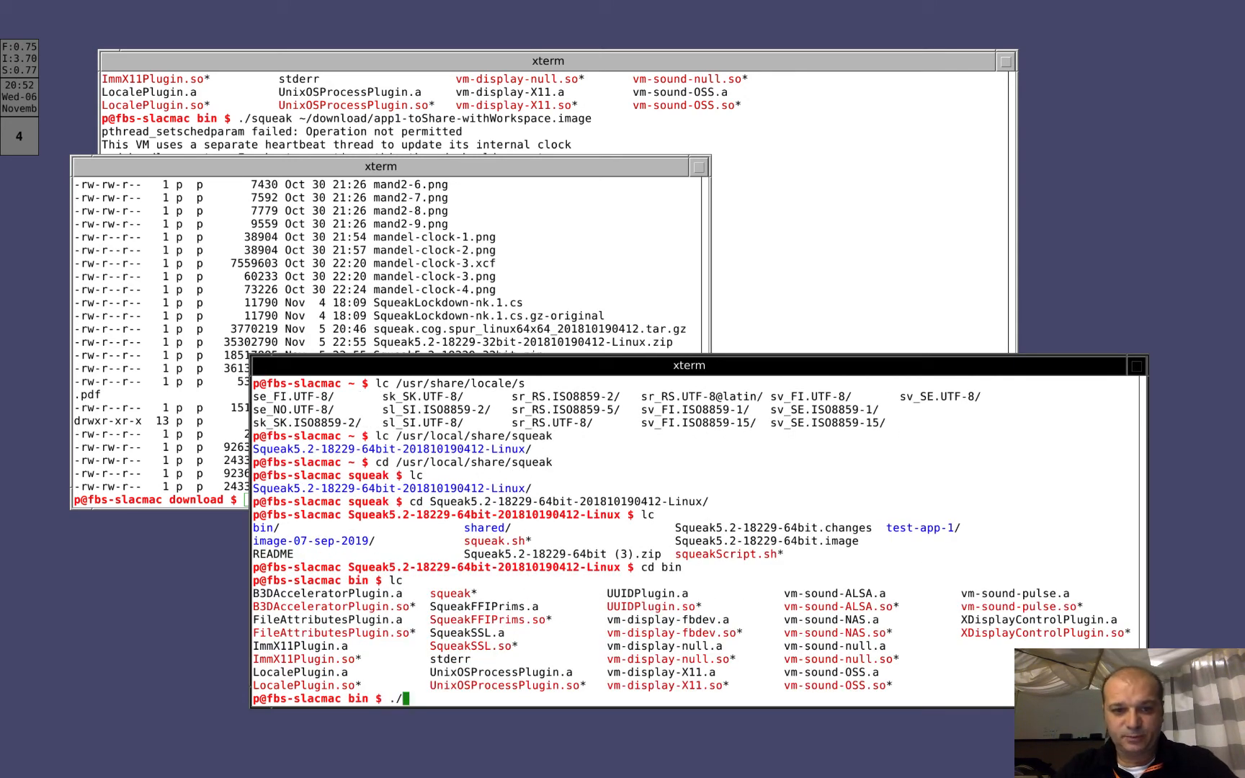
type("s")
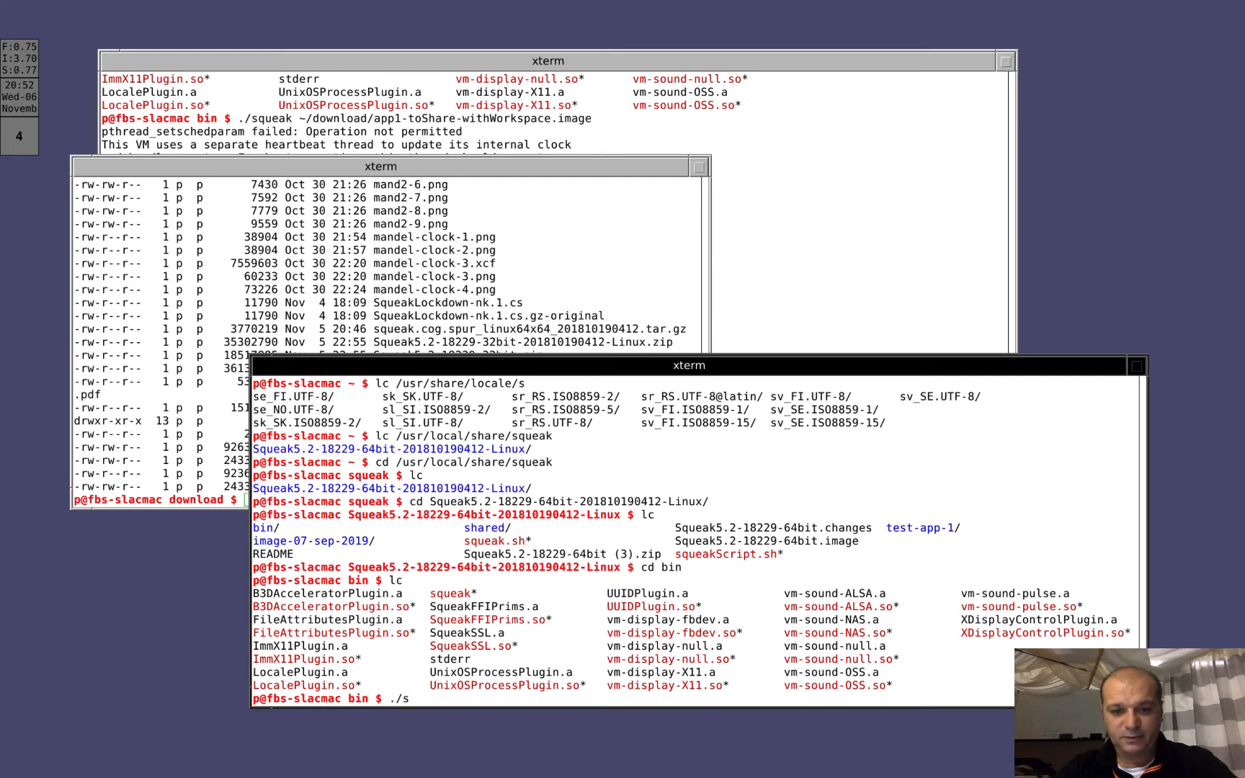
type("queak ~/download/")
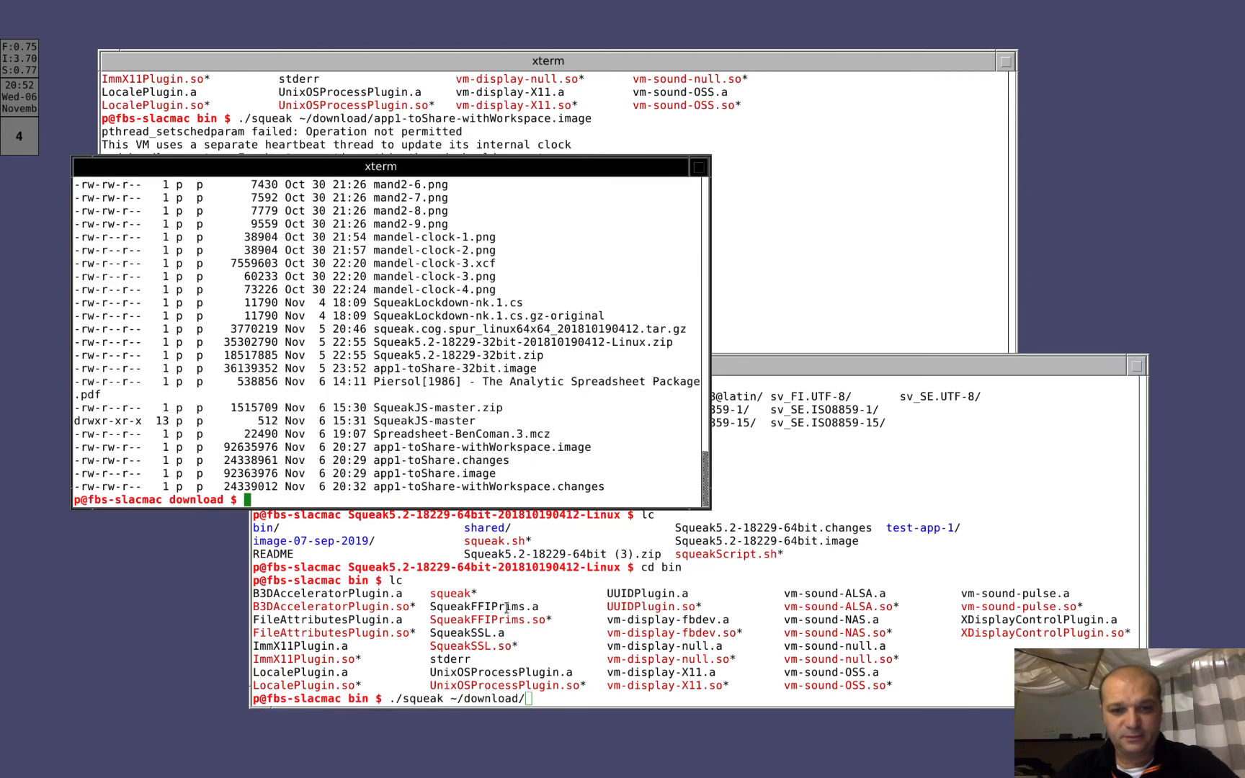
type("app")
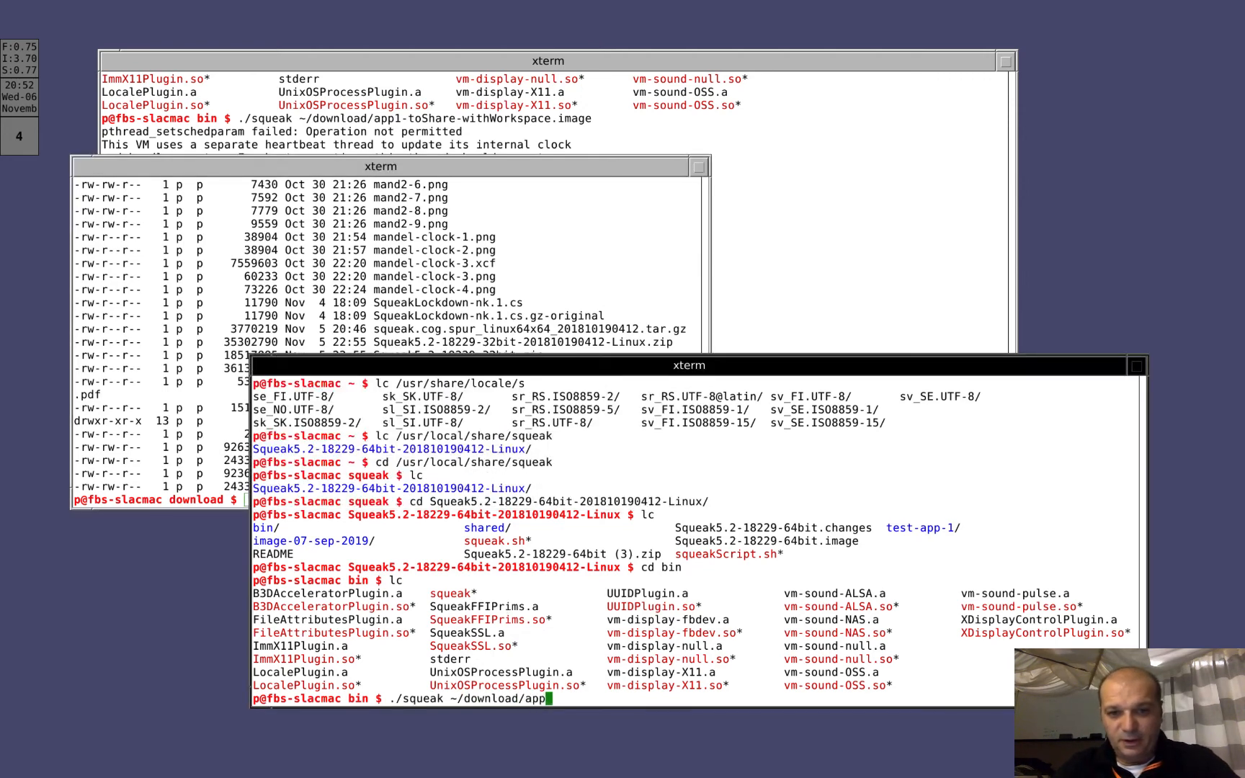
type("1-toShare")
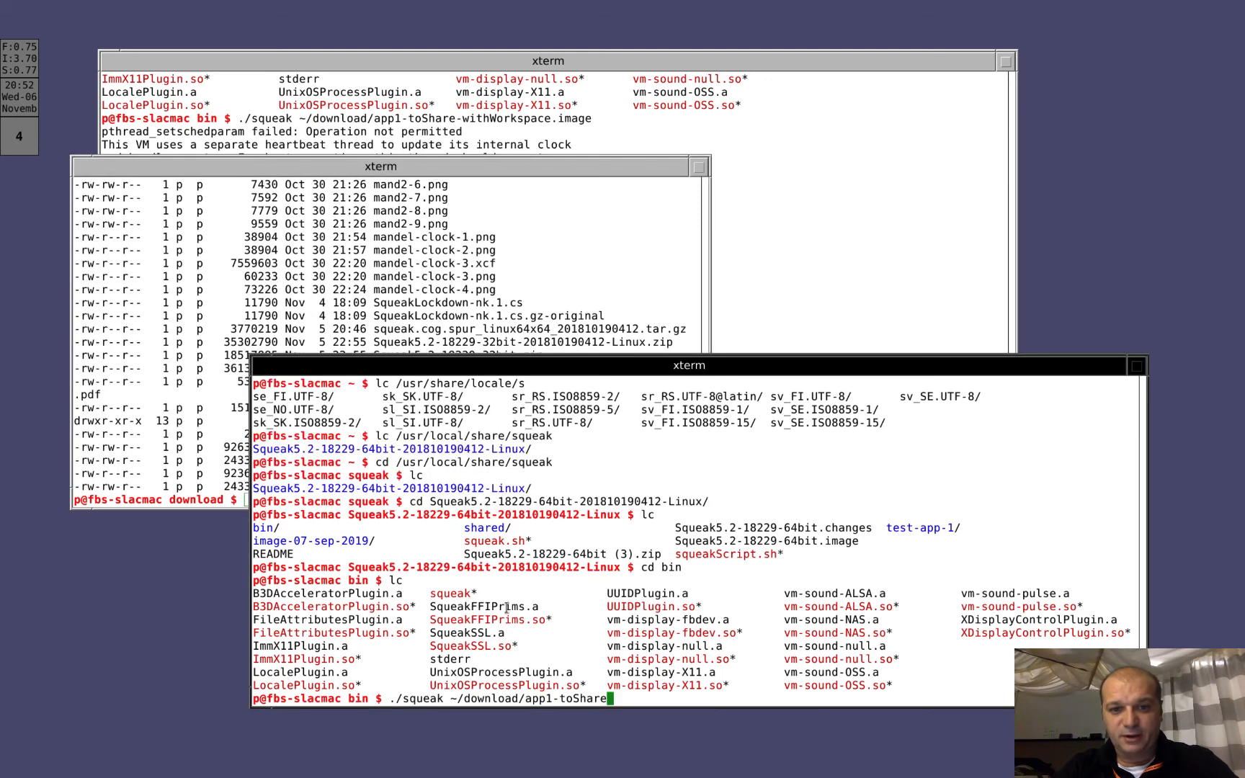
type("-withWorkspace.")
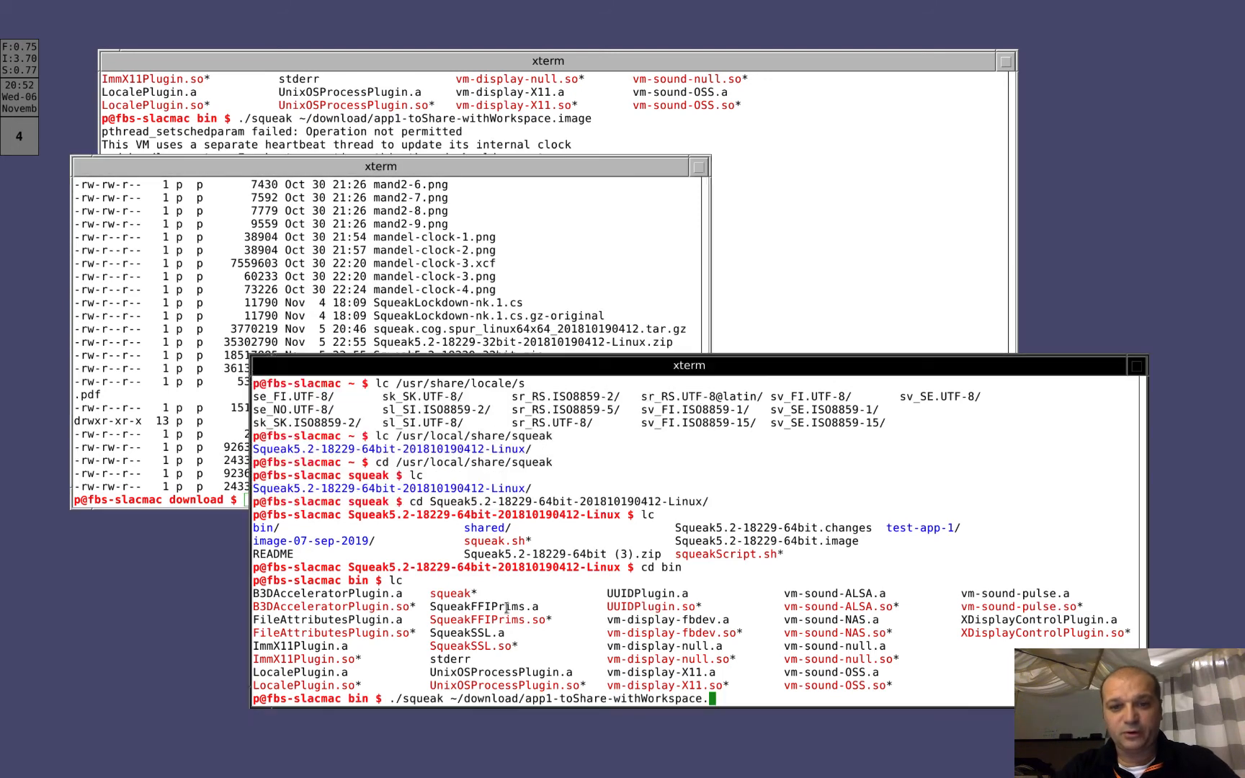
key("Return")
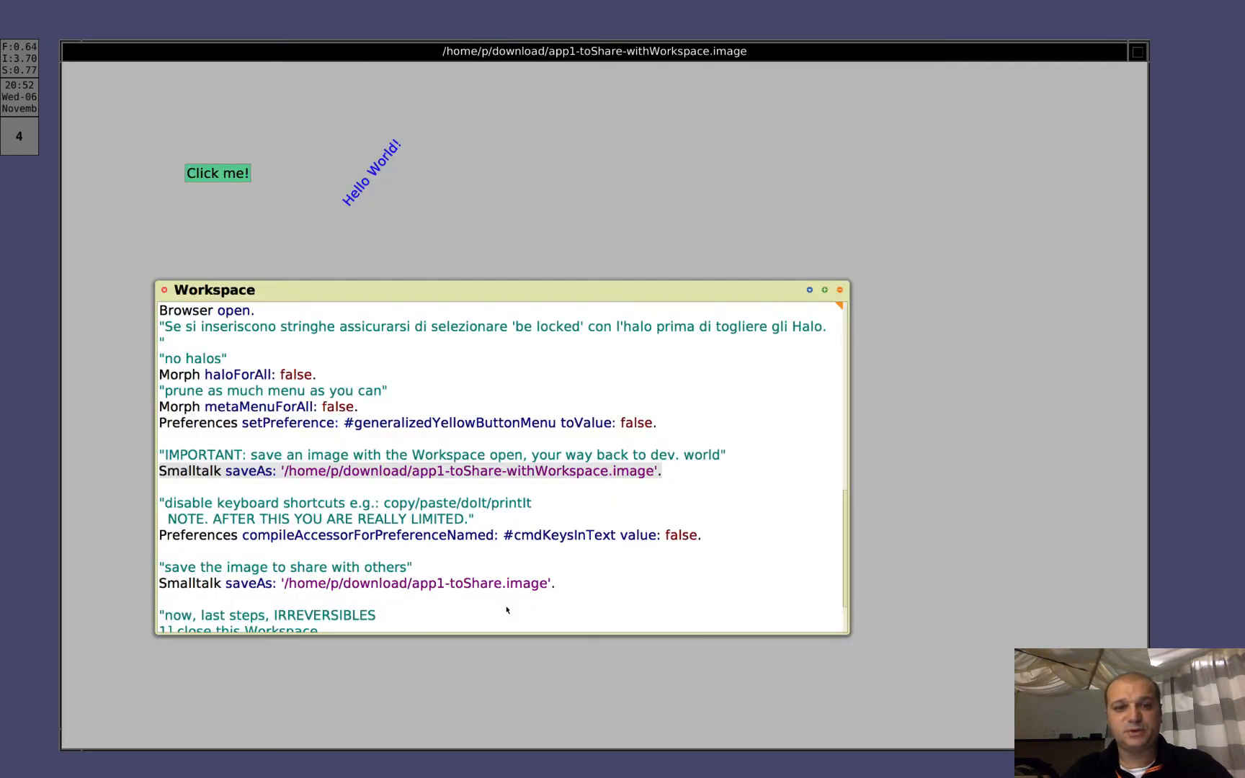
mouse_move(1115, 75)
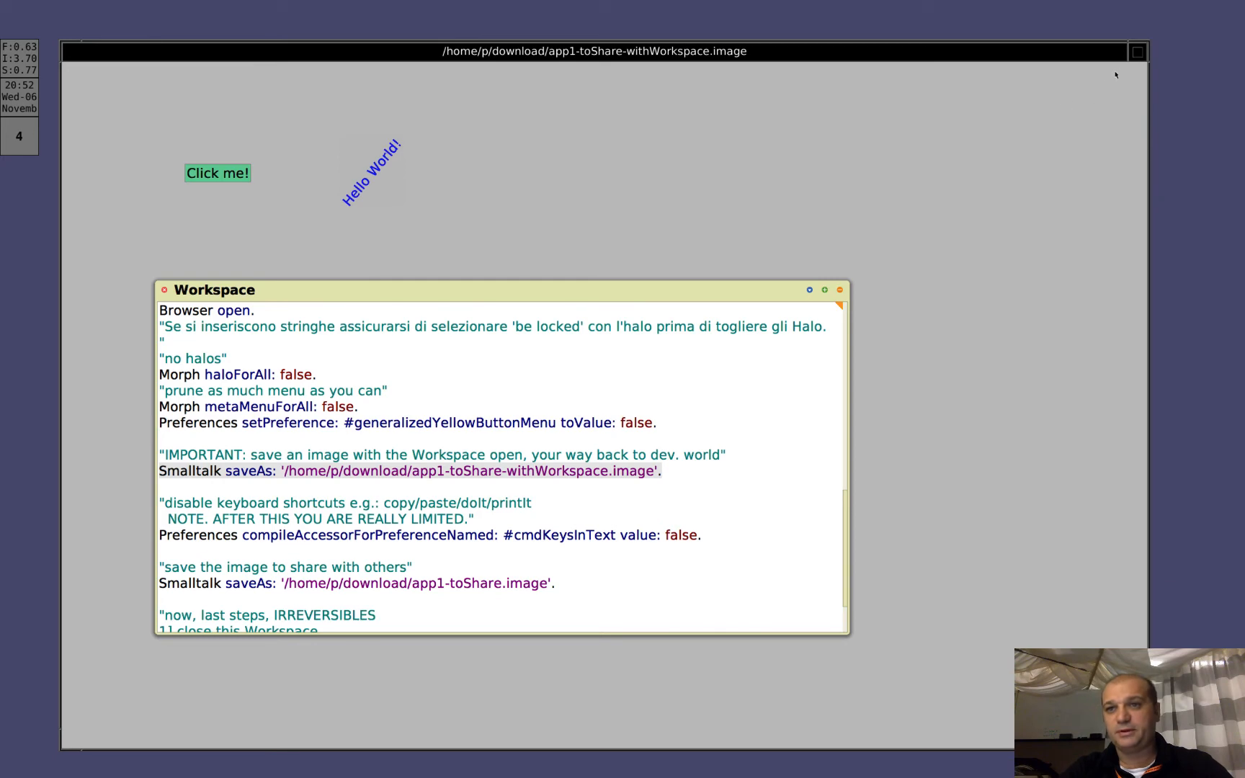
- Run ./squeak ~/download/app1-toShare.image from xterm to start the shared image
left_click(165, 289)
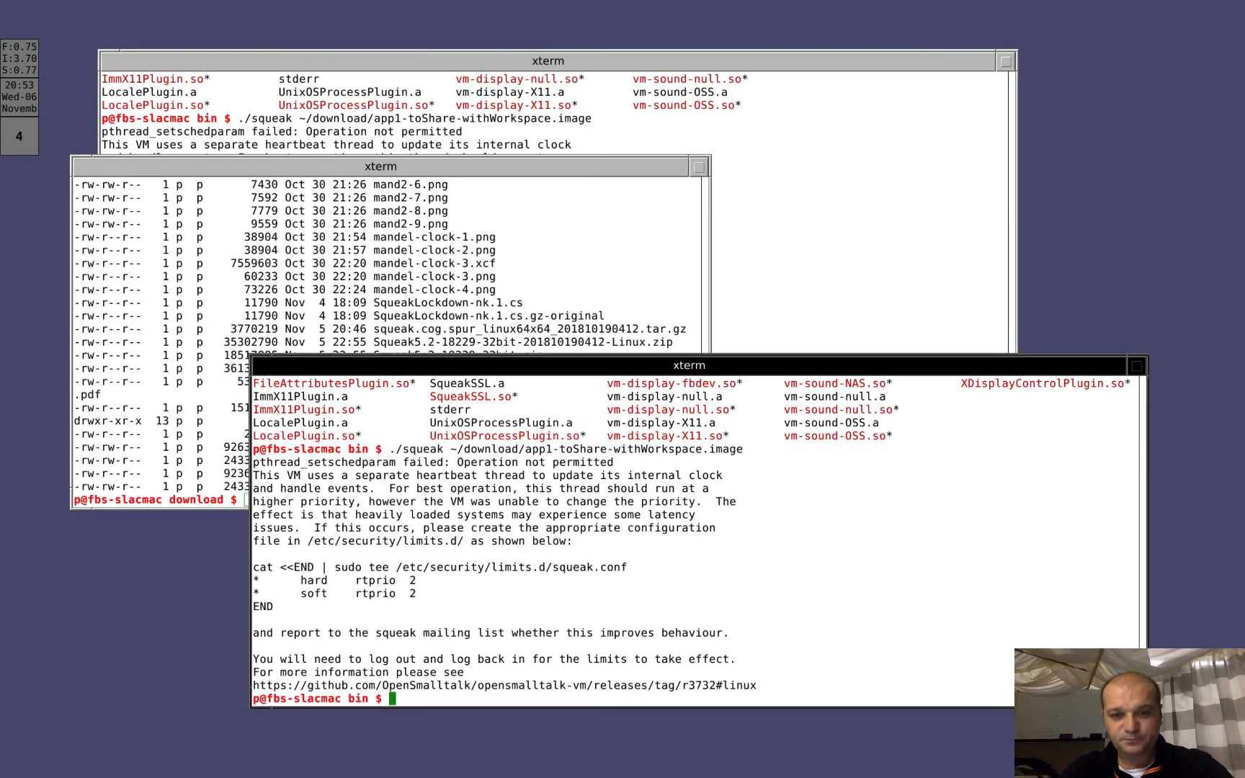
type("./squeak ~/download/app1-toShare-wi")
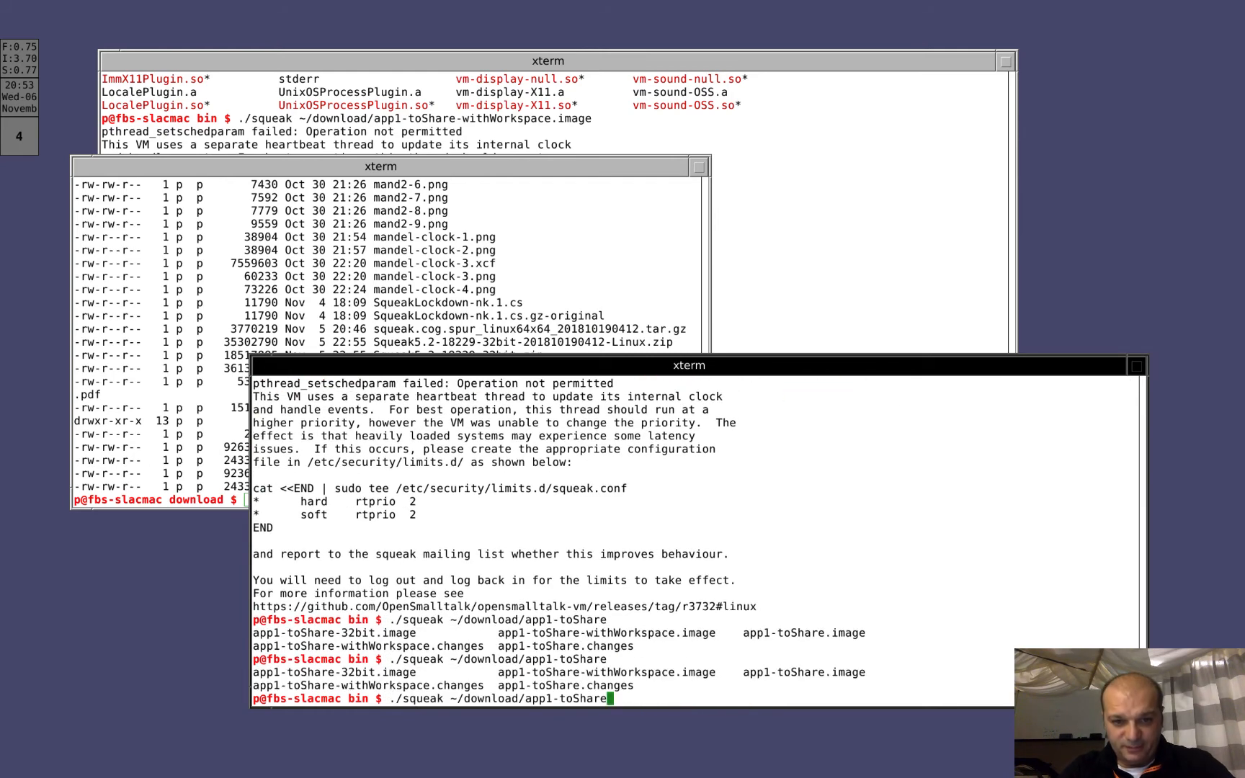
type(".i")
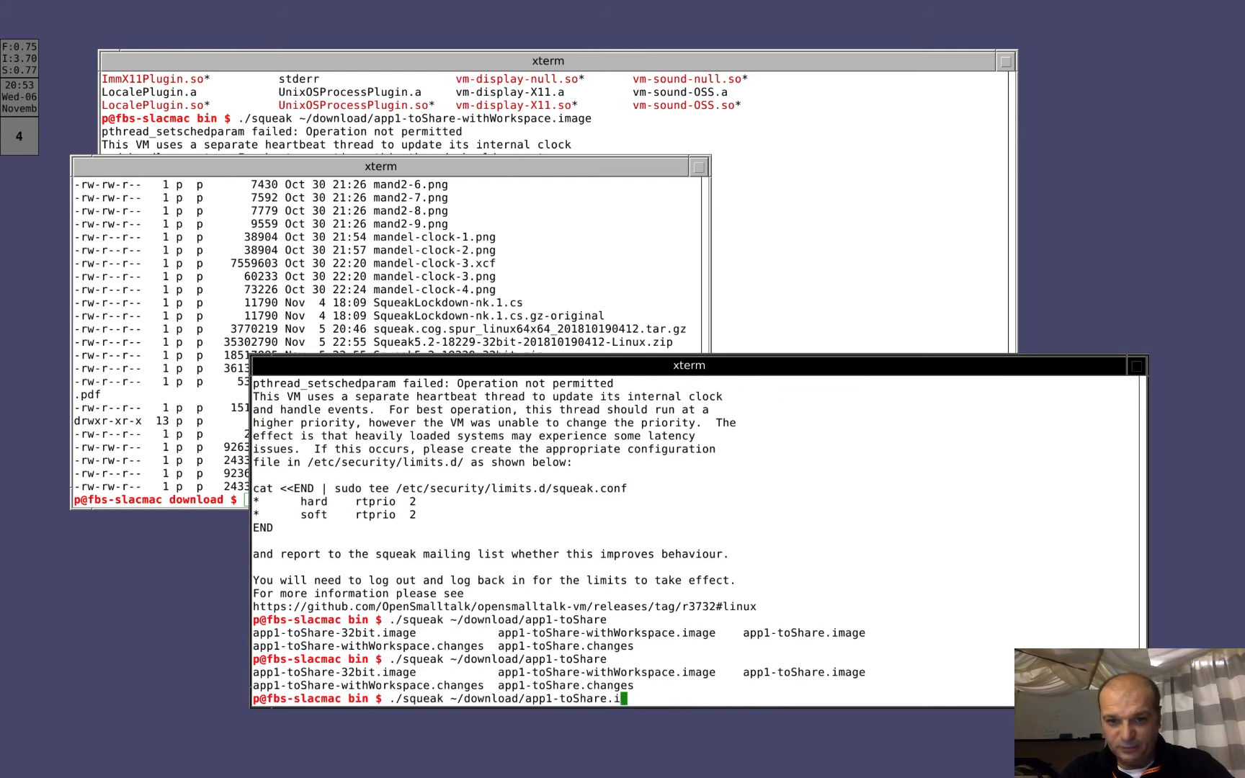
key("Return")
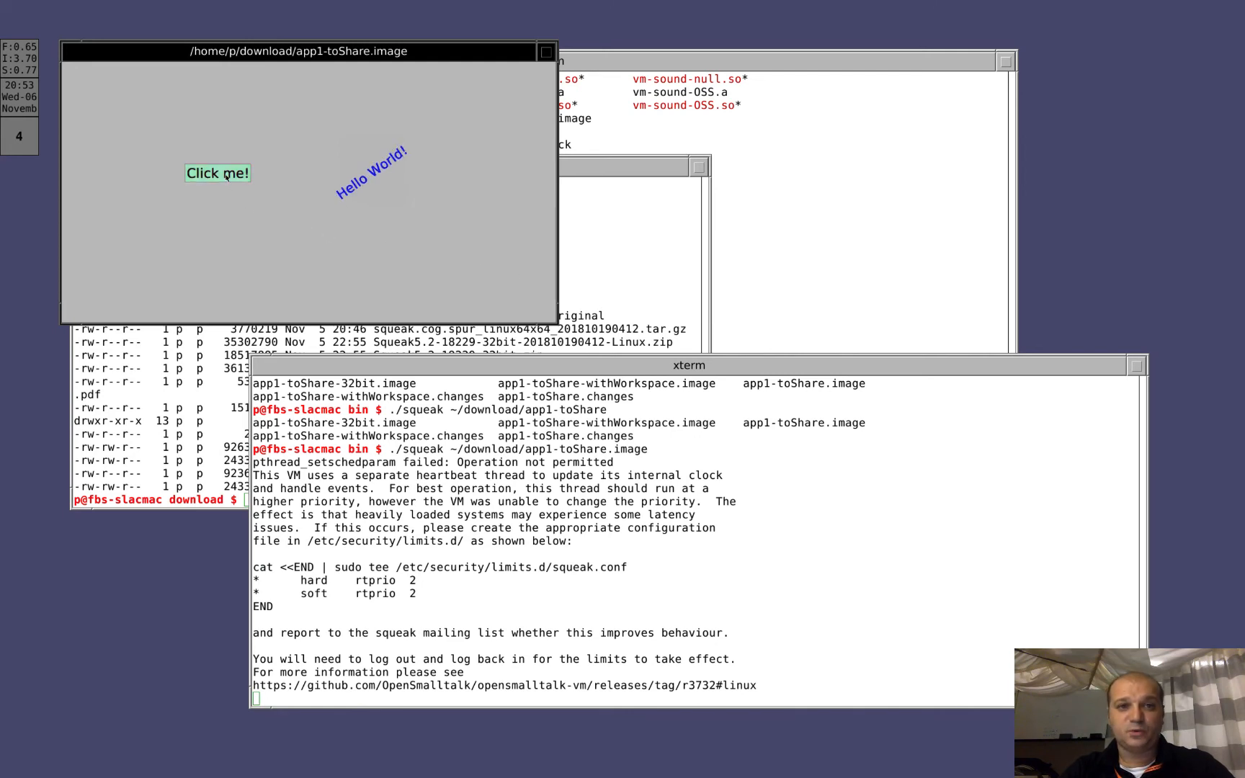
- Press Click me! to rotate Hello World, then quit the image answering No to saving
left_click(216, 173)
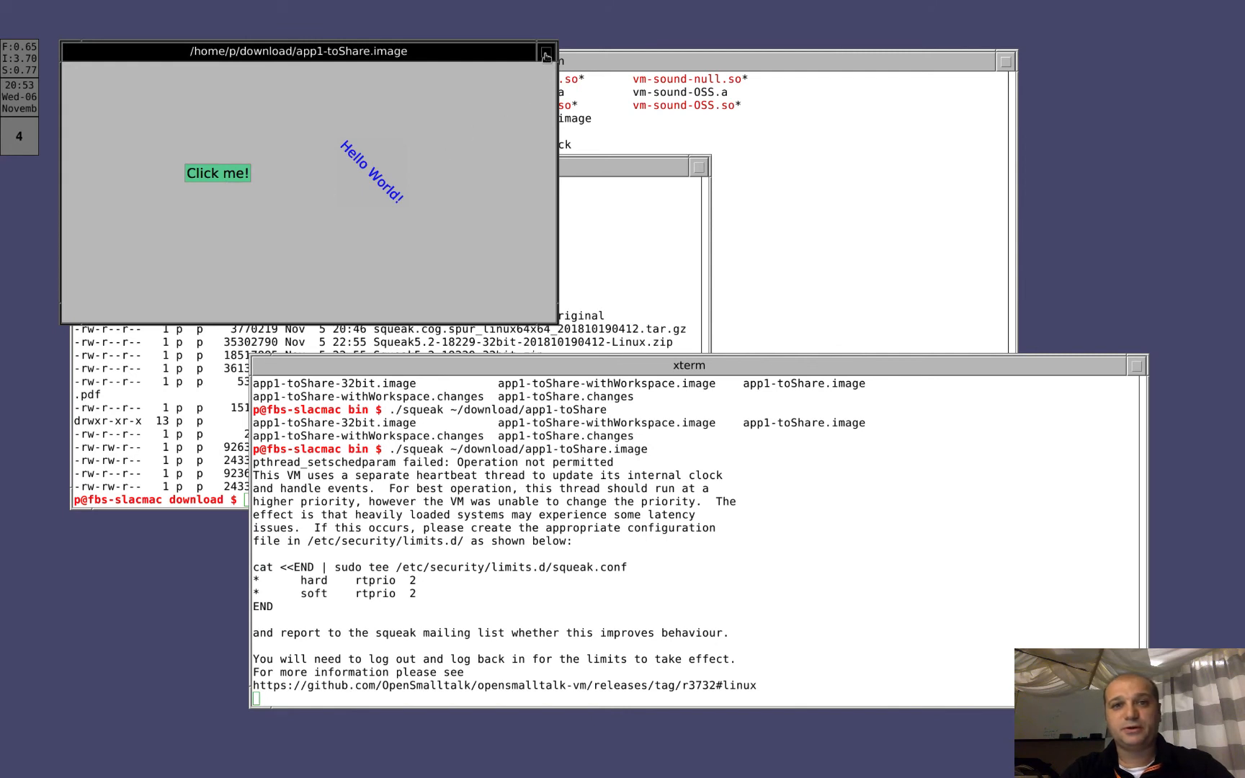
left_click(546, 52)
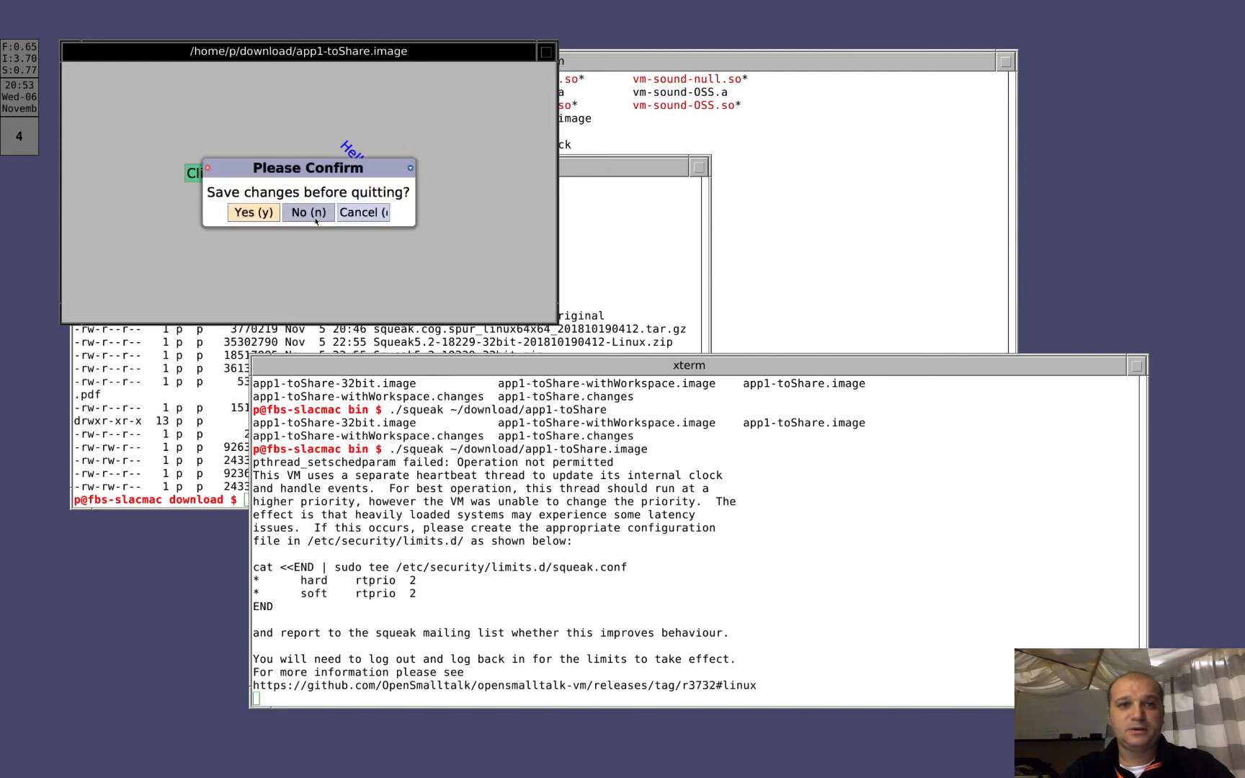
left_click(307, 212)
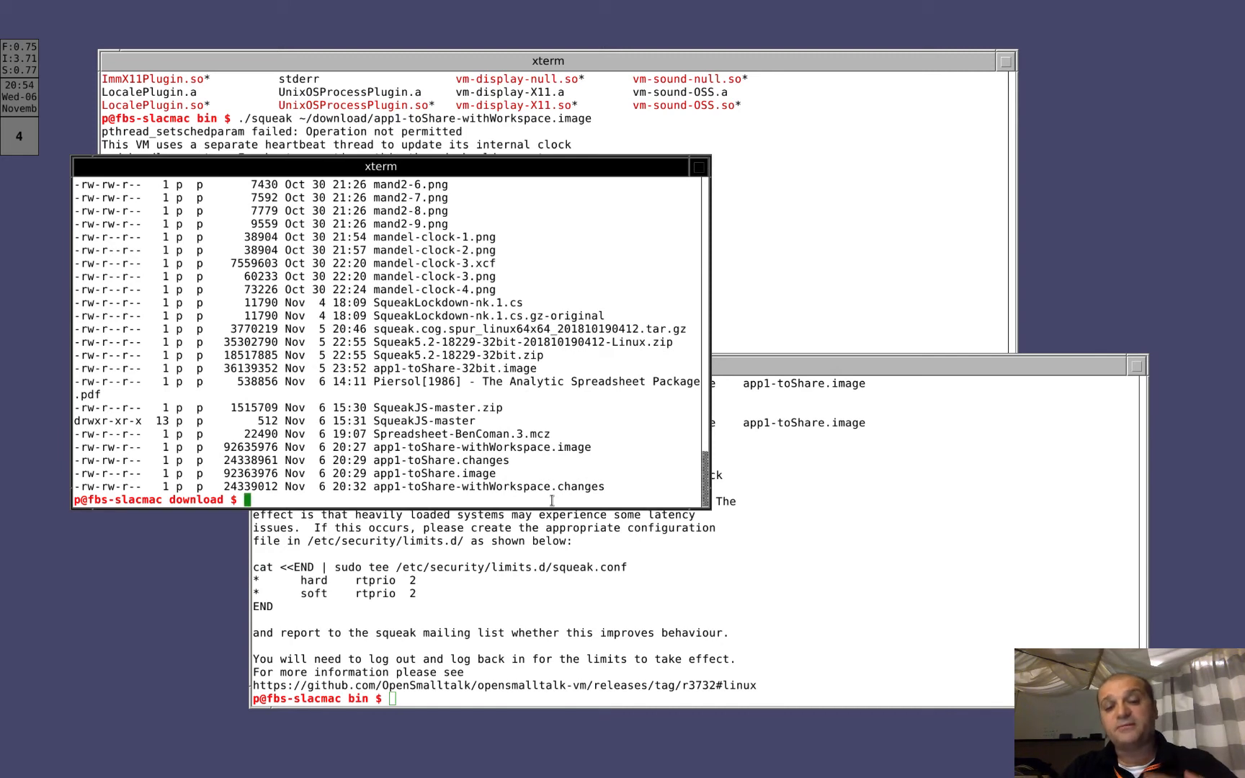
- Launch the Squeak 5.2 image and review About Squeak's Image and VM General details
type("sq")
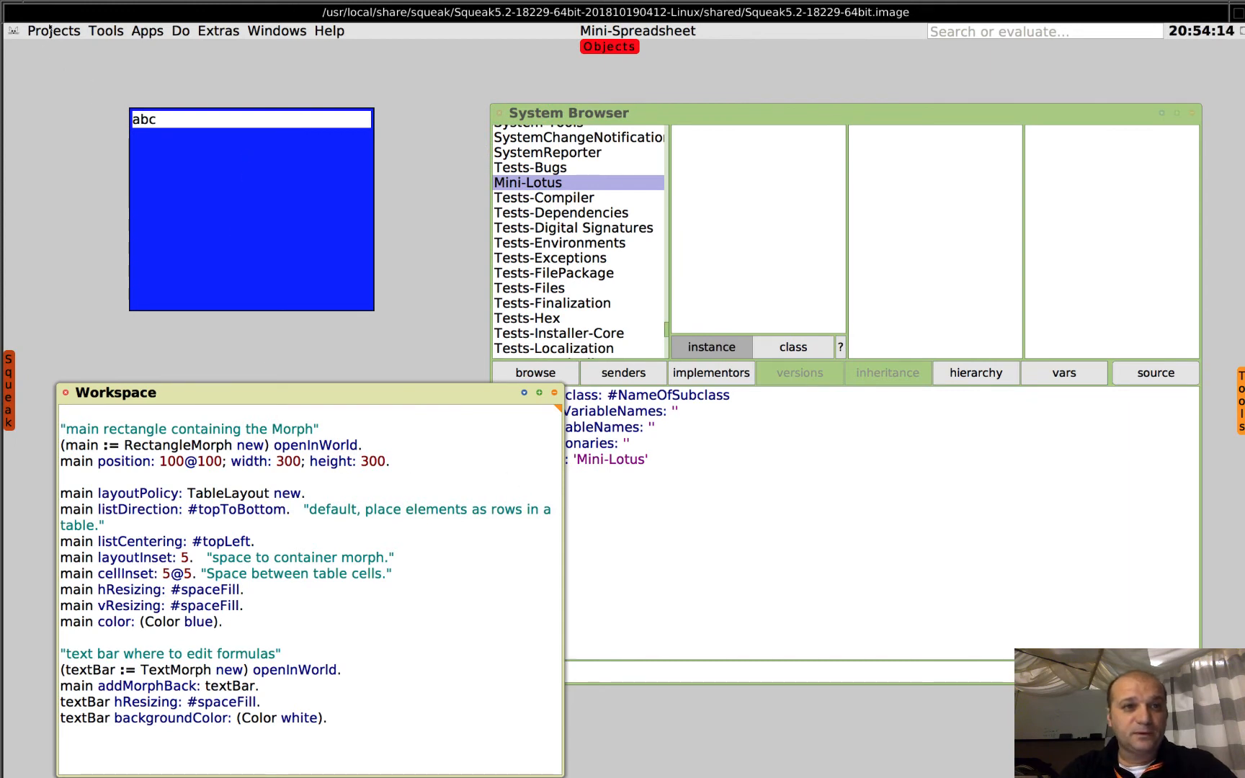
left_click(13, 30)
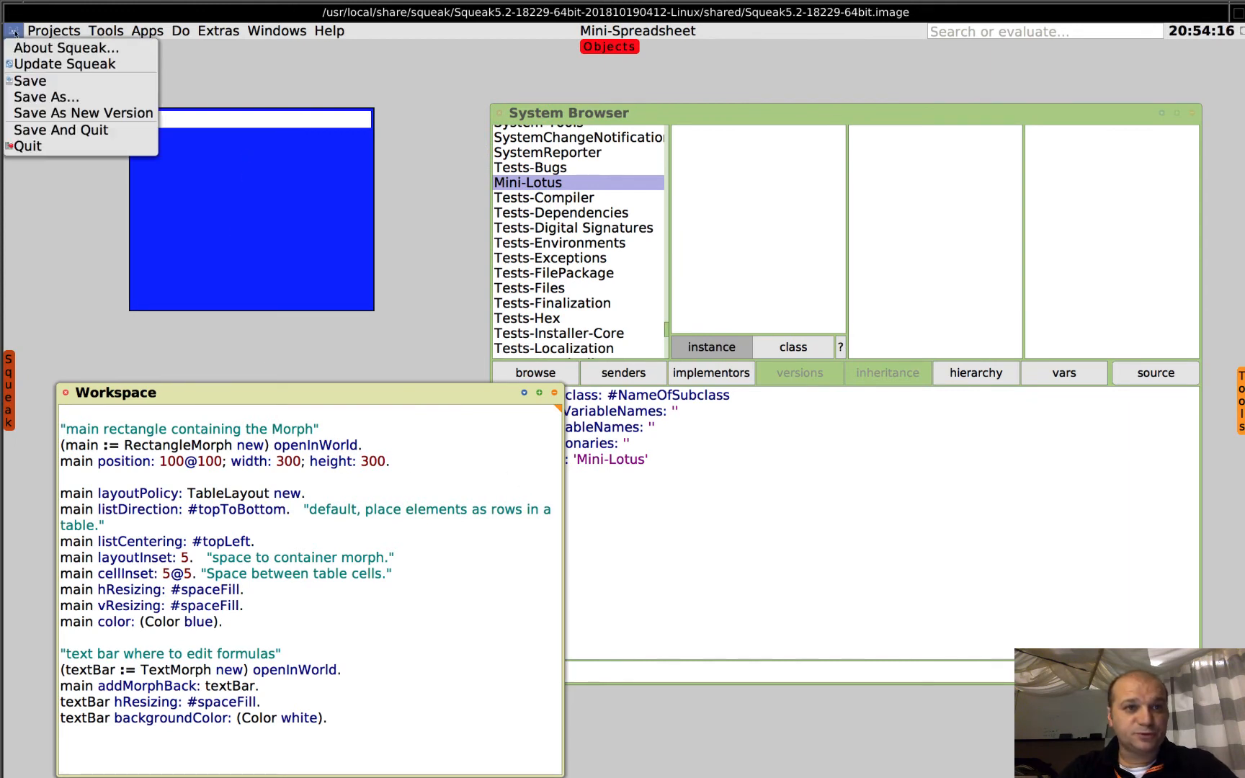
mouse_move(65, 47)
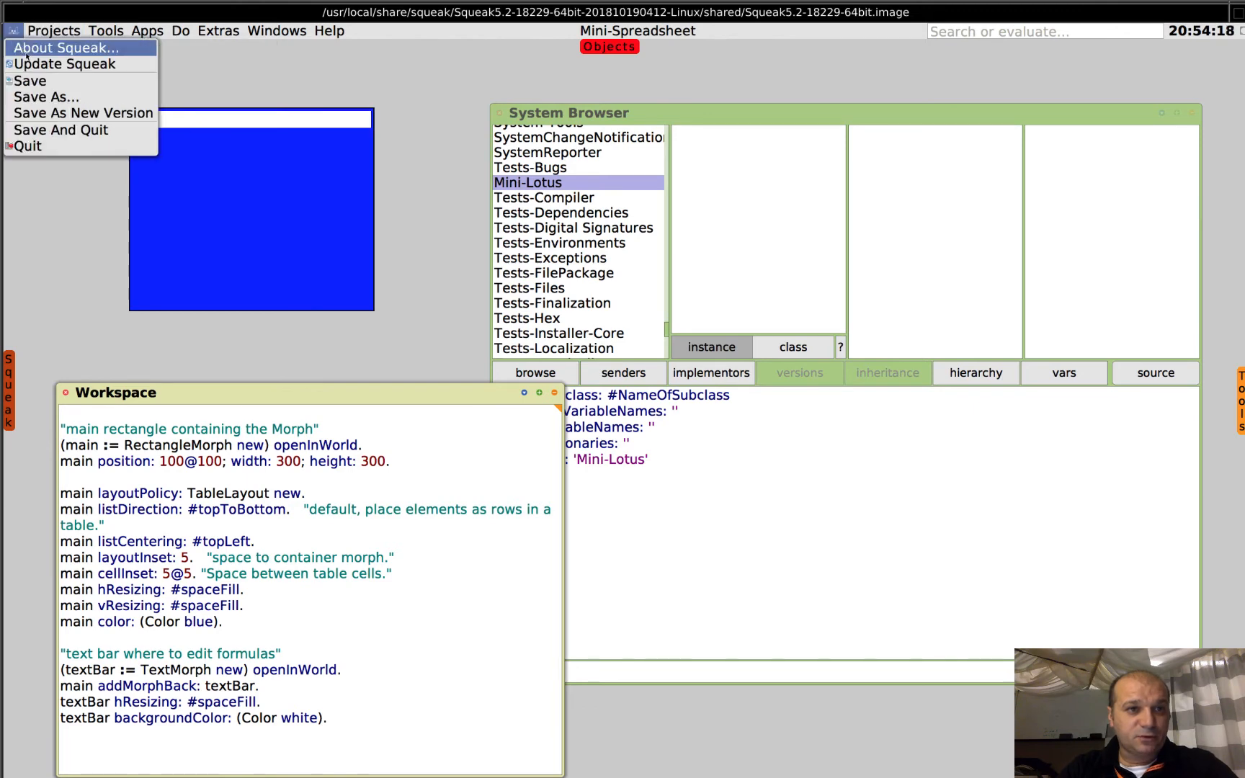
left_click(67, 48)
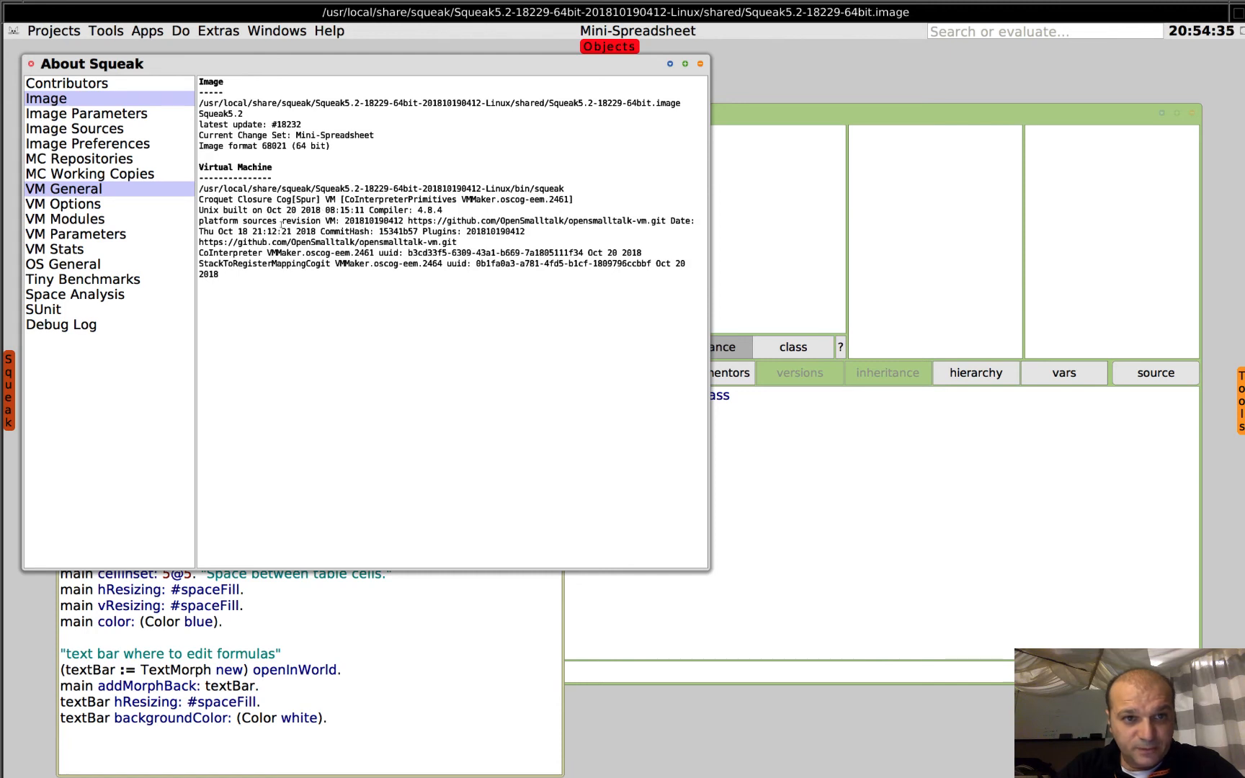
double_click(235, 209)
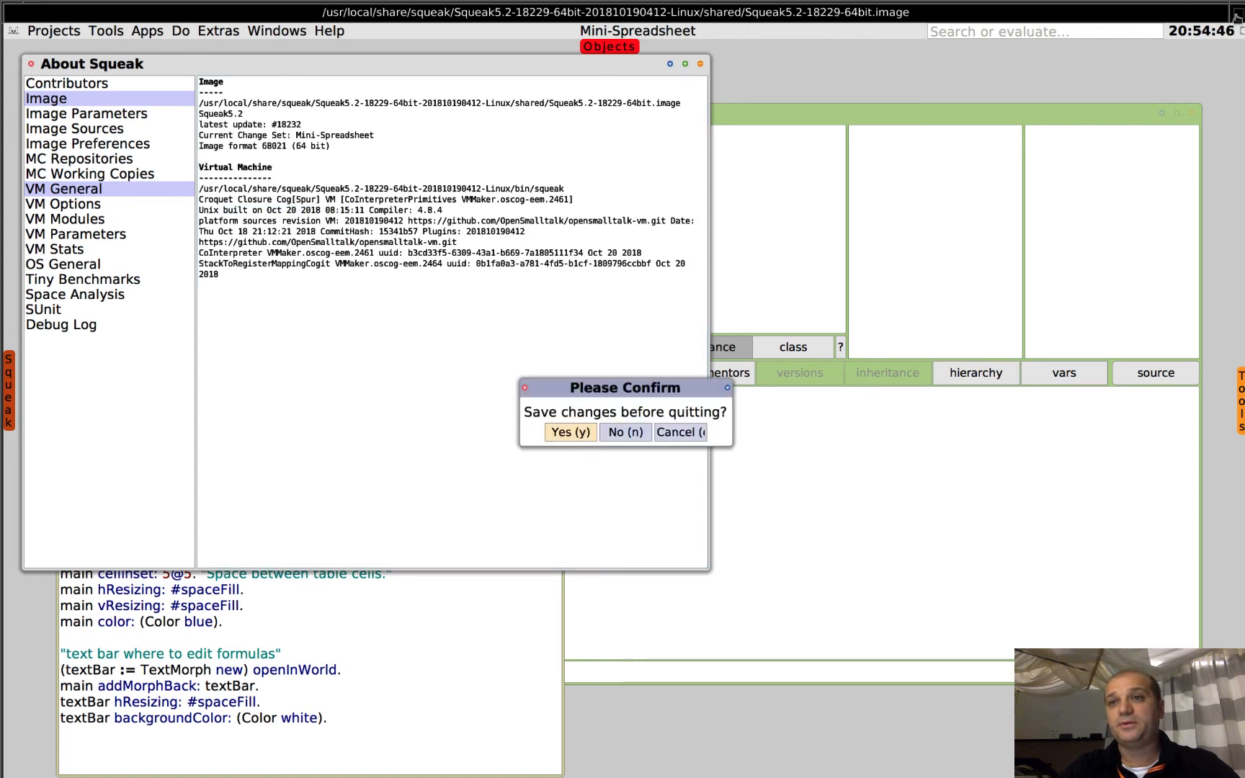
mouse_move(569, 442)
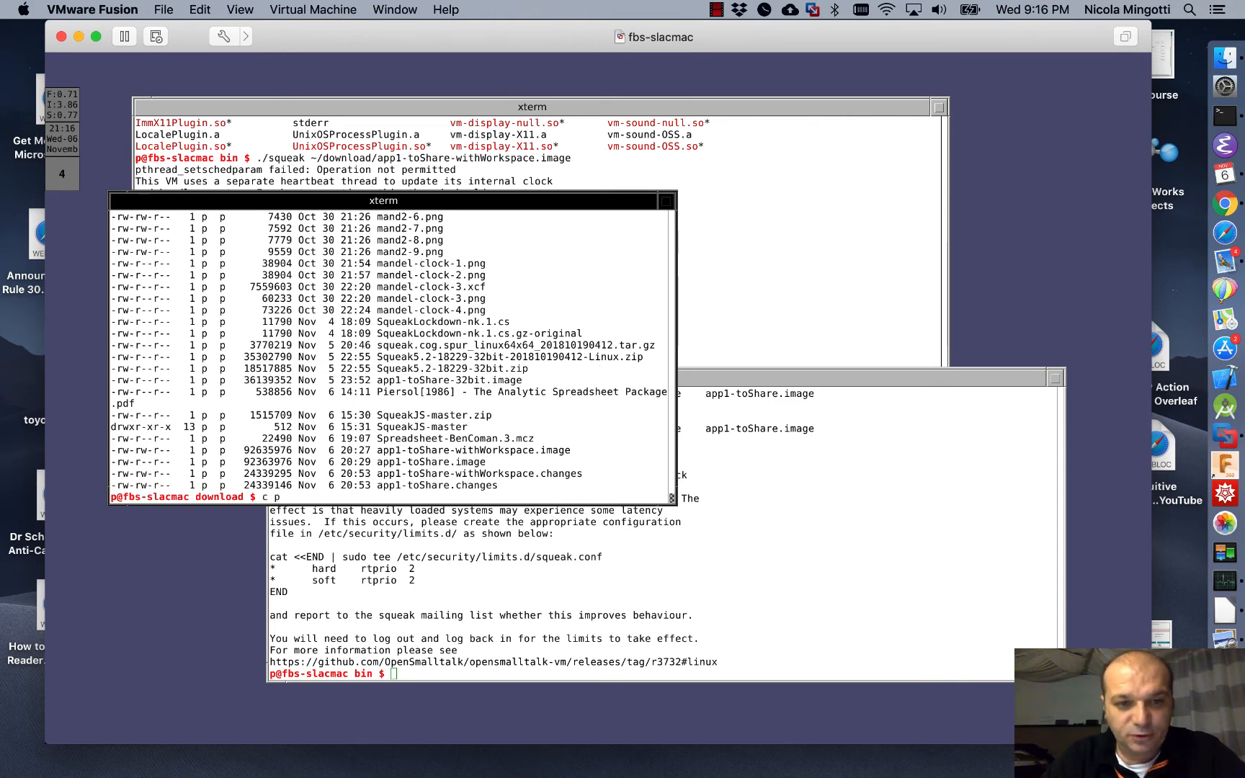
- Run cp app1-toShare.image /mnt/macos/app1.image to copy the image for the Mac side
type("p app")
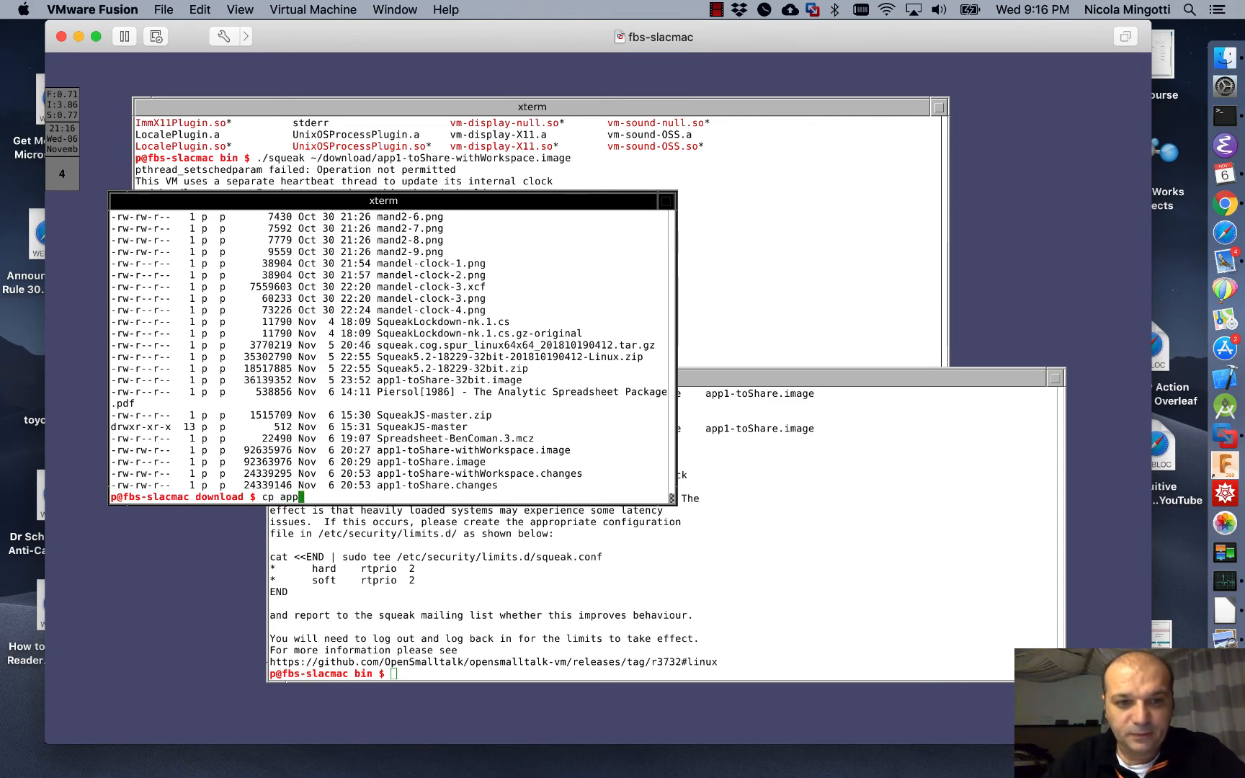
type("1-toShare.image /mnt/")
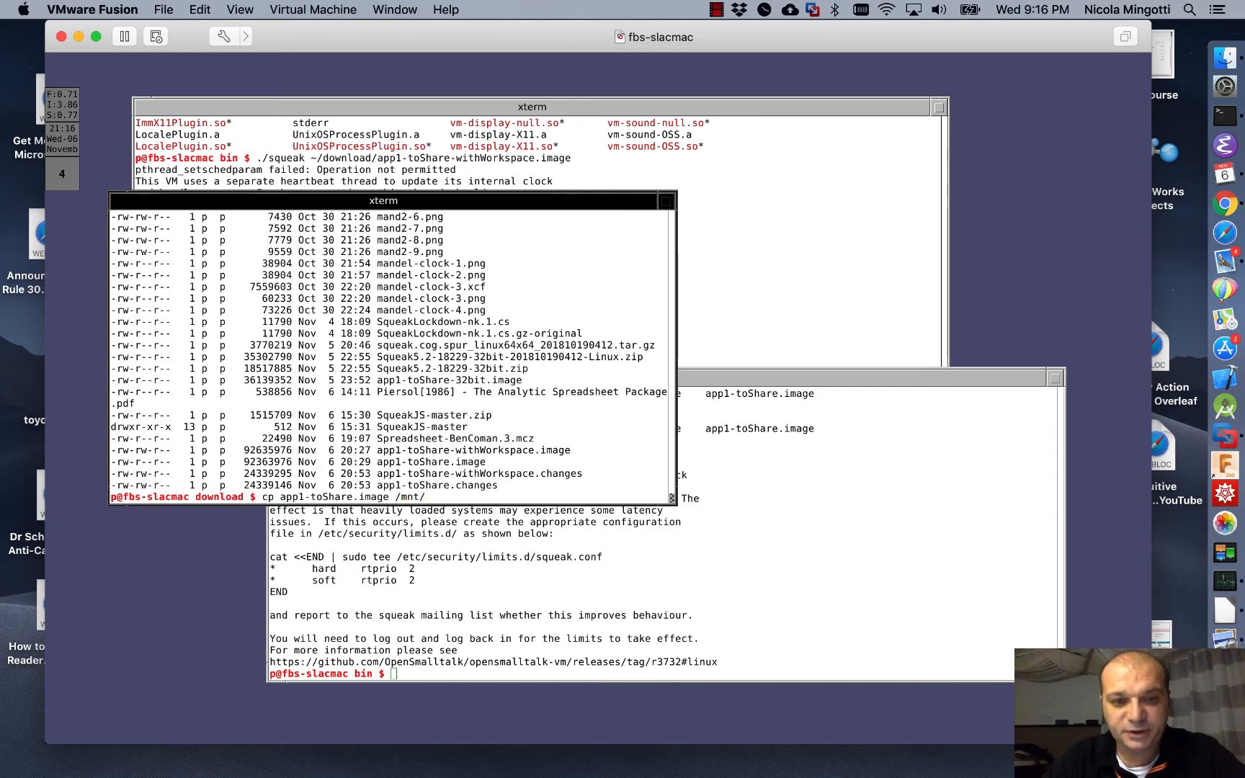
type("macos/a")
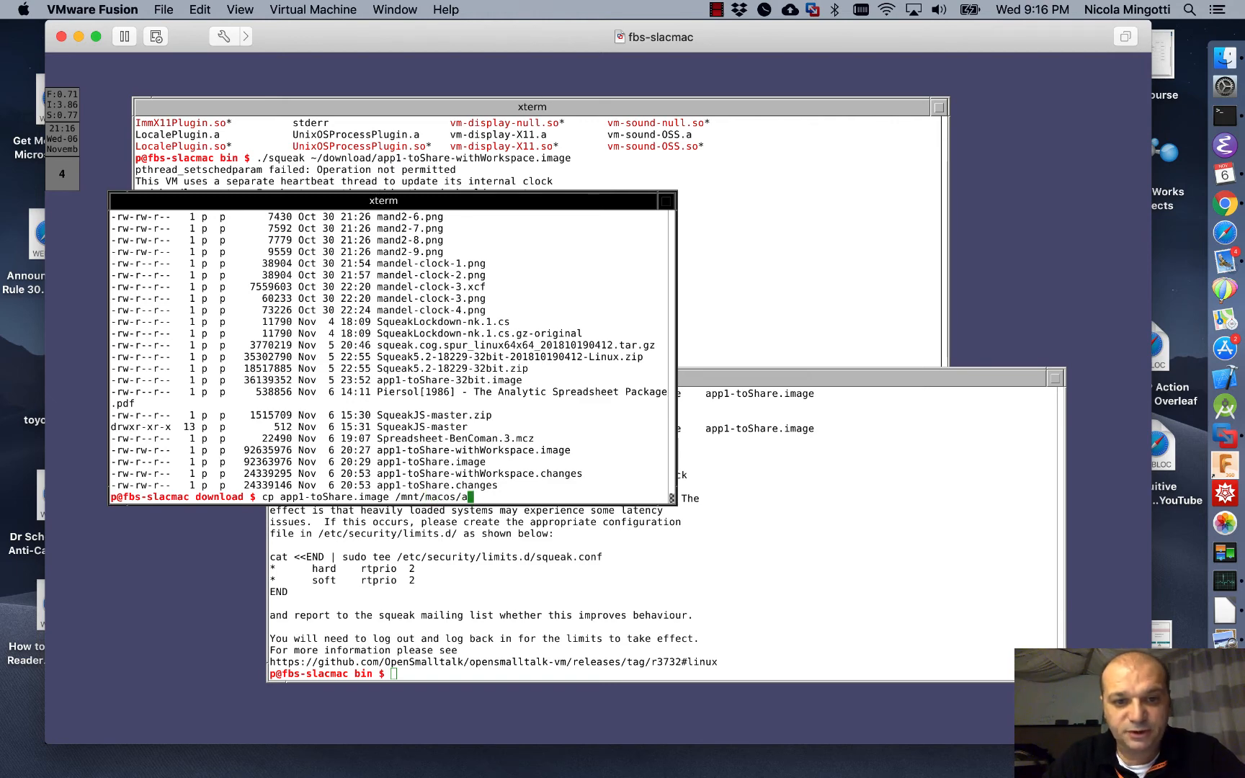
type("app1-to")
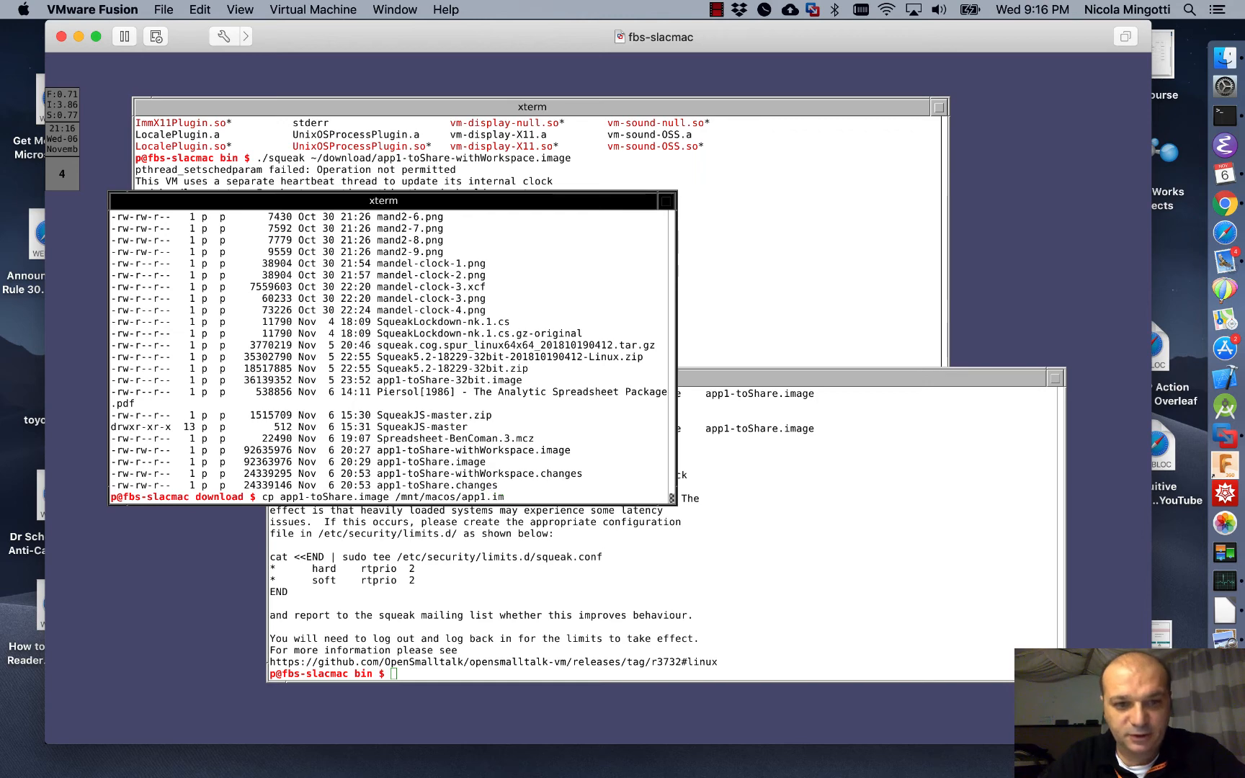
type("age")
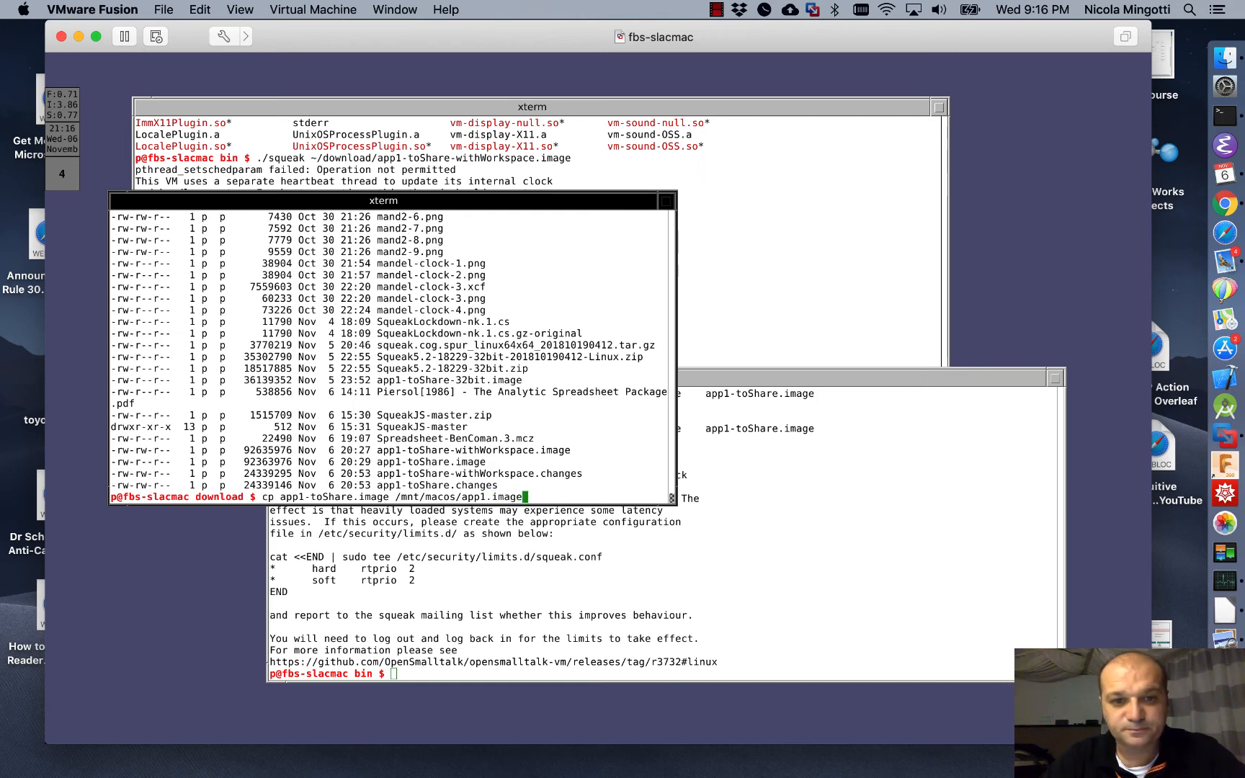
key("Return")
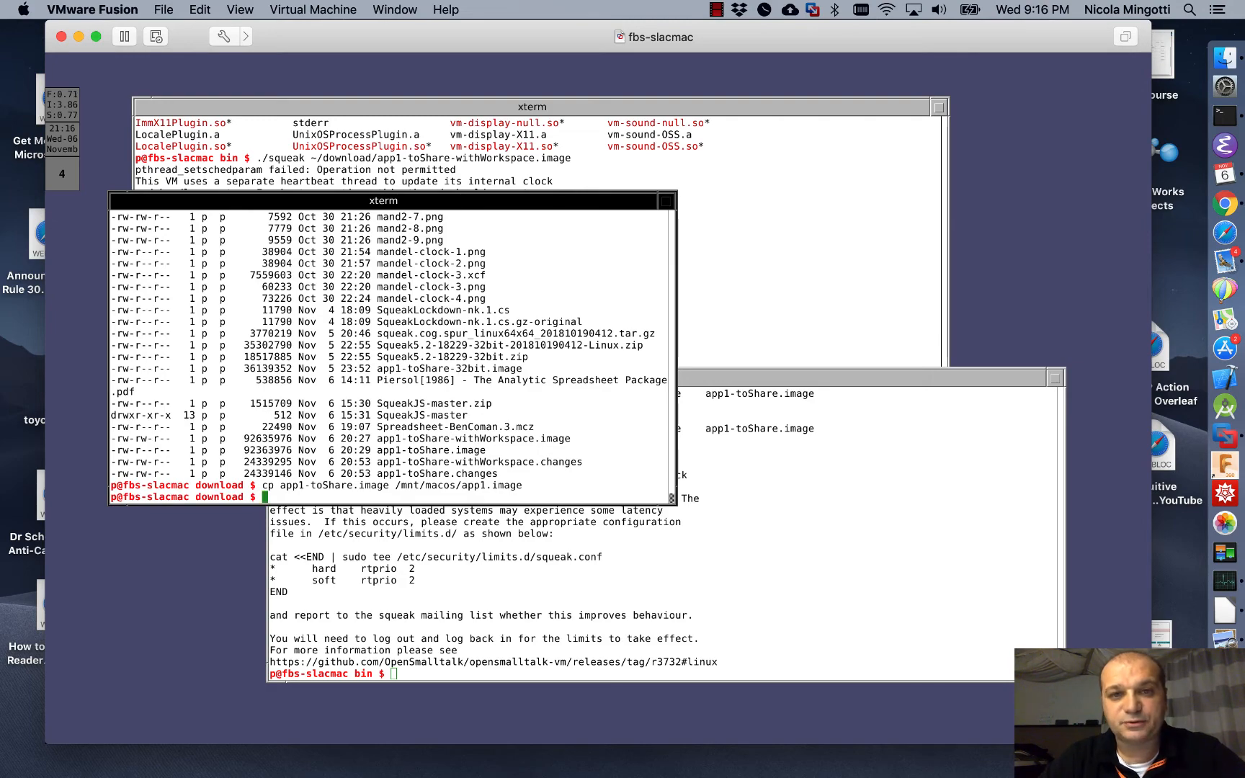
mouse_move(600, 367)
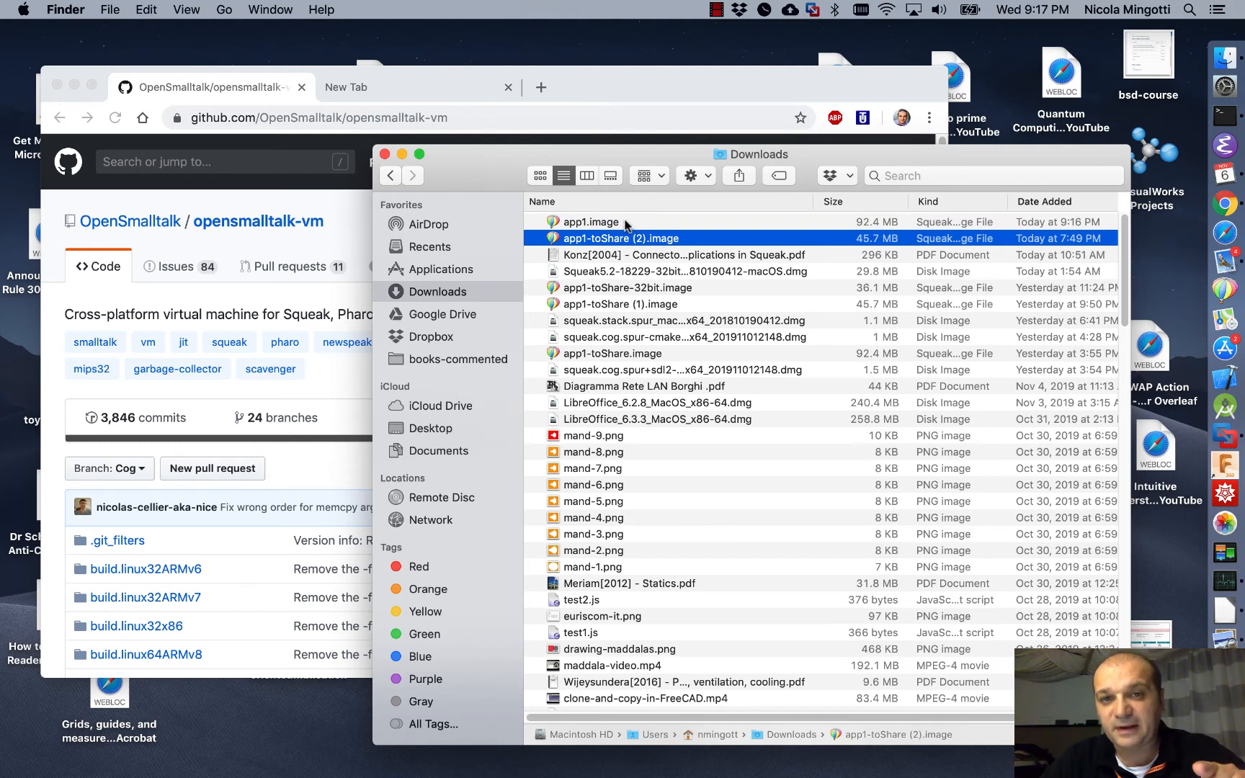
mouse_move(626, 91)
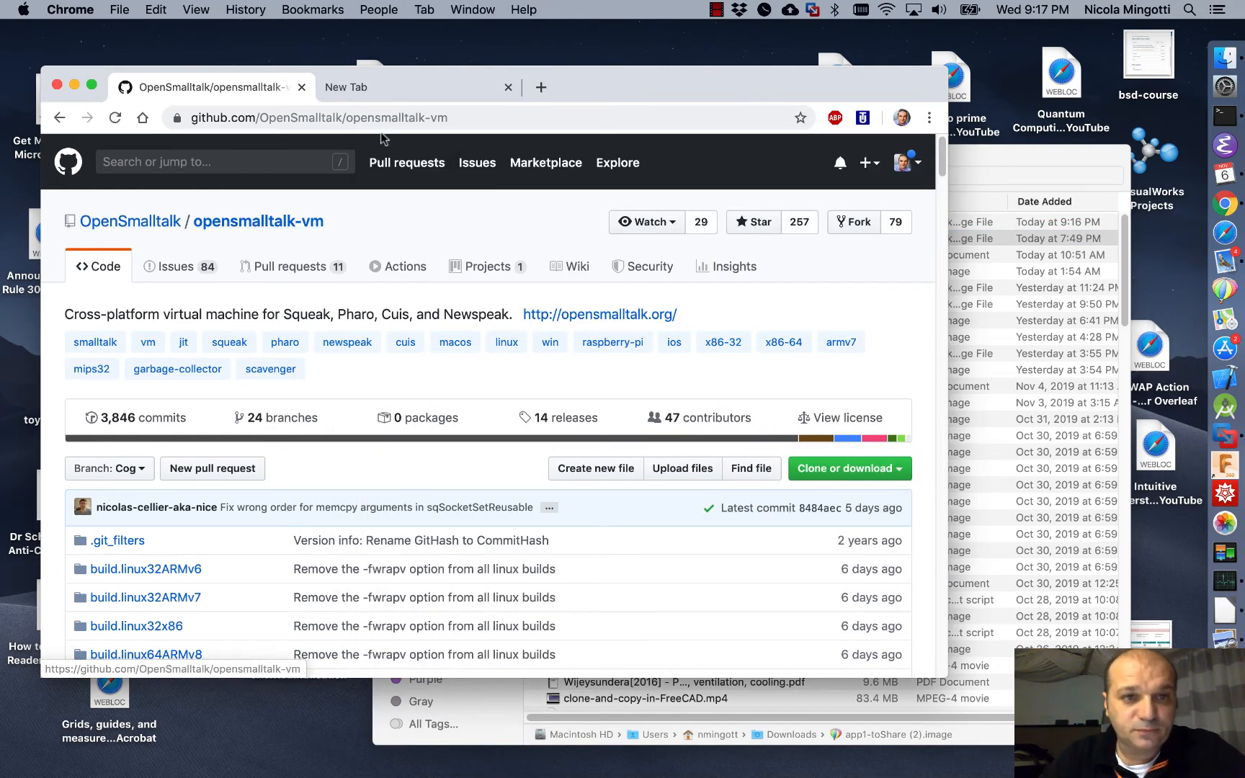
- In a new tab, search github opensmalltalk-vm and open the repository result
left_click(419, 88)
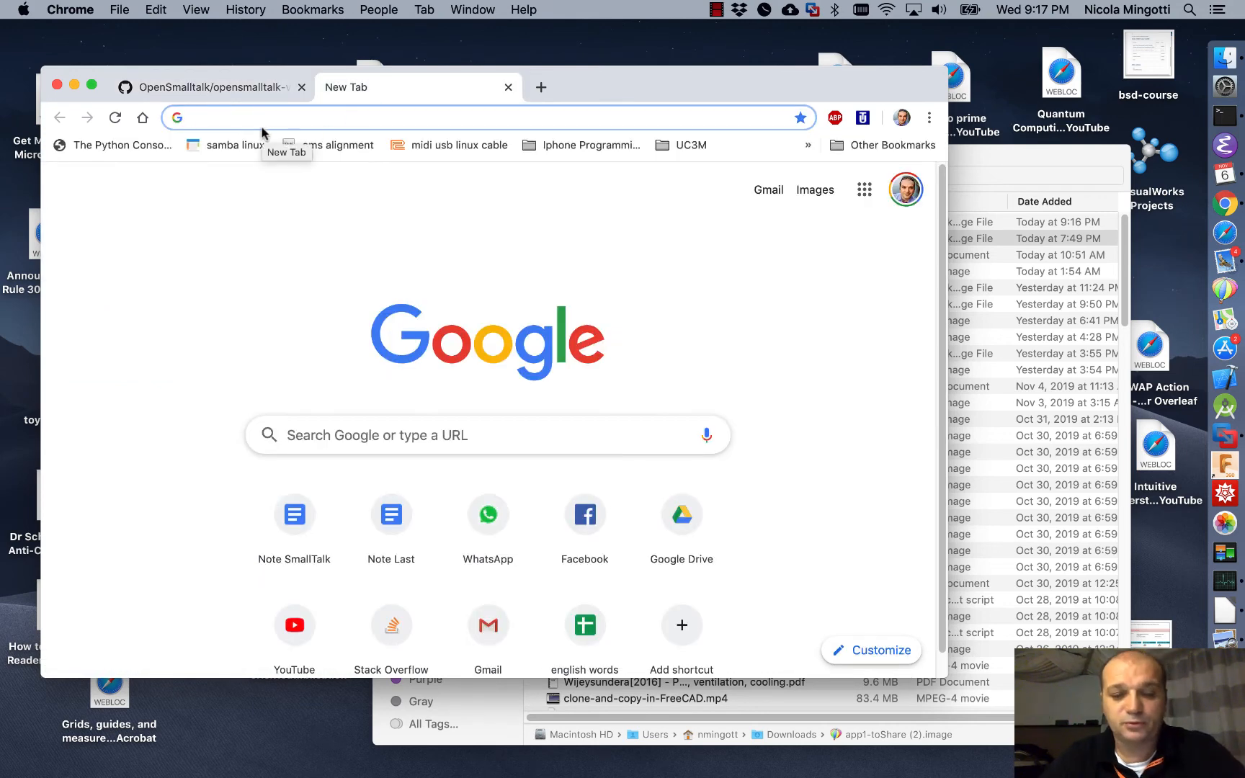
type("git")
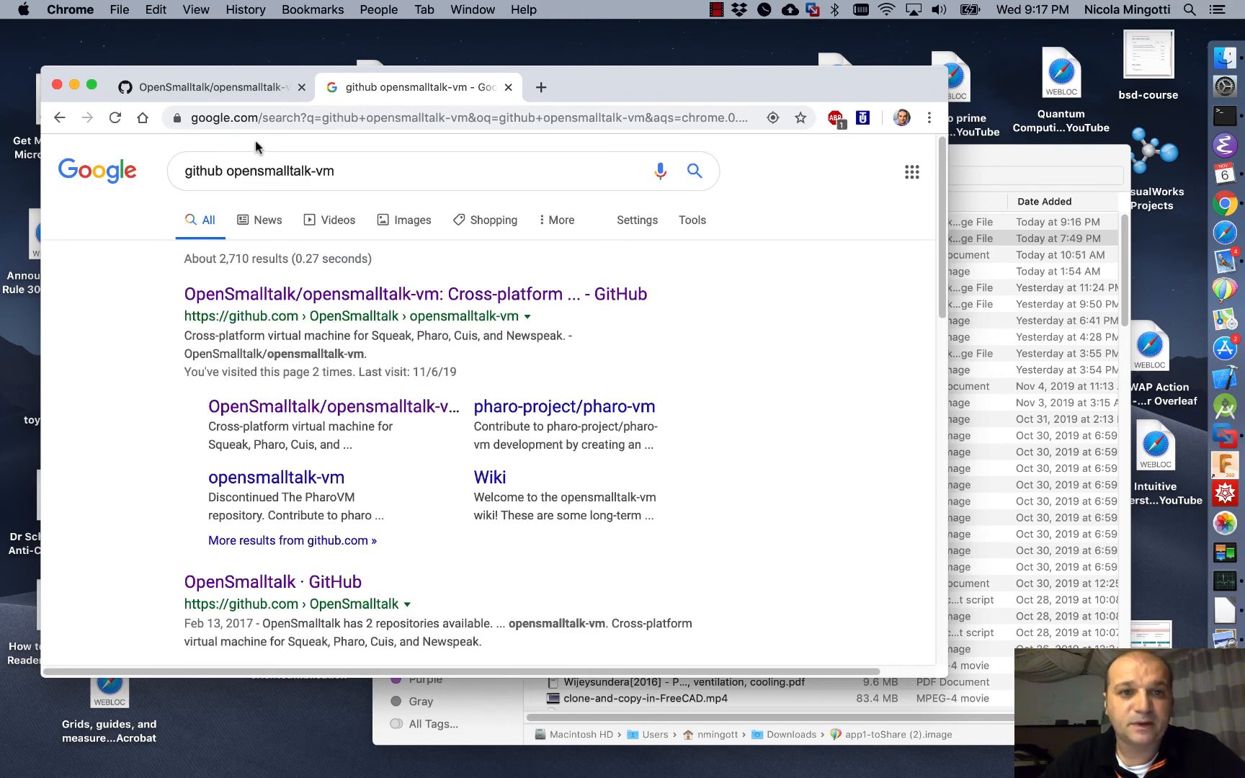
left_click(415, 294)
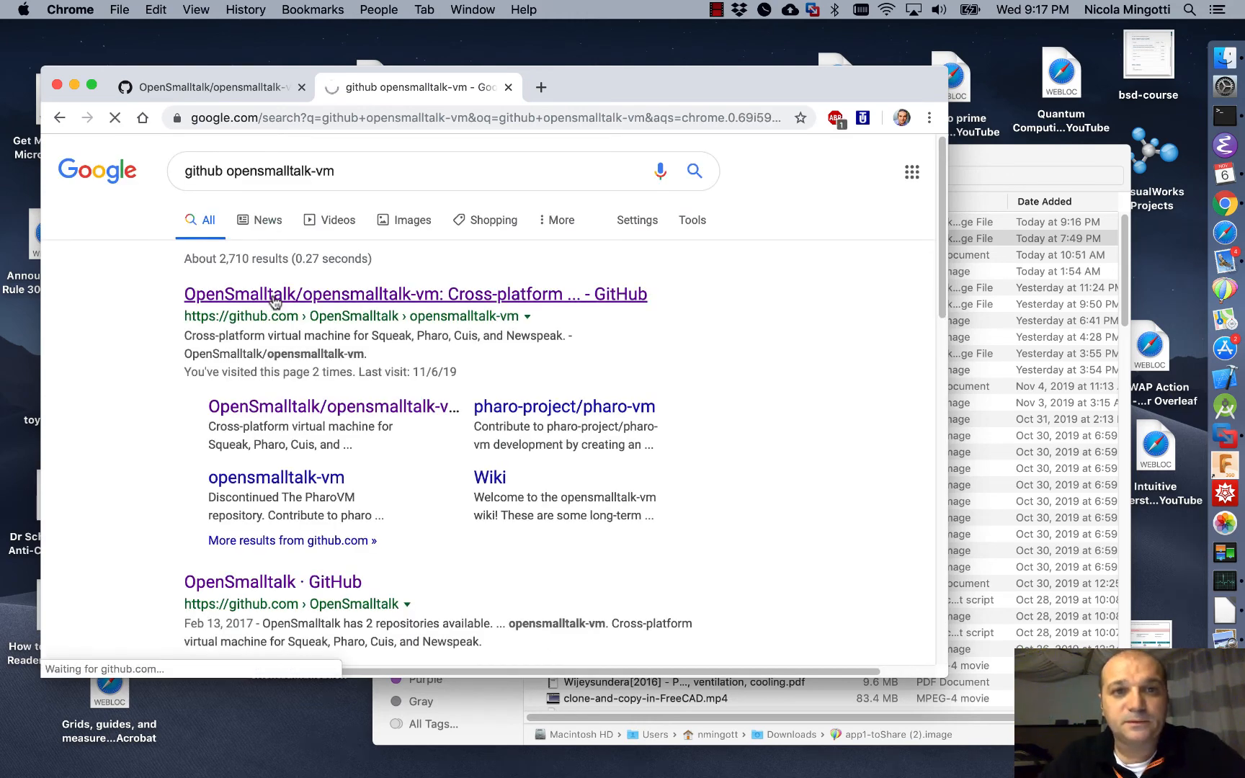
left_click(415, 294)
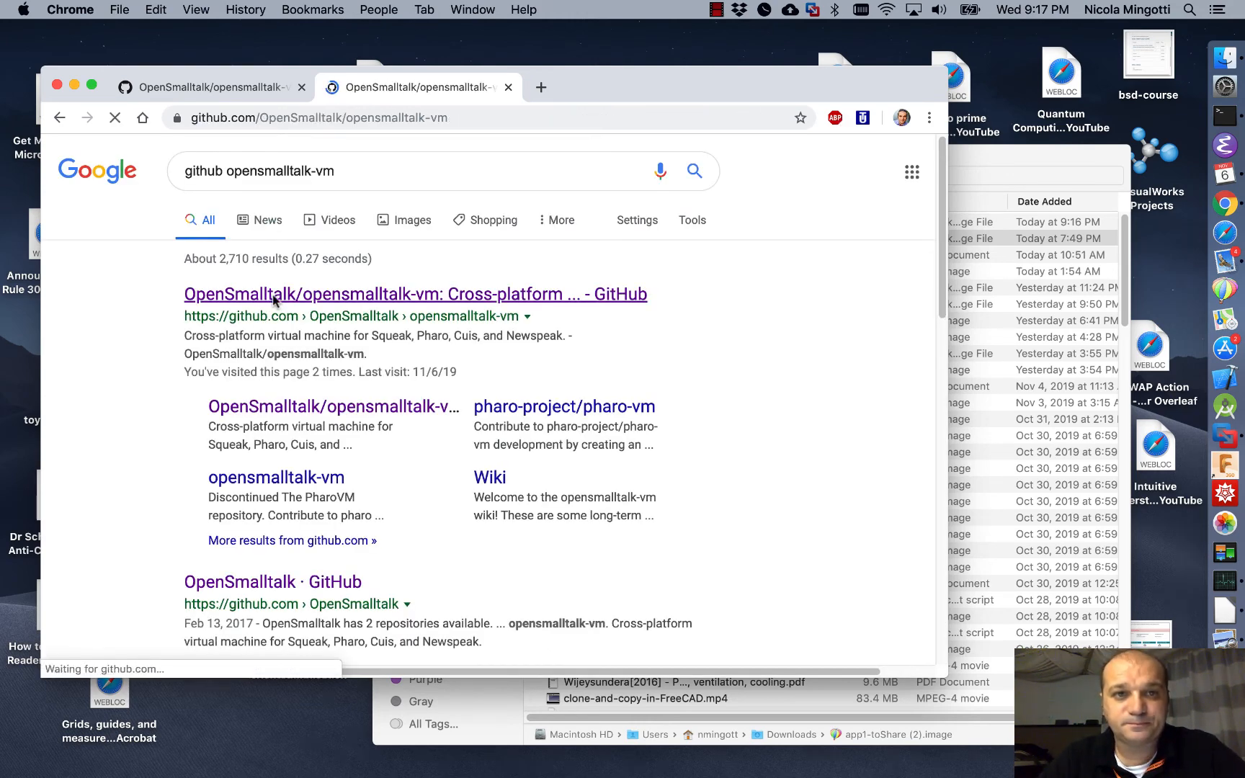
left_click(415, 294)
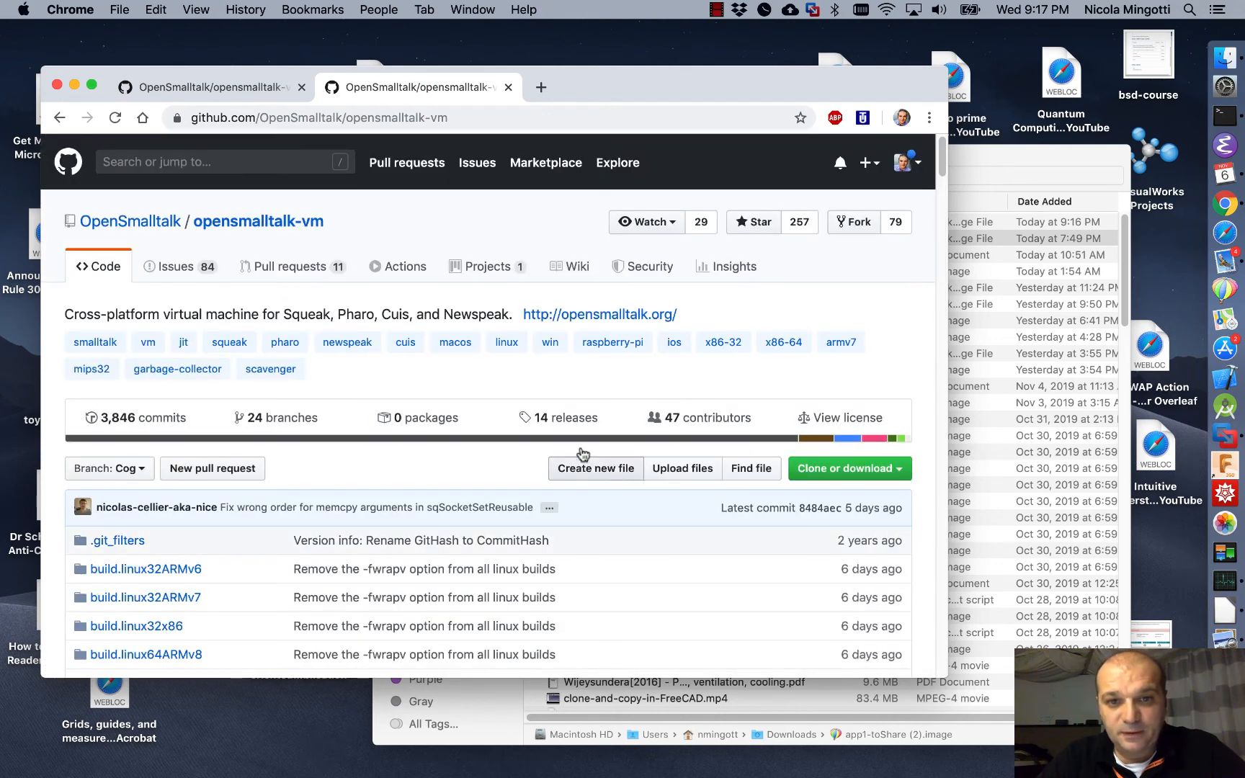
left_click(566, 417)
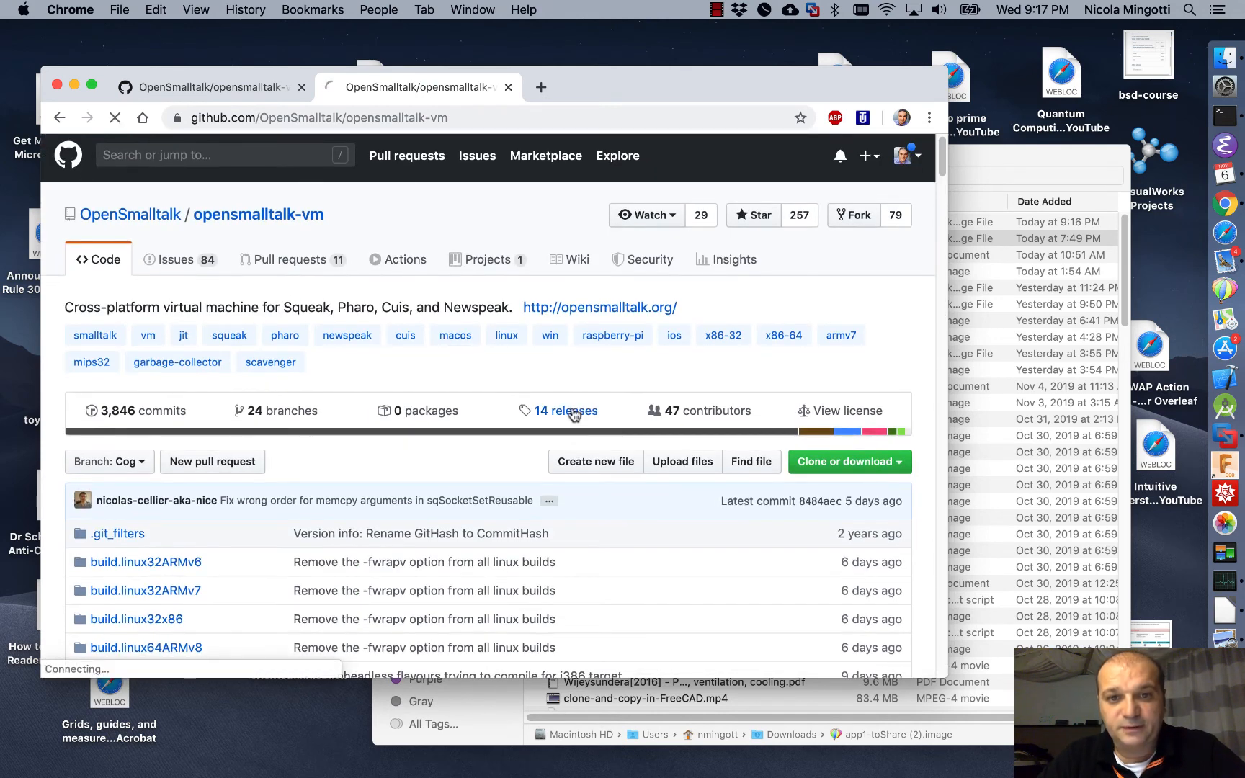
left_click(565, 410)
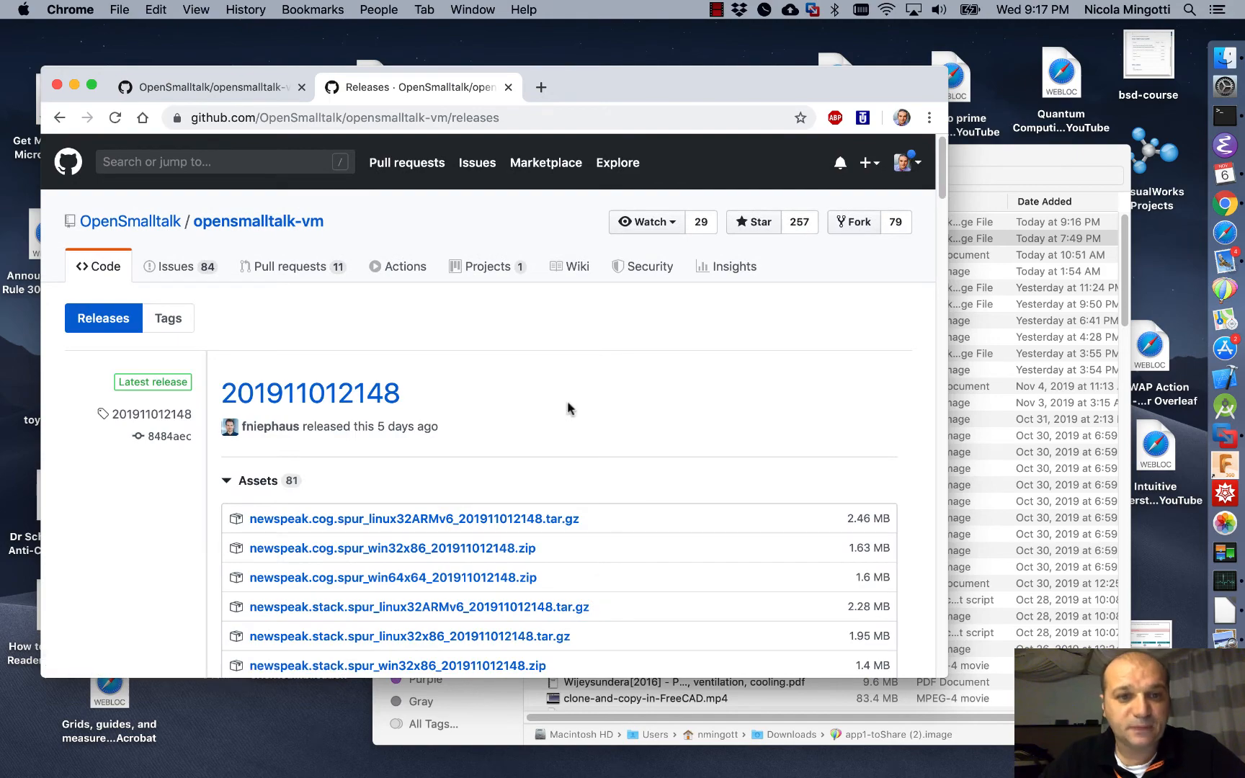
scroll("down", 3)
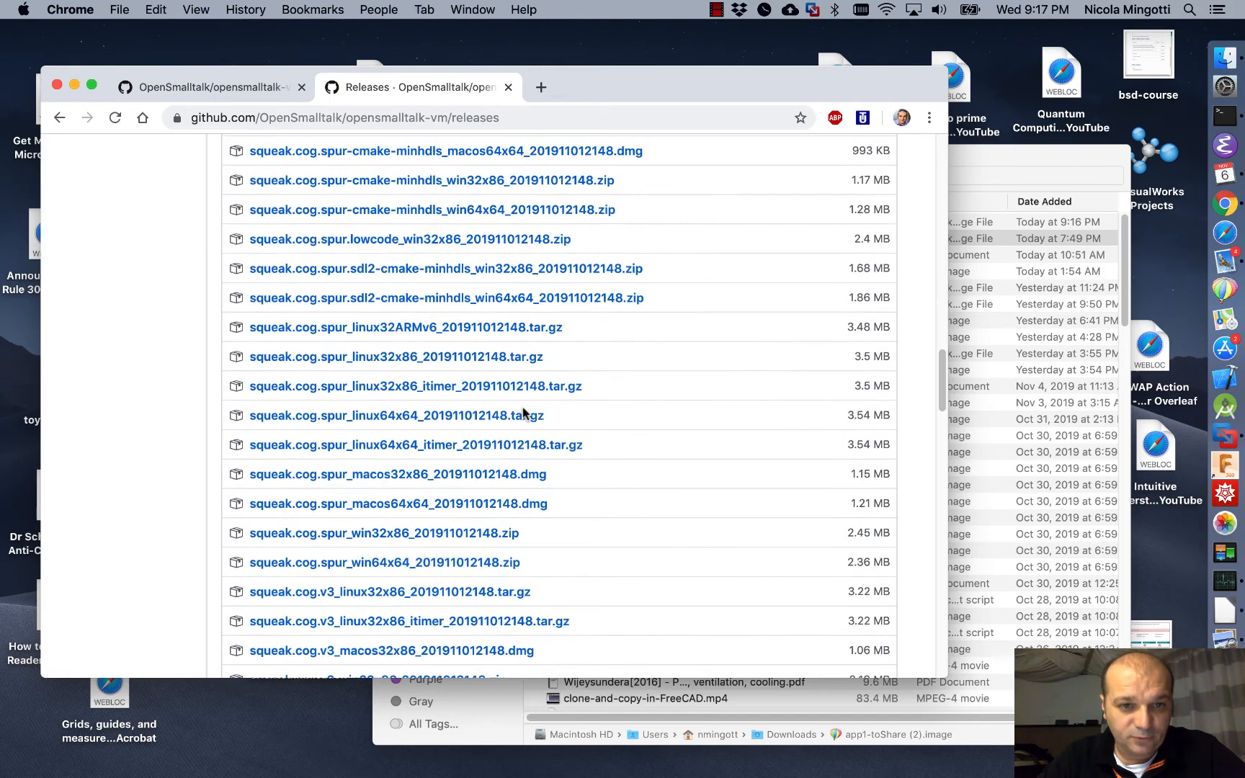
scroll("down", 3)
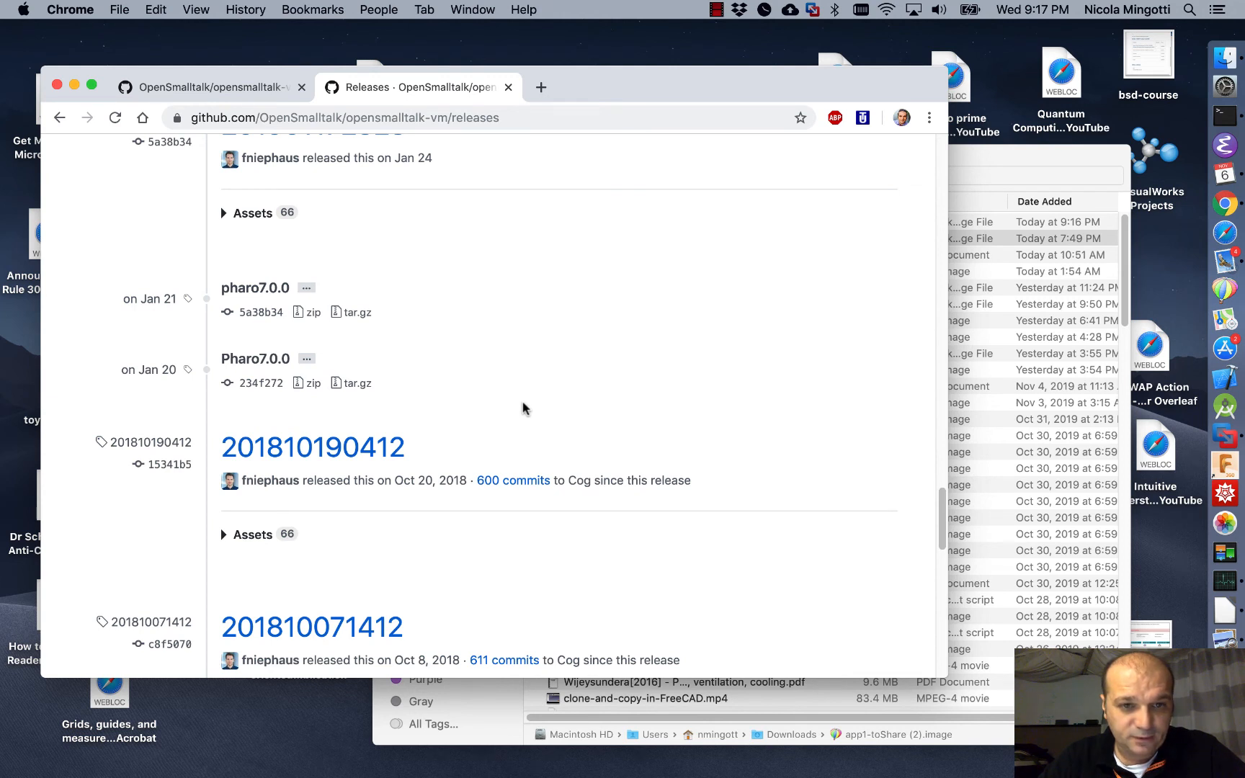
scroll("down", 3)
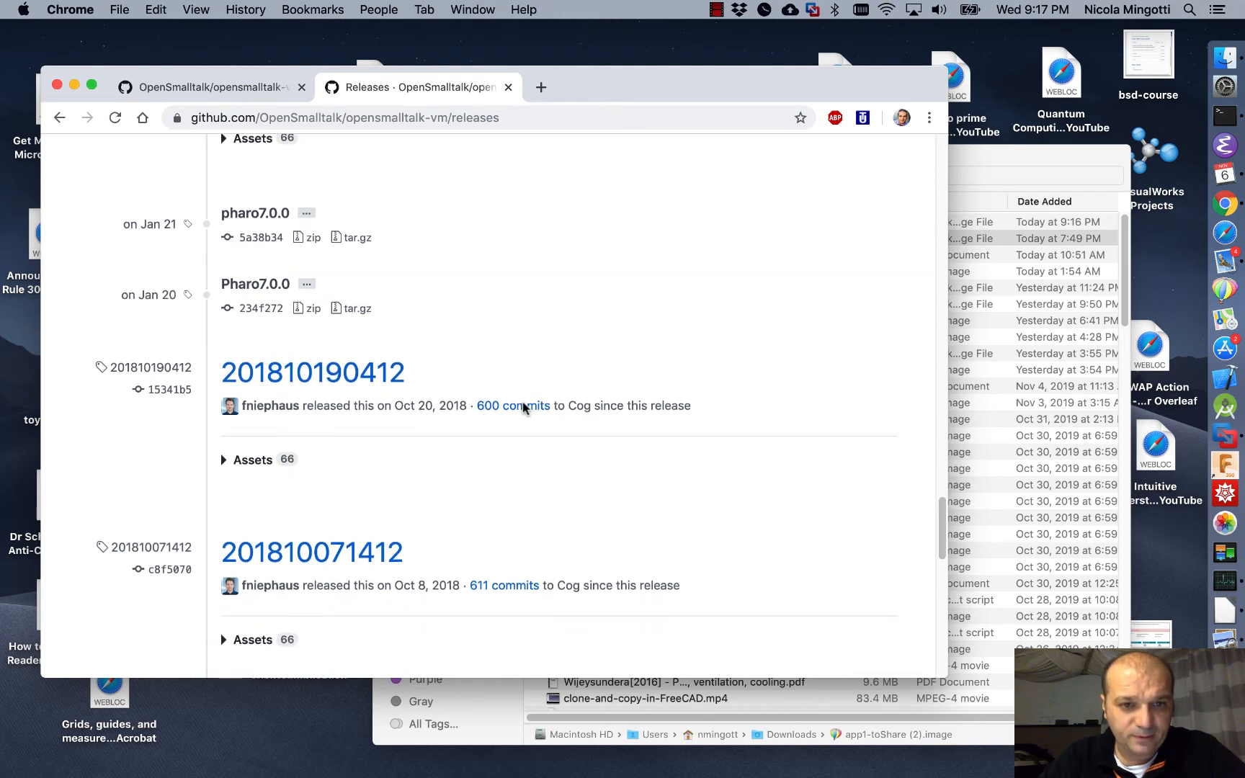
mouse_move(312, 371)
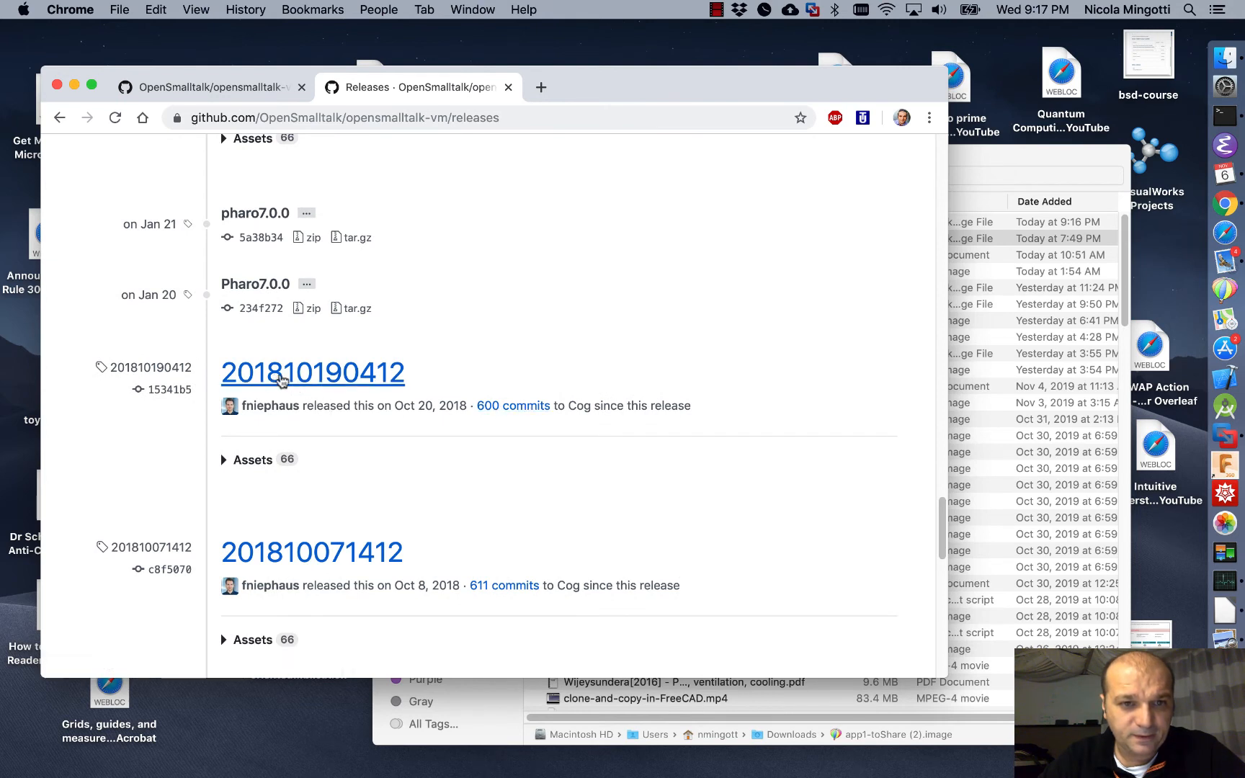
mouse_move(149, 371)
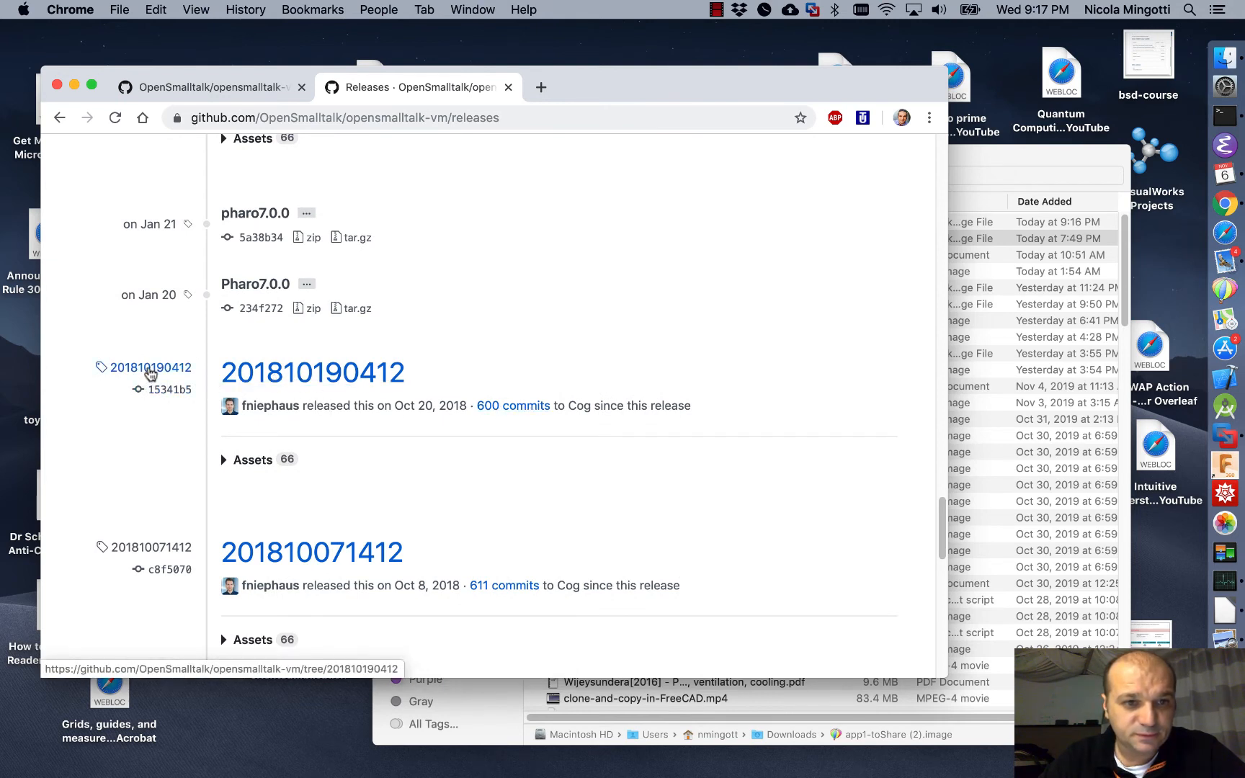
mouse_move(312, 372)
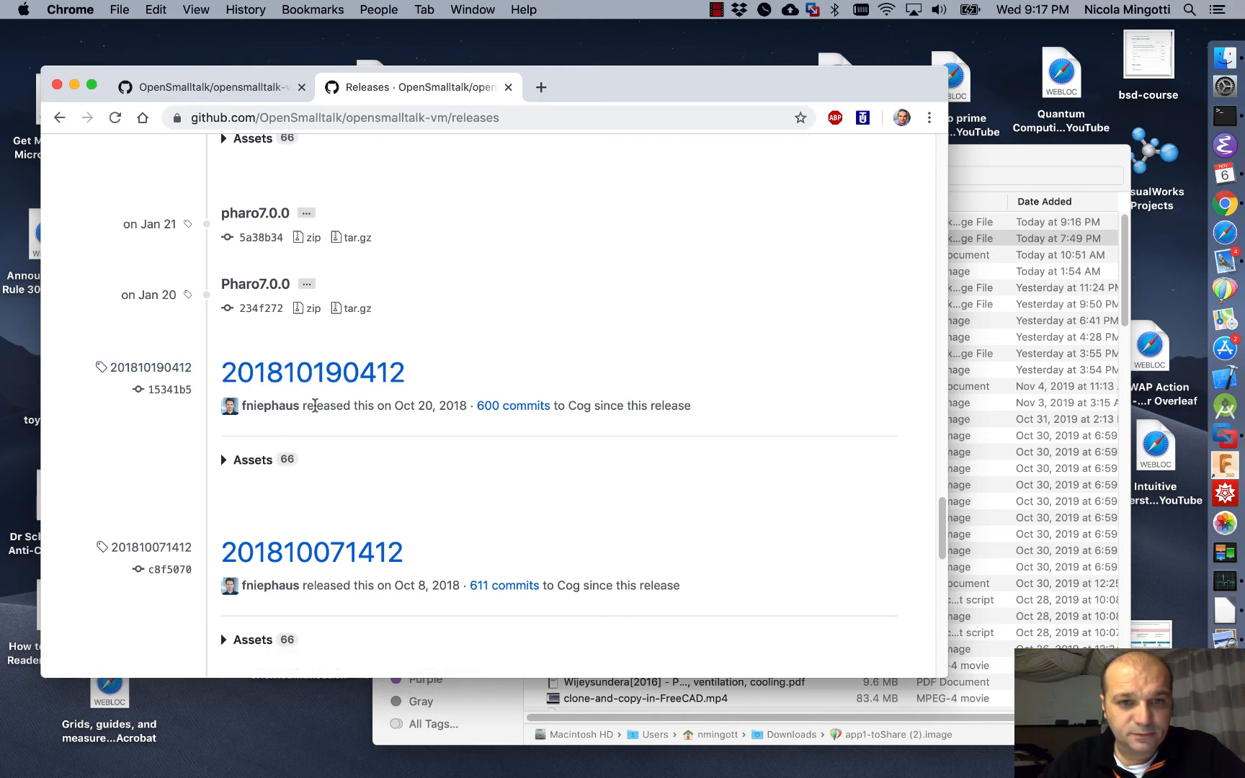
mouse_move(390, 407)
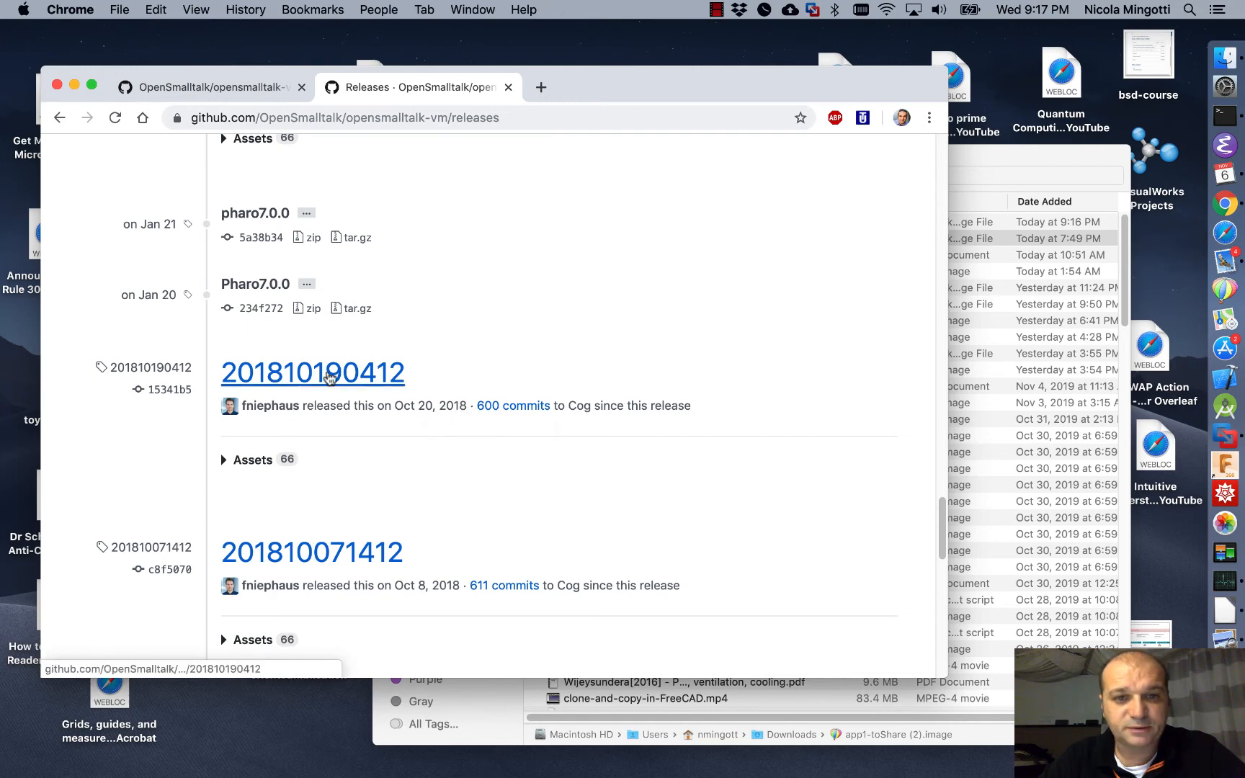
left_click(313, 372)
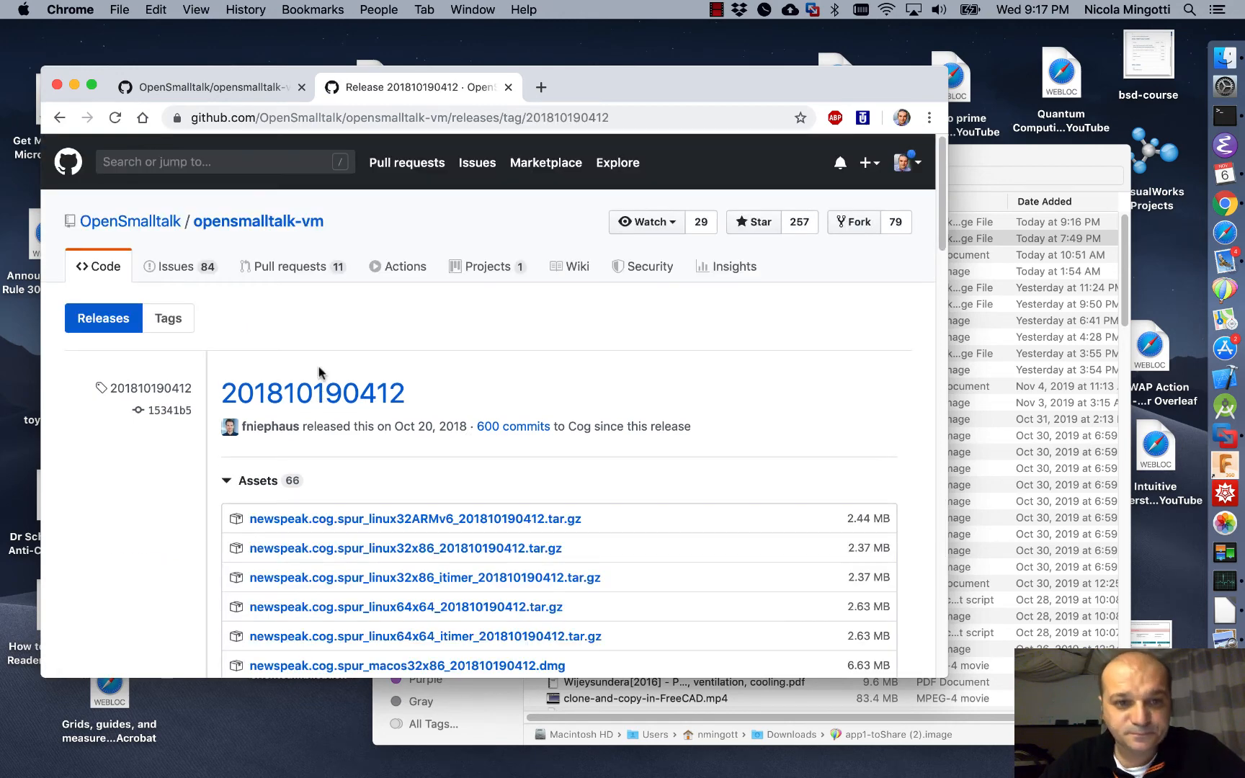
scroll("down", 3)
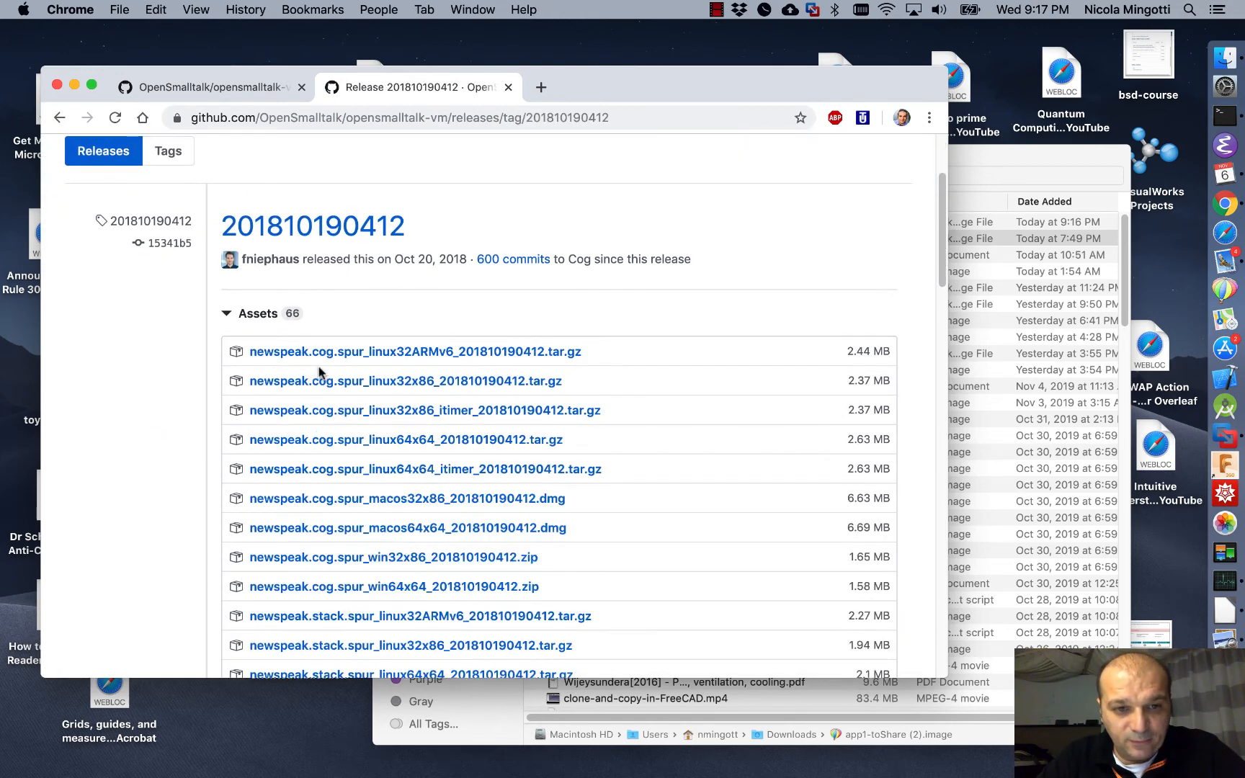
scroll("down", 3)
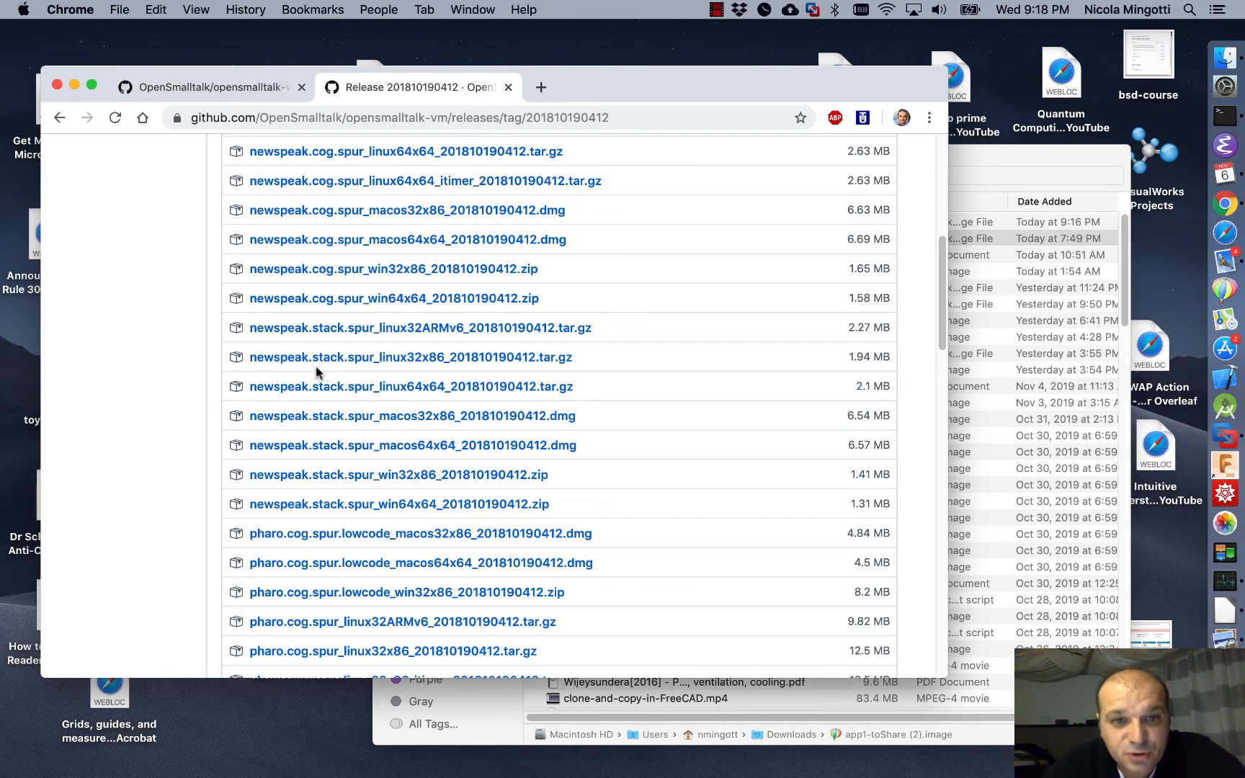
scroll("down", 3)
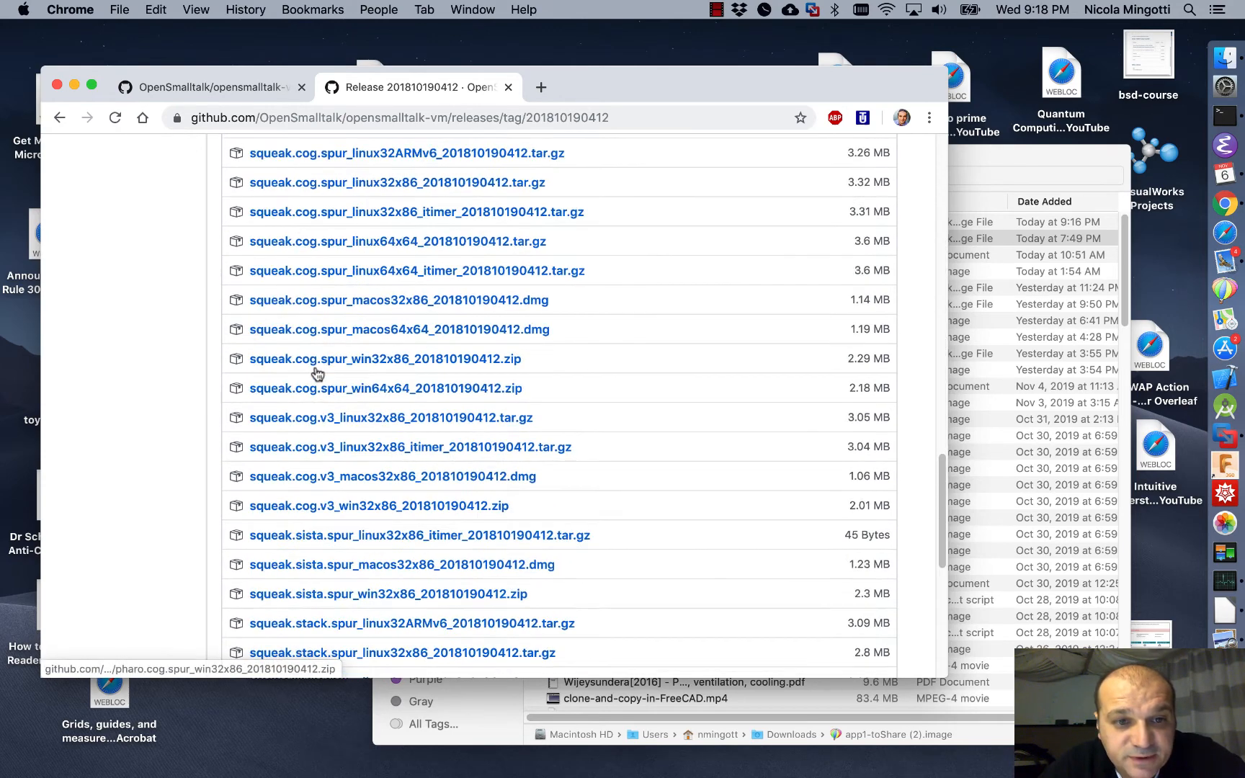
scroll("down", 3)
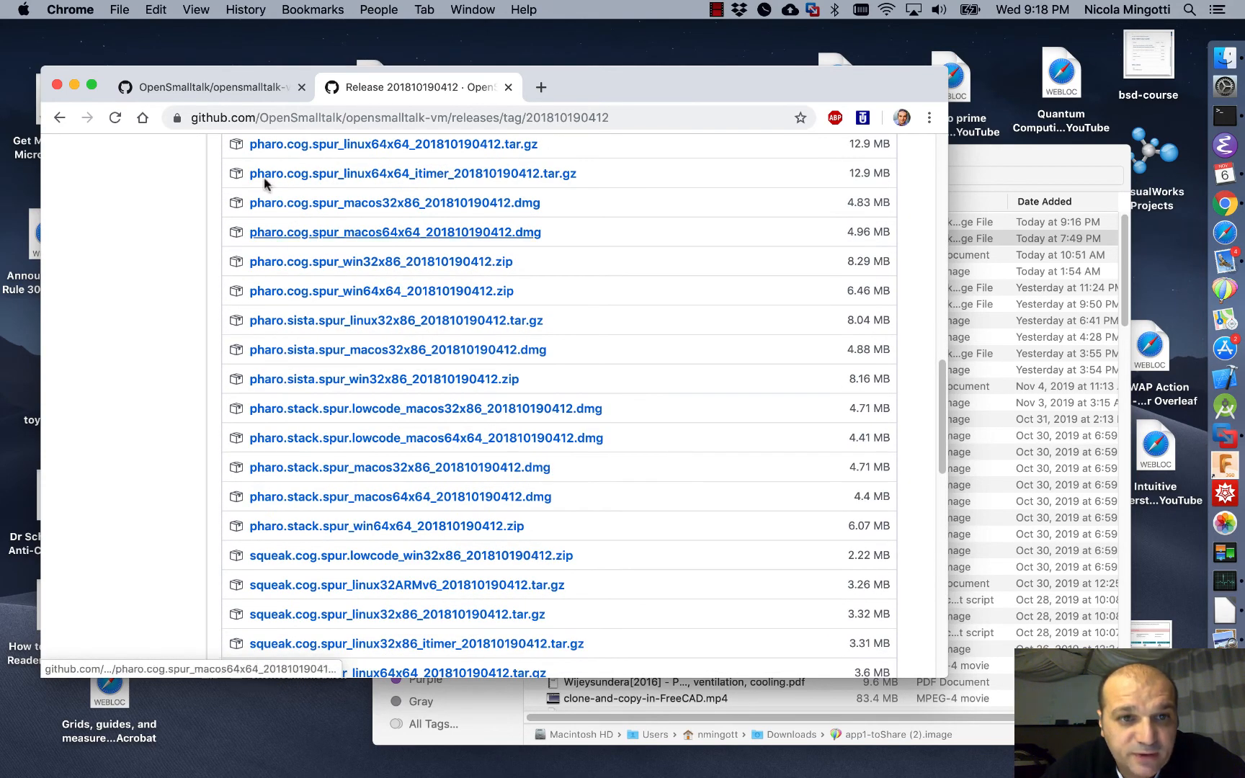
scroll("down", 3)
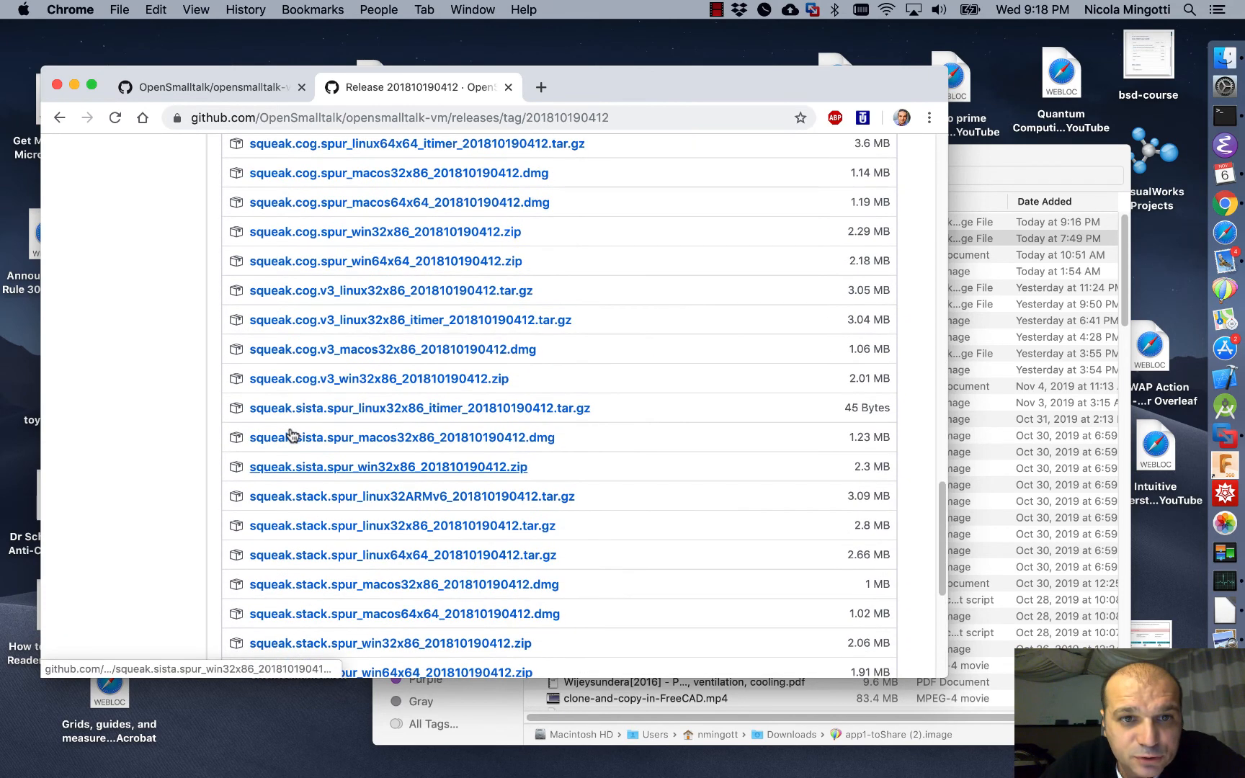
mouse_move(398, 203)
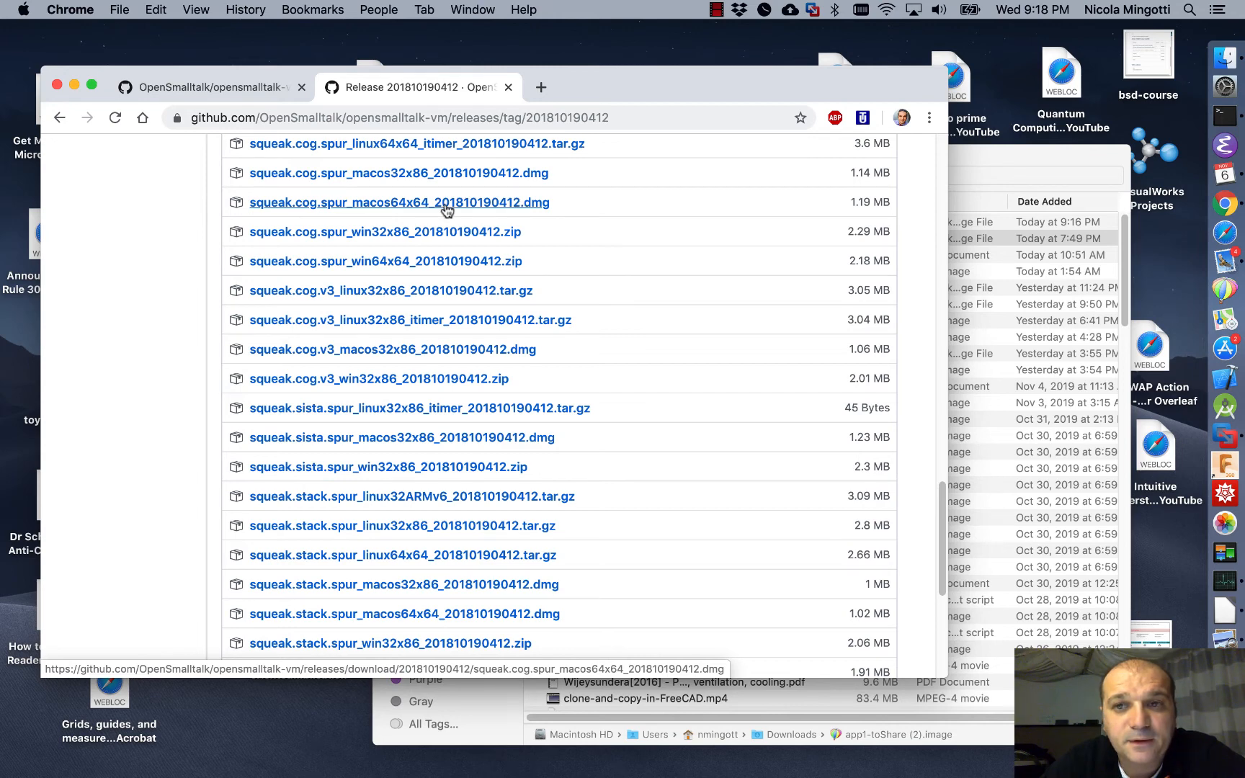
left_click(398, 203)
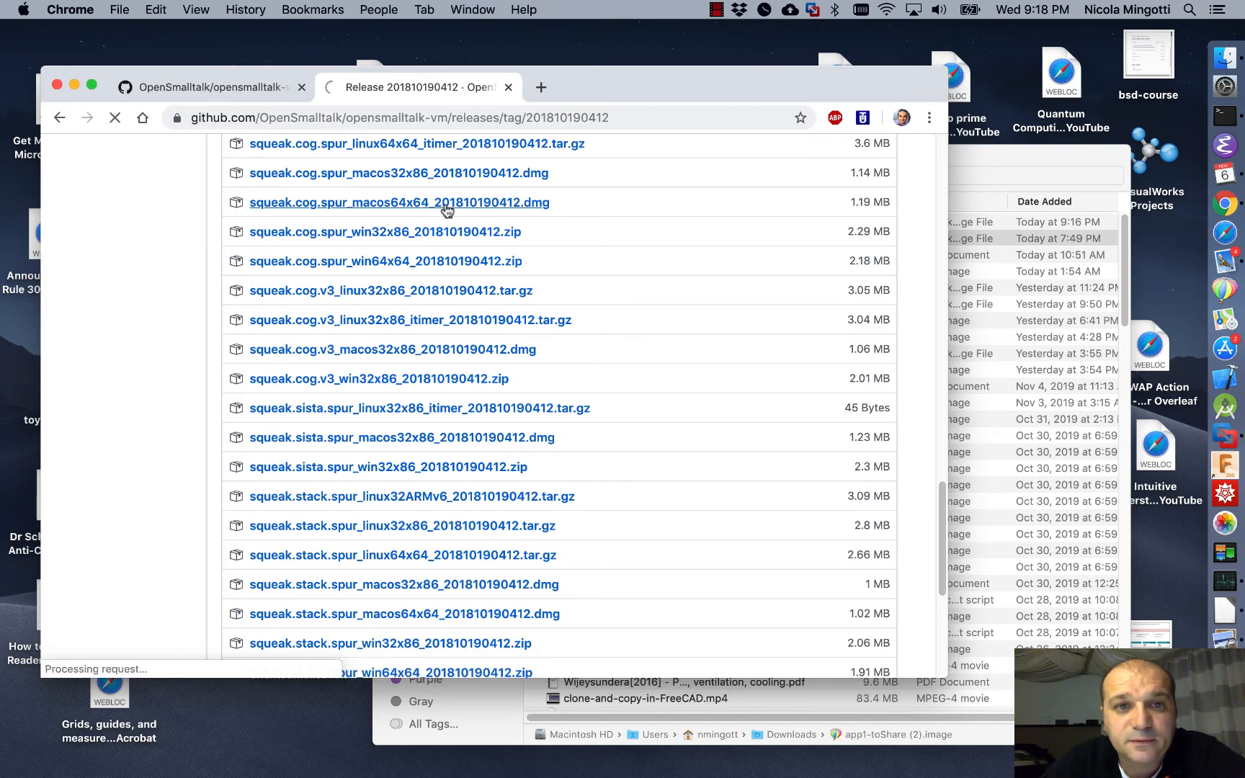
- Mount the downloaded .dmg from Downloads and launch the Squeak VM app inside it
left_click(399, 202)
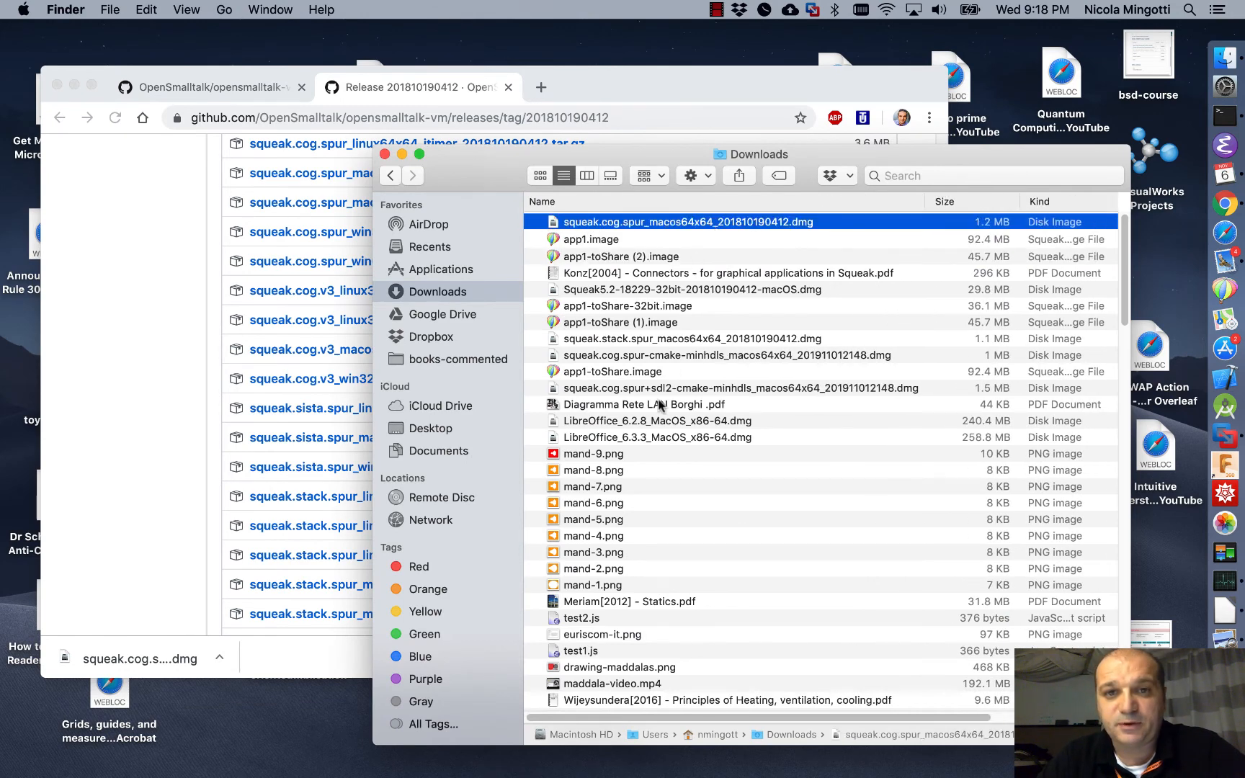
double_click(687, 222)
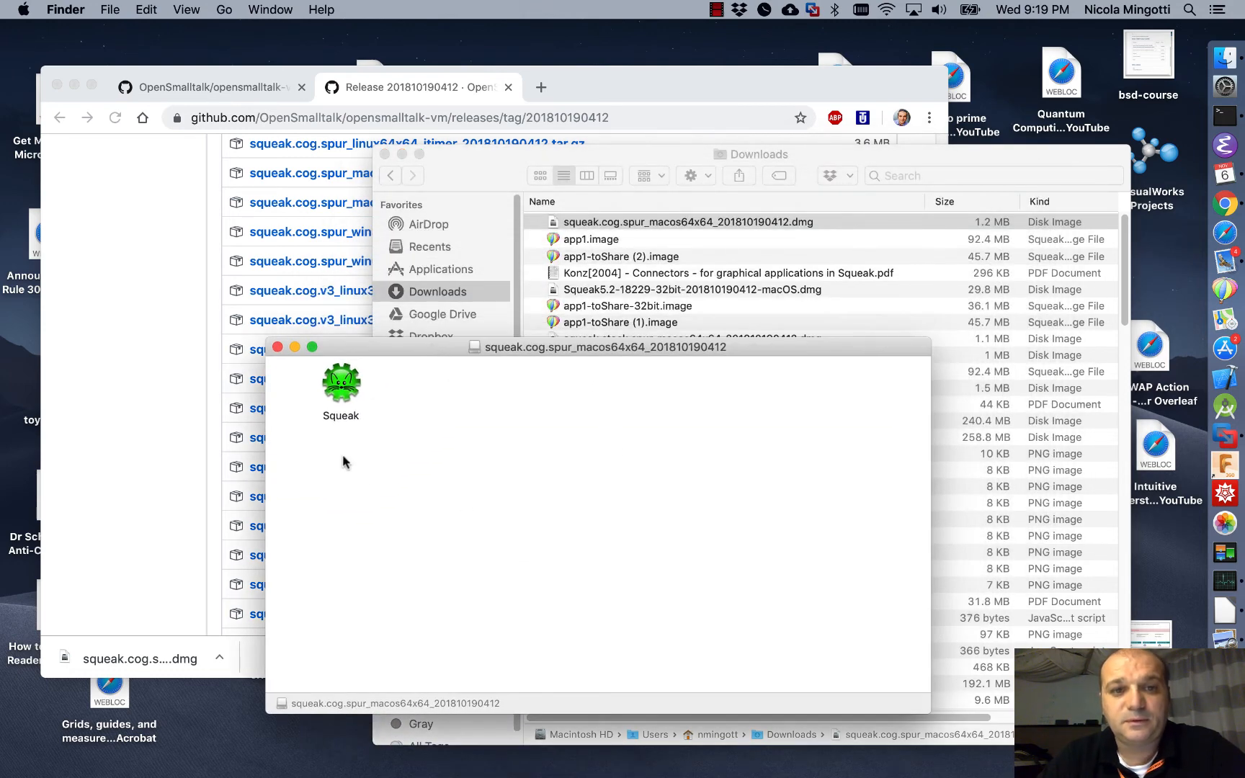
left_click(340, 382)
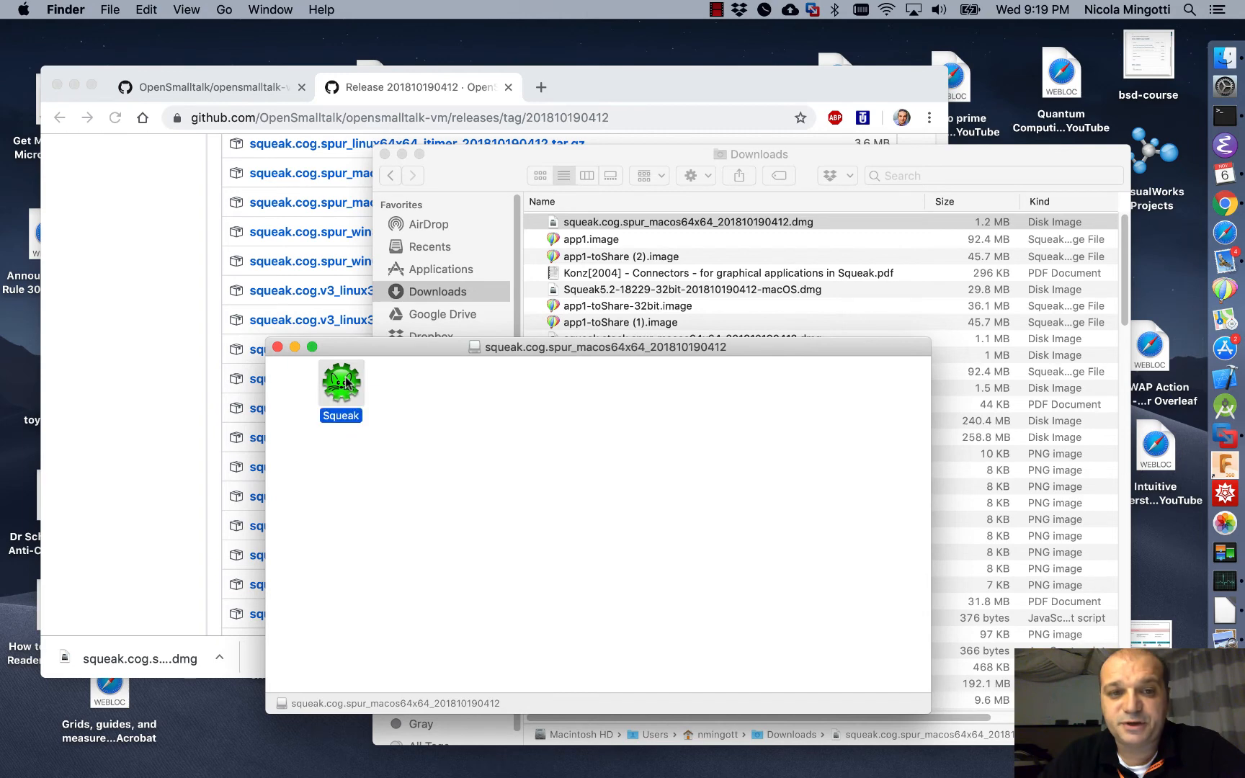
double_click(340, 379)
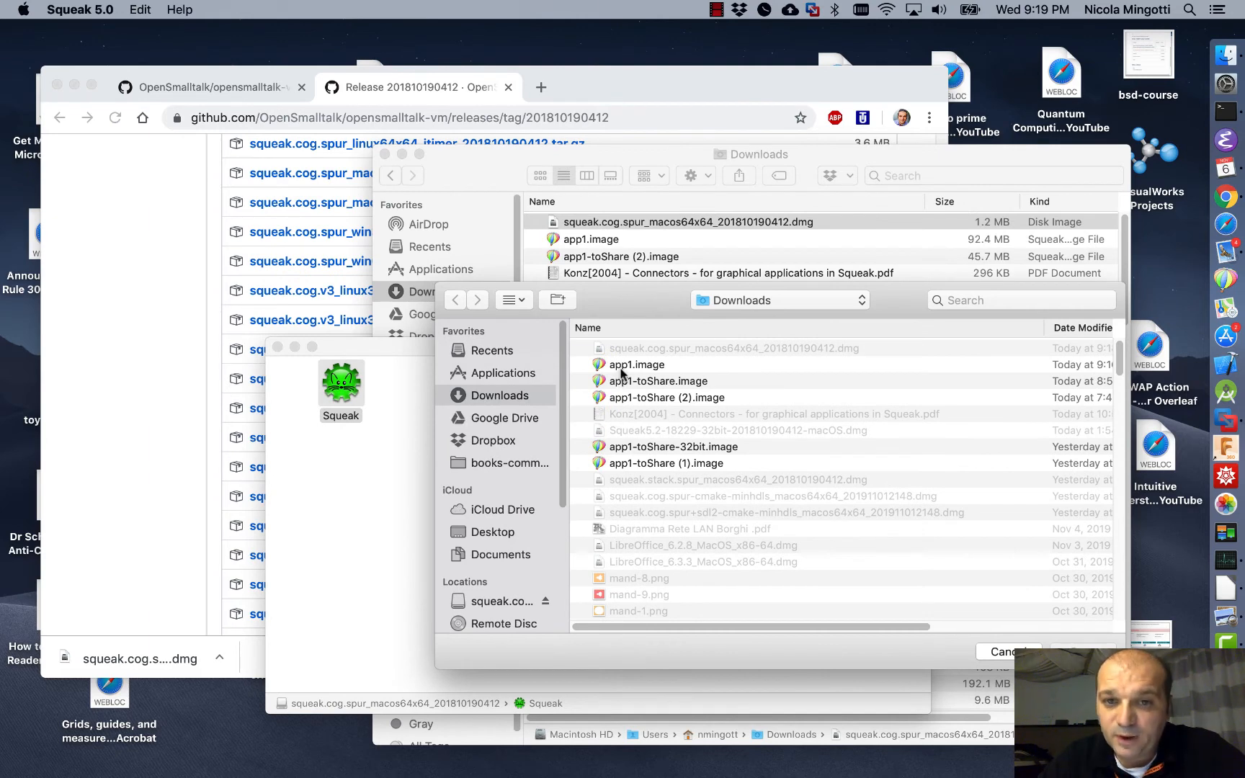
- Choose app1.image in the Open dialog so the Hello World app runs in the VM
left_click(636, 364)
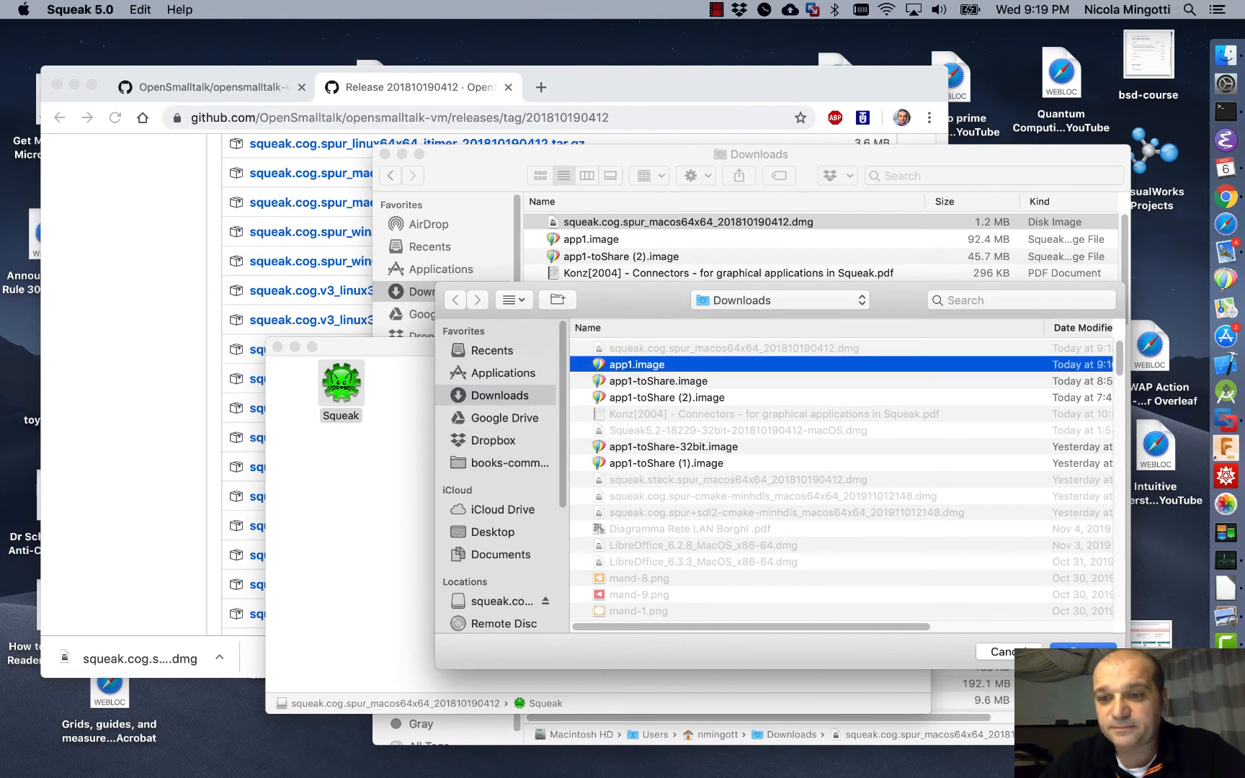
double_click(636, 363)
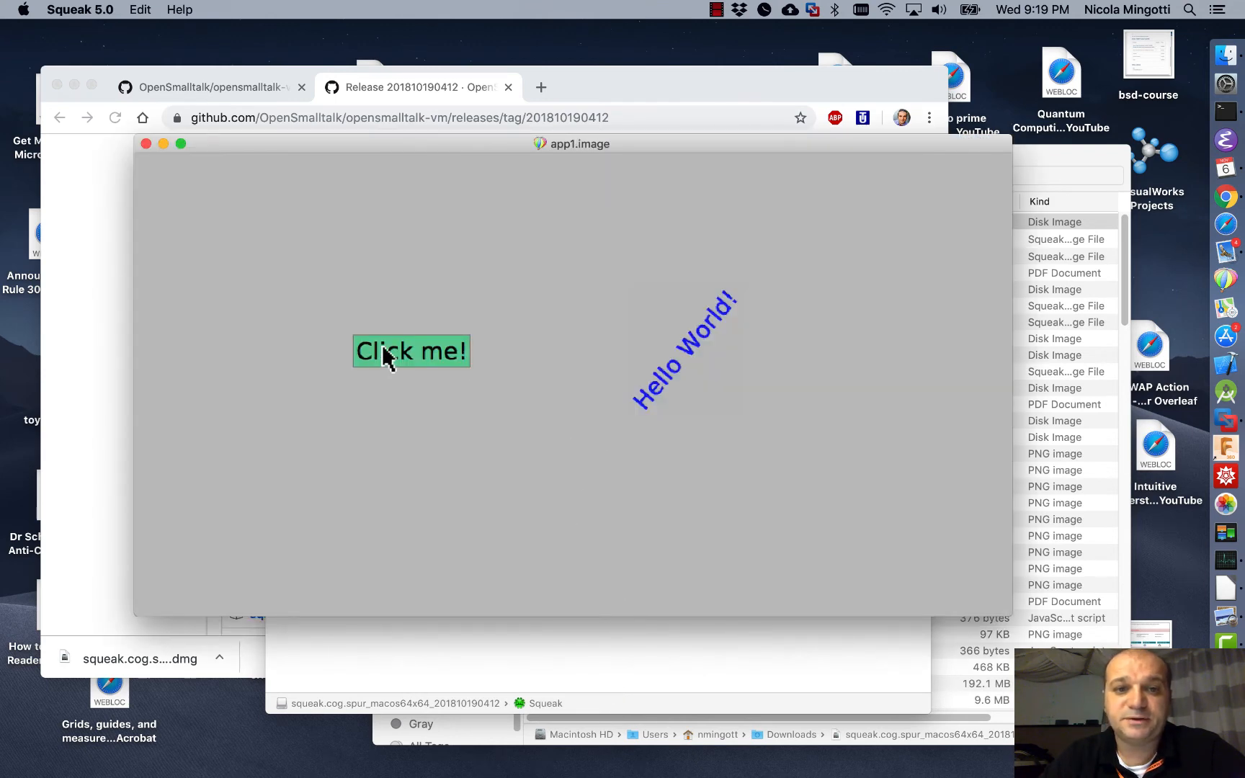
- Press Click me! several times to rotate the Hello World text until vertical
left_click(410, 351)
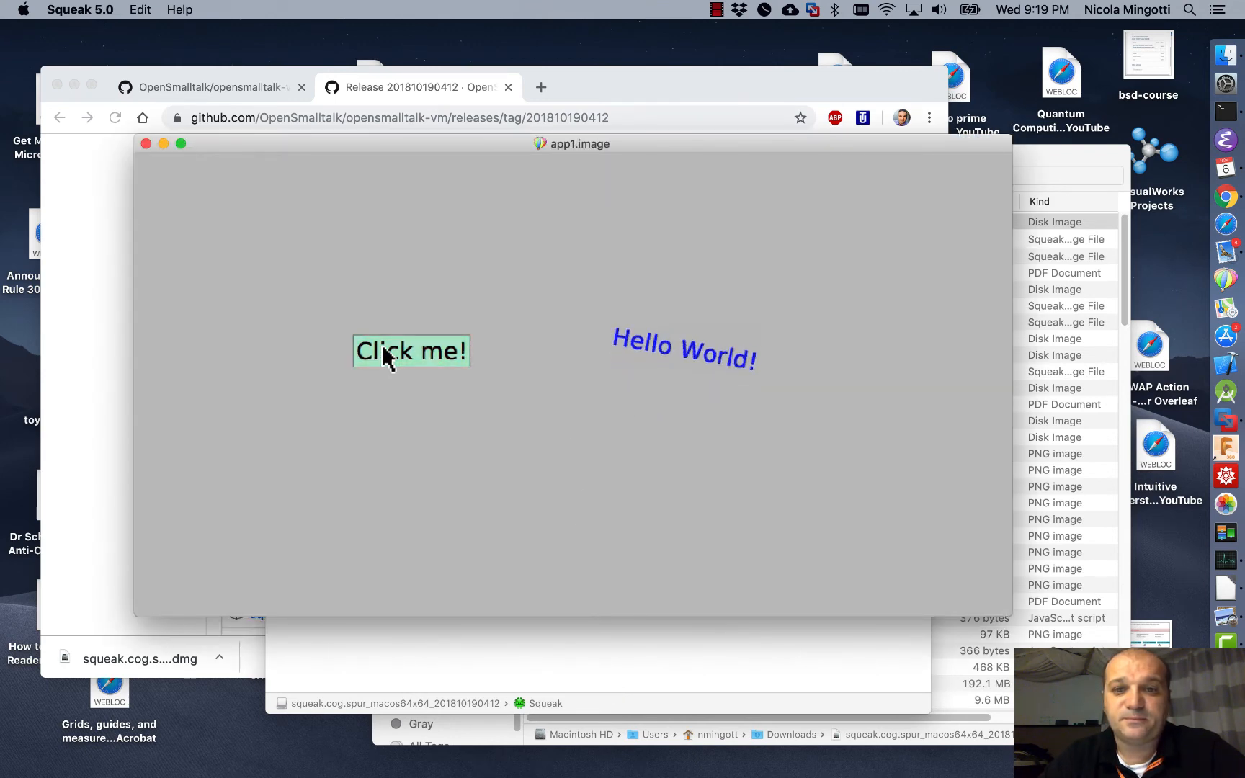
left_click(410, 352)
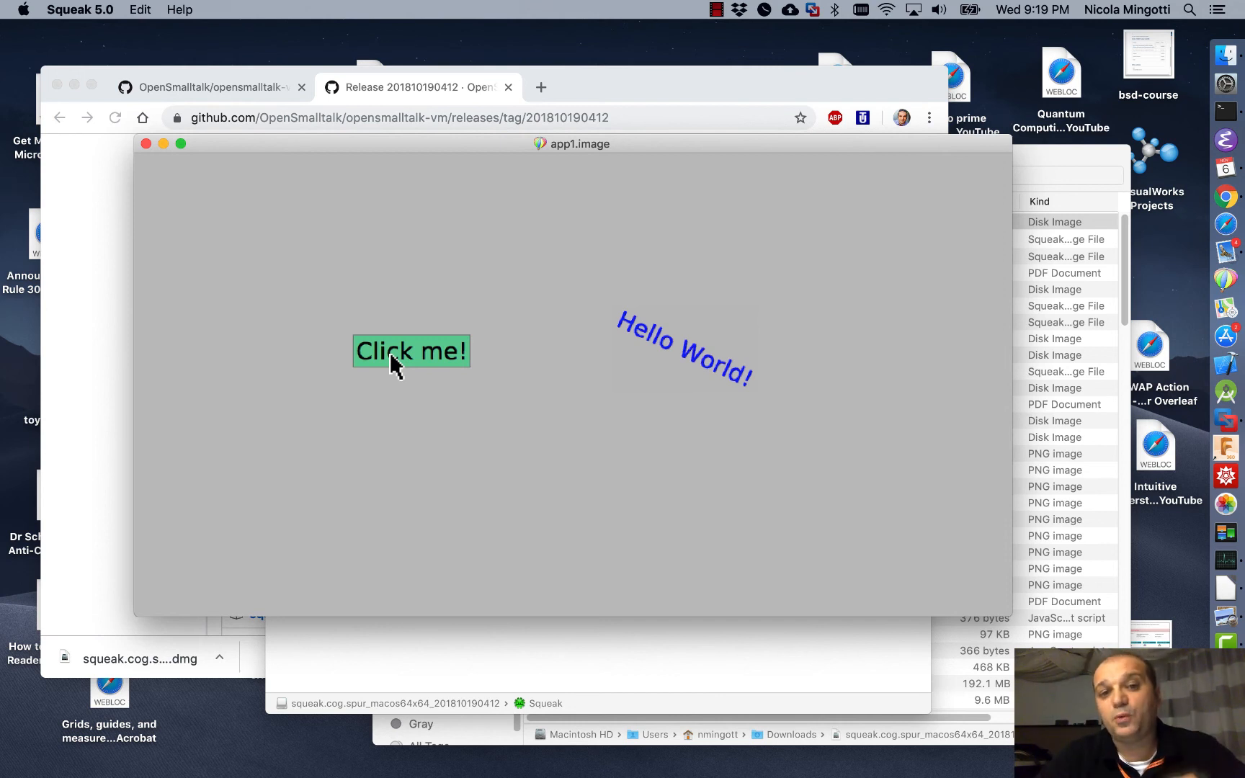
mouse_move(419, 522)
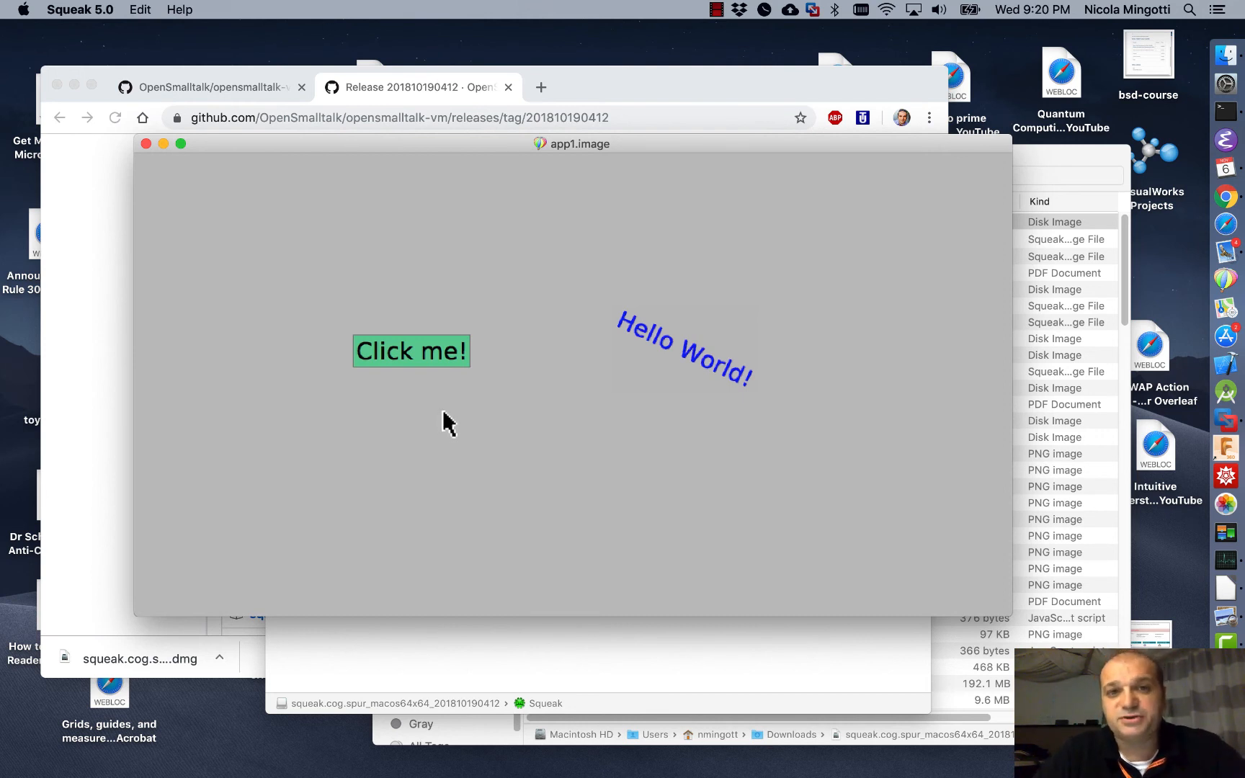
mouse_move(421, 430)
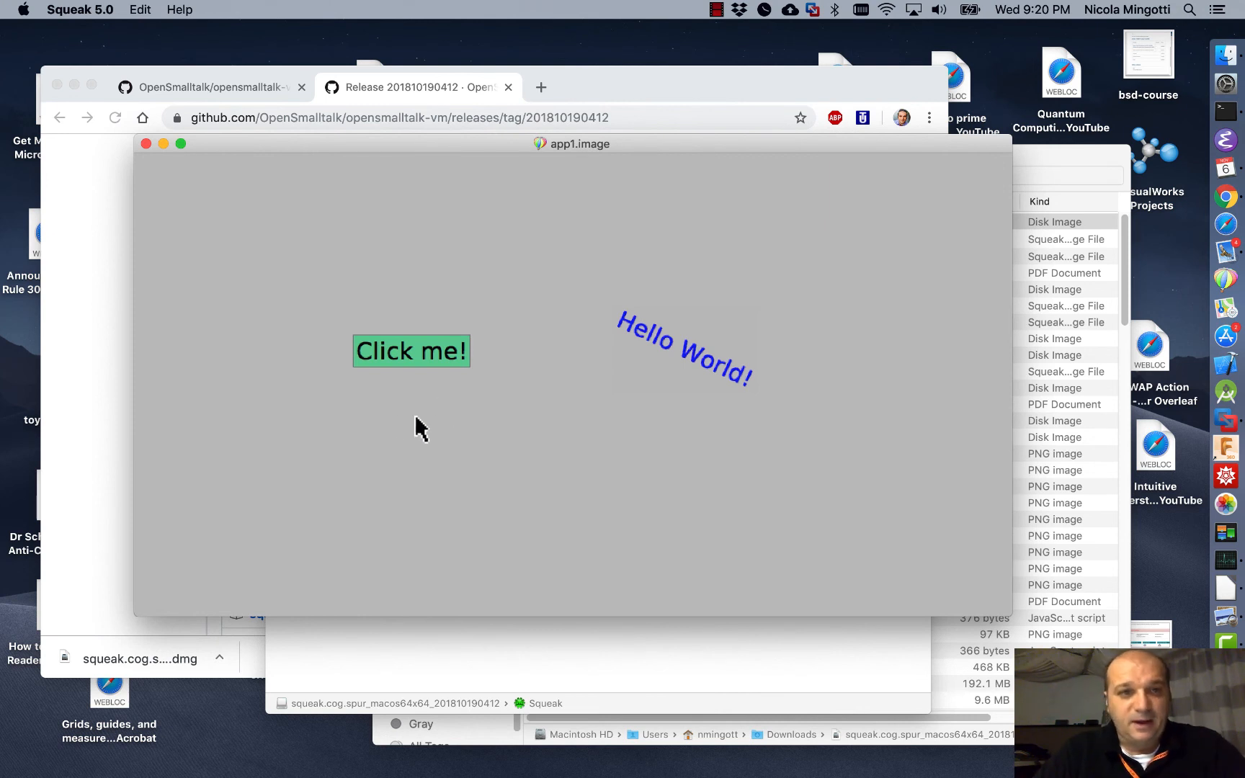
left_click(410, 351)
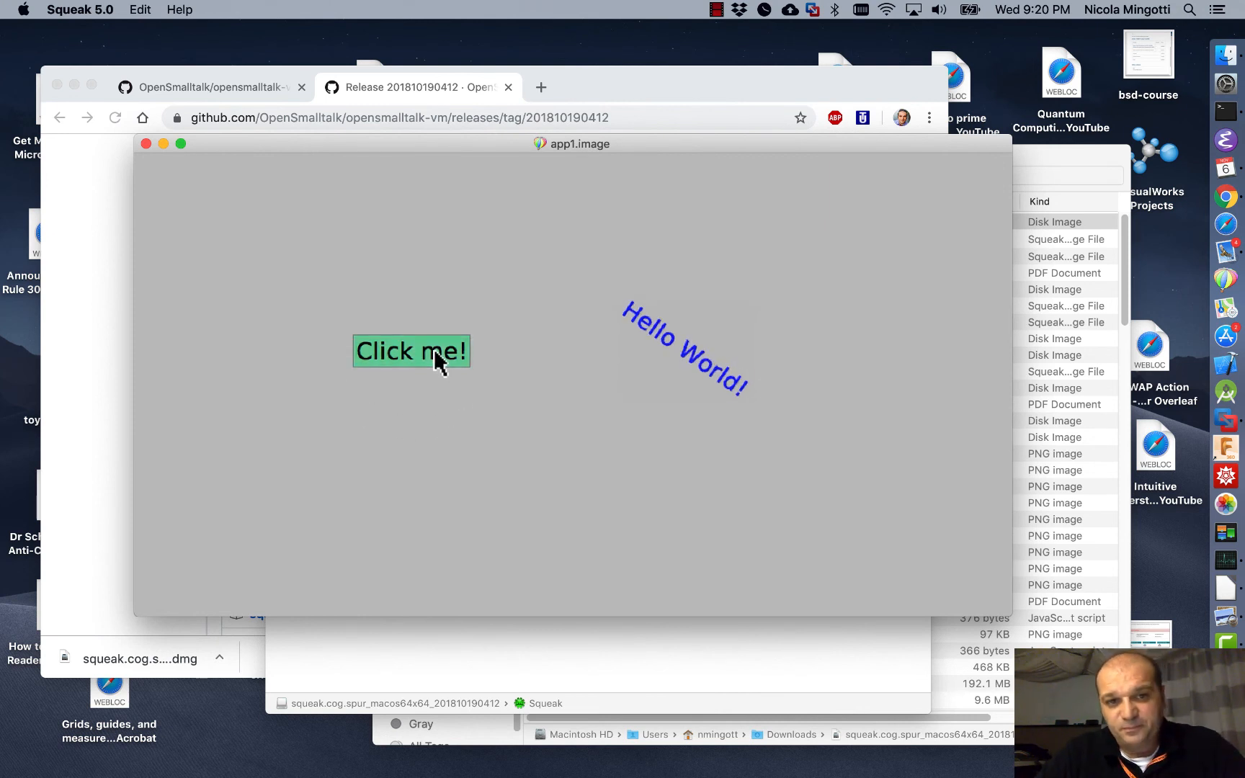
left_click(410, 350)
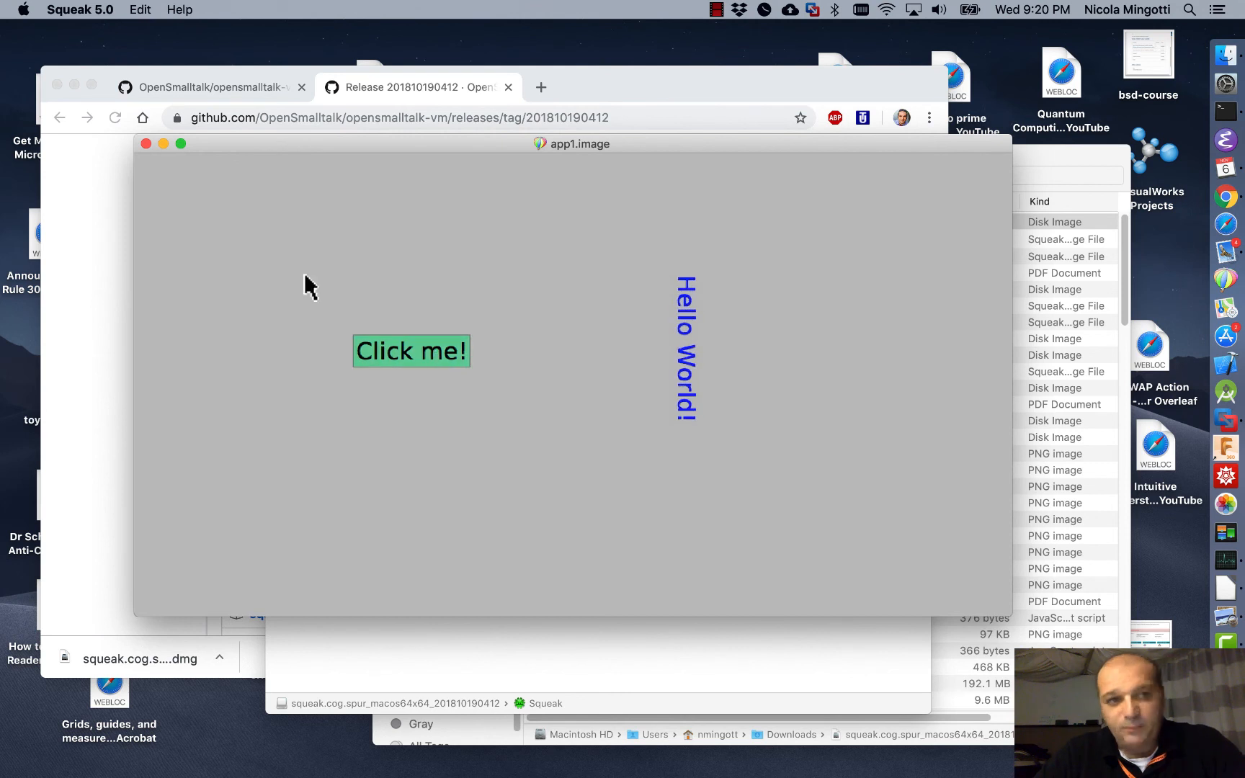
- Close the app1.image window, bringing up the Save changes before quitting? prompt
left_click(145, 144)
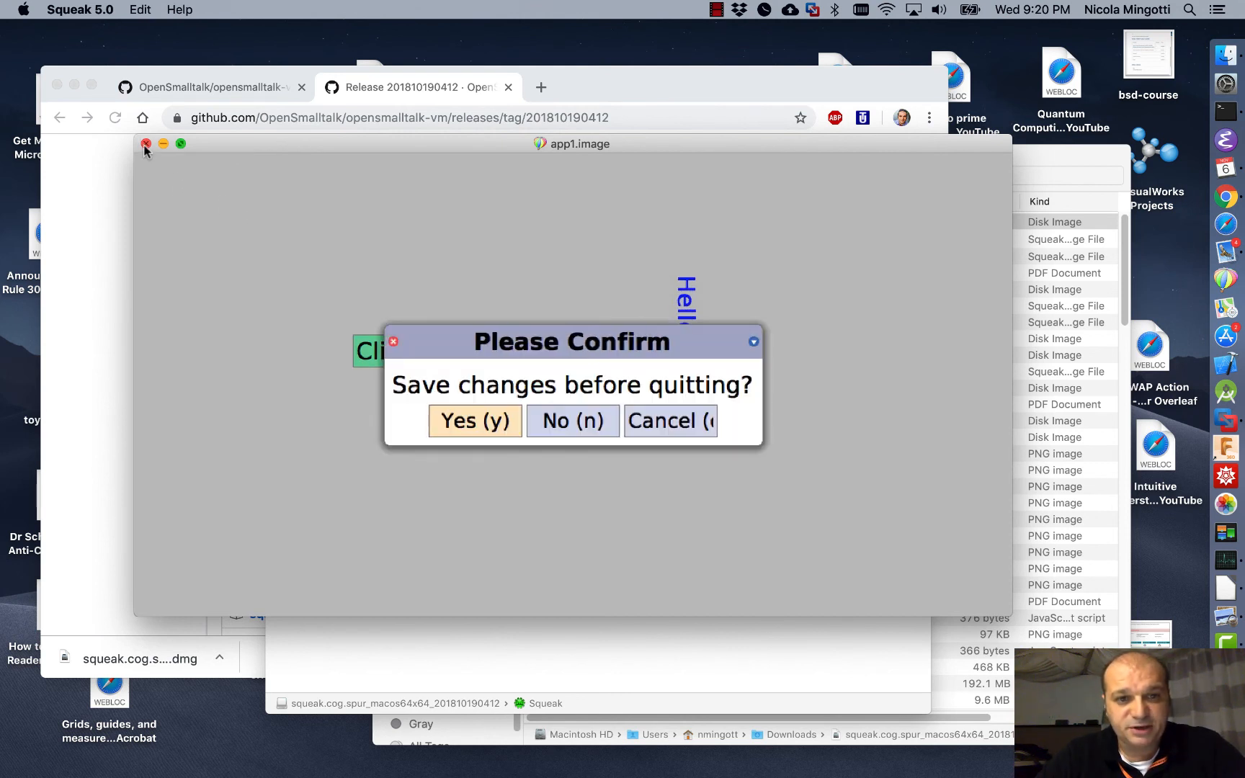
mouse_move(608, 401)
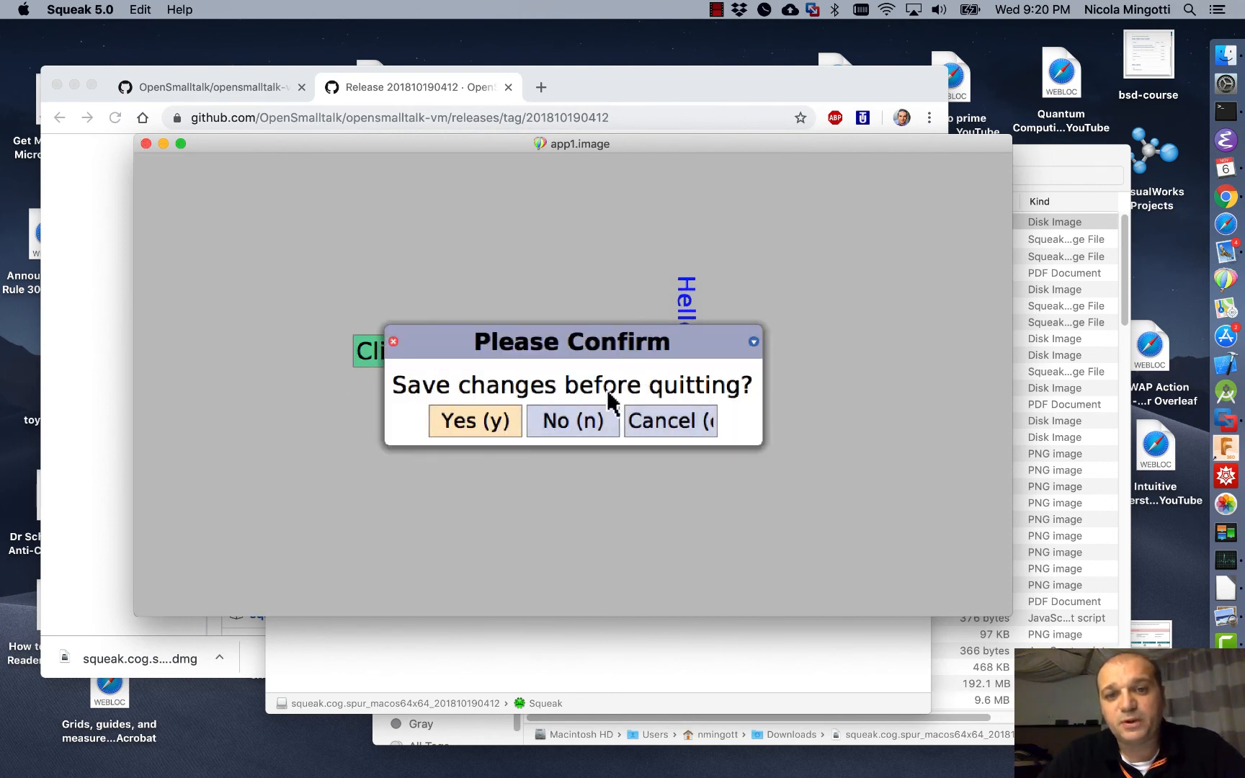
mouse_move(572, 420)
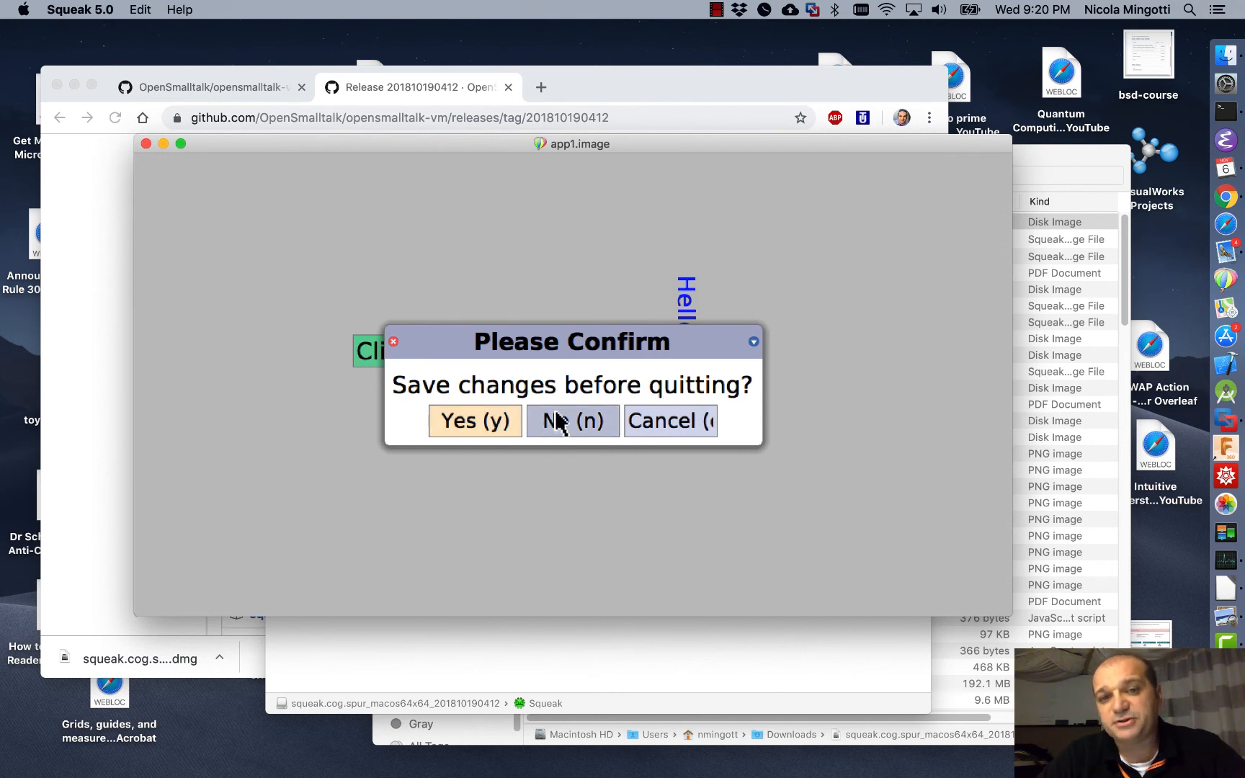
left_click_drag(571, 342, 633, 487)
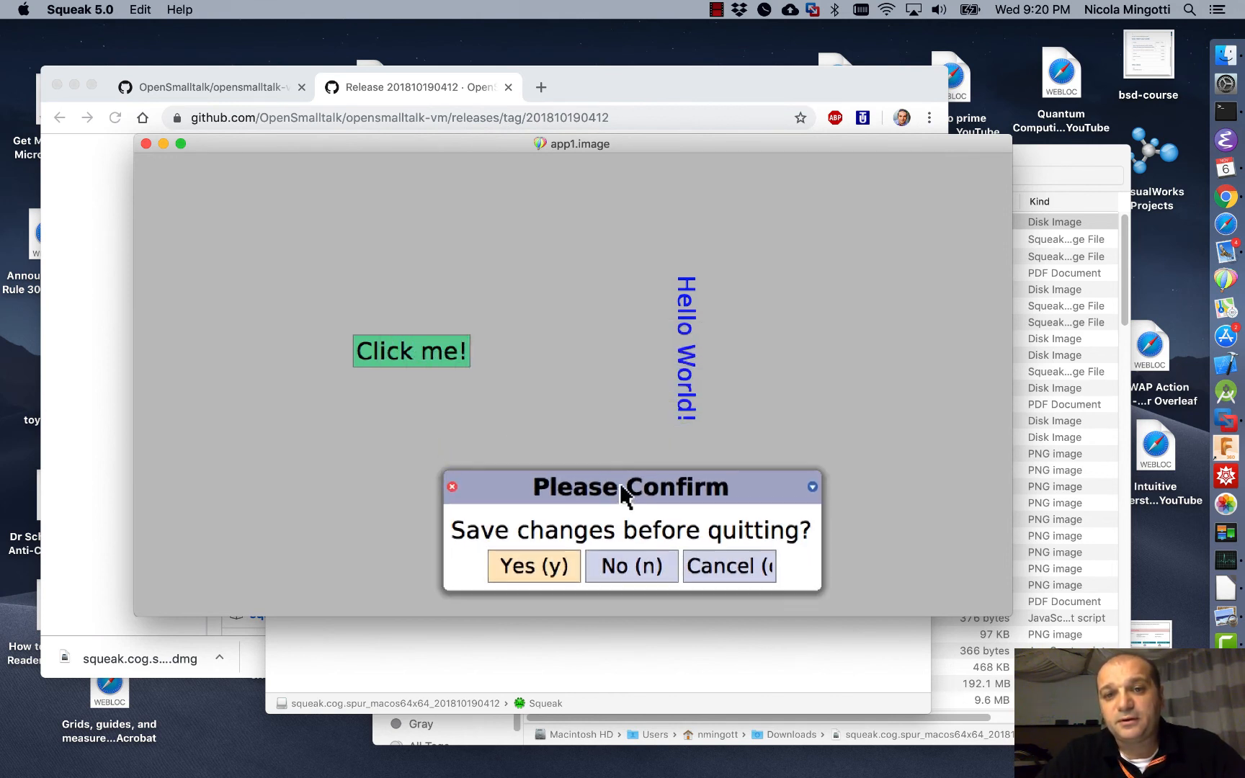
mouse_move(687, 416)
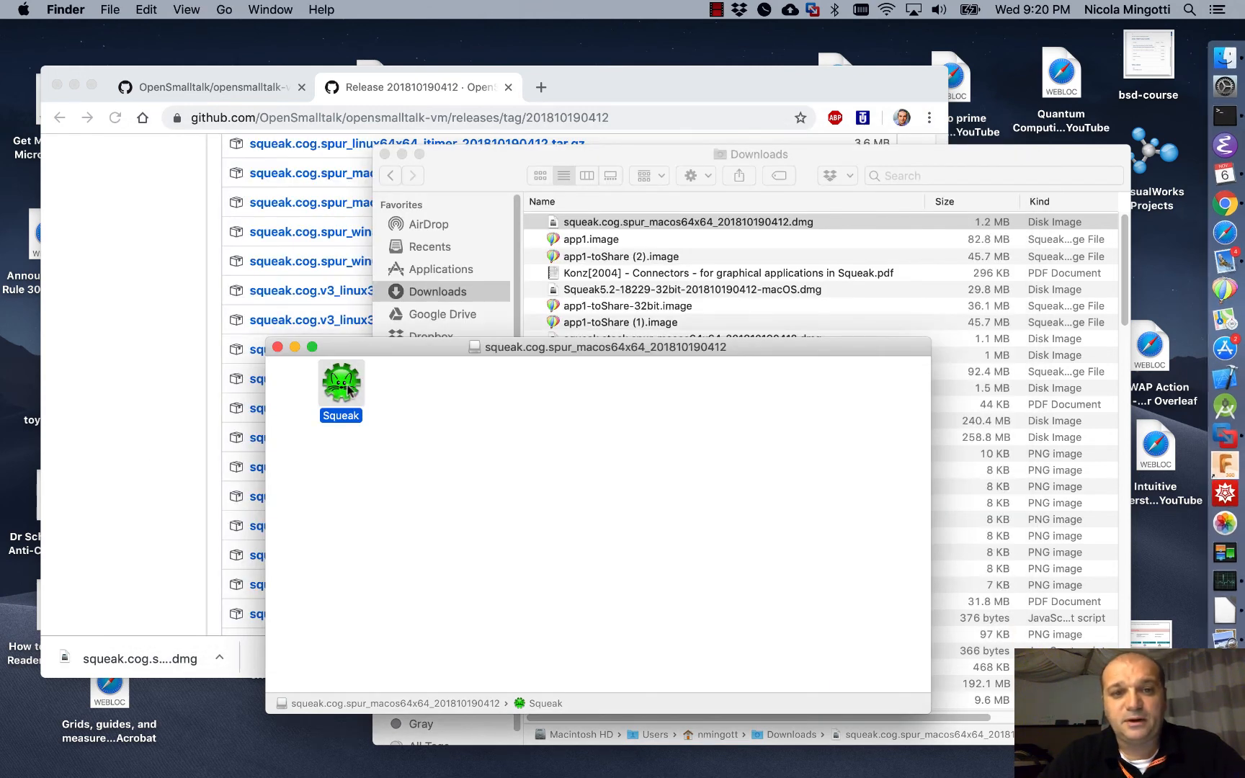
- Relaunch the macOS Squeak VM and load app1.image from Downloads, showing Click me! and Hello World
double_click(340, 383)
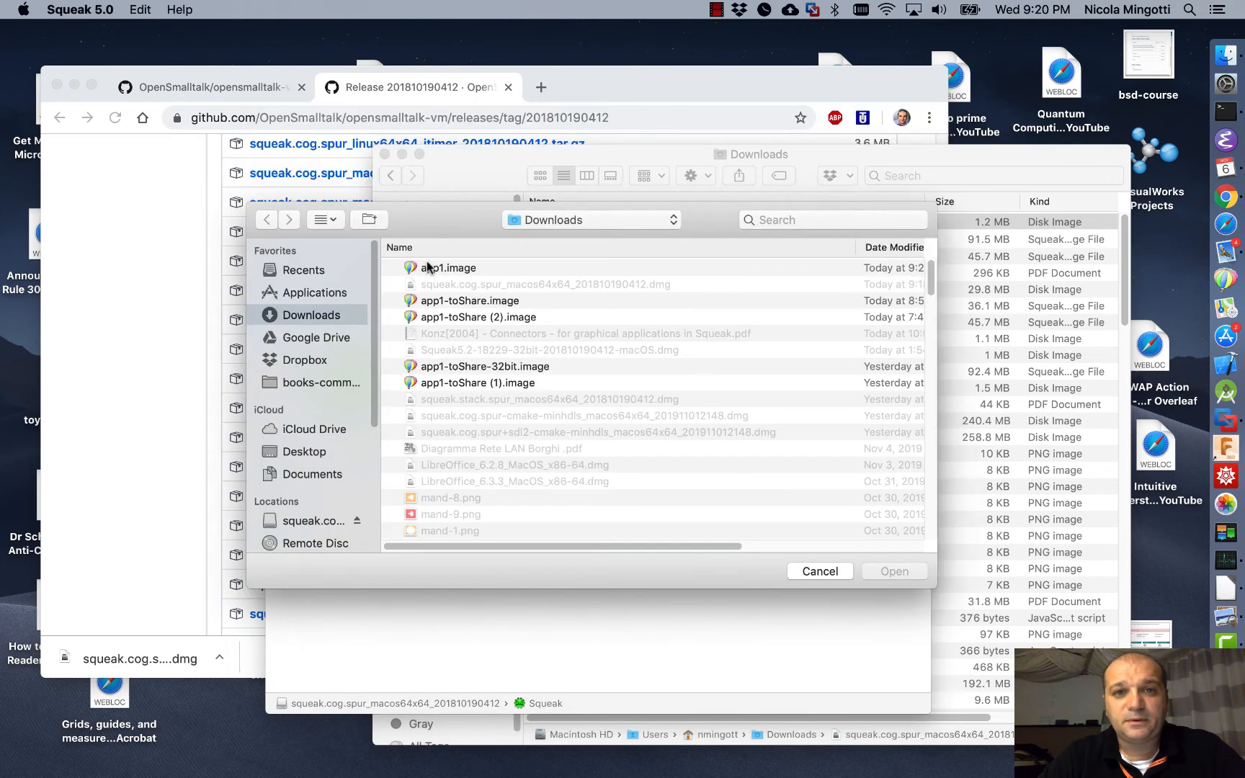
left_click(449, 268)
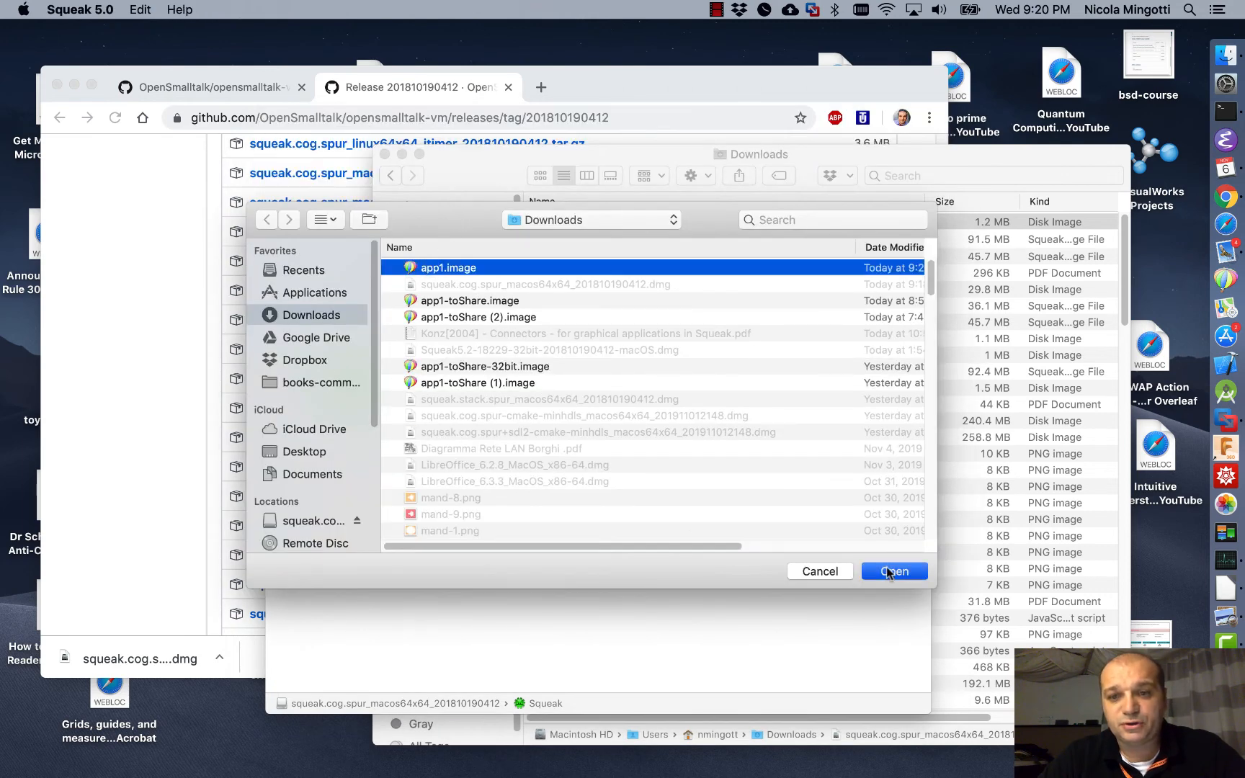
left_click(892, 570)
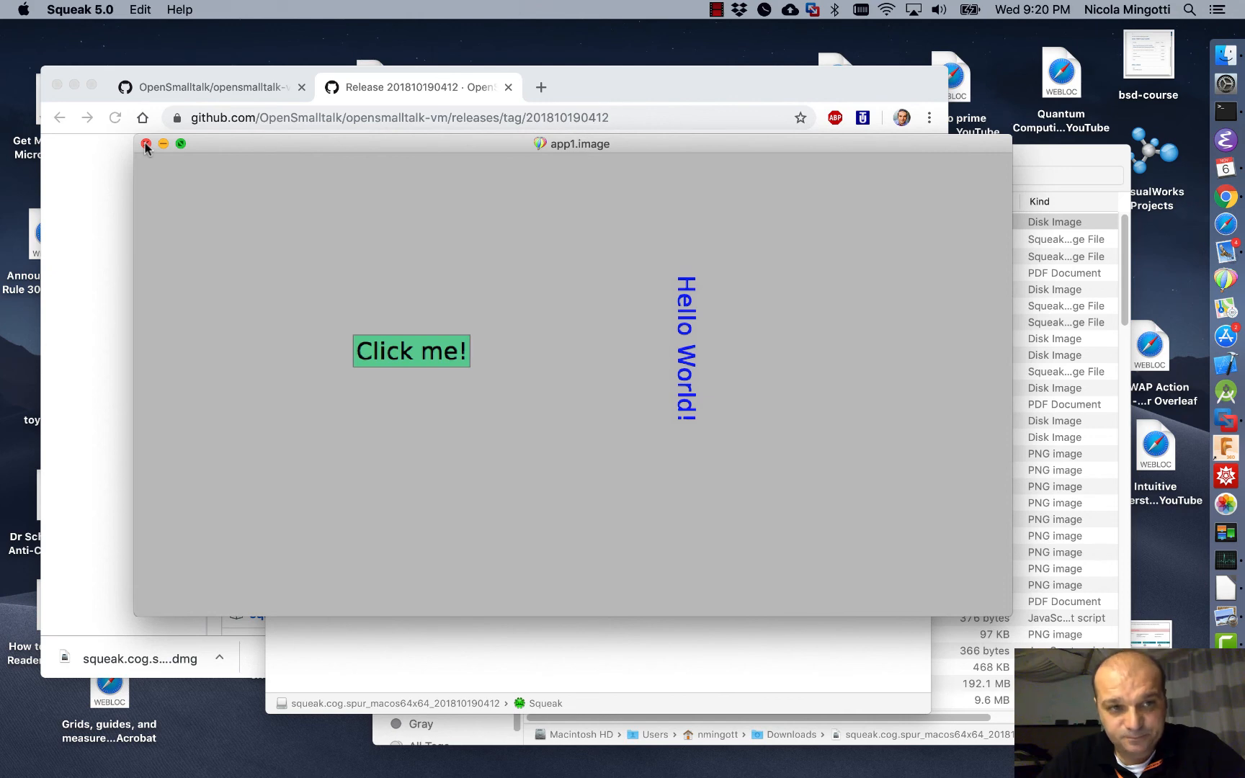
- Quit the running image, then reach the SqueakJS by Bert Freudenberg run page in a new Chrome tab
left_click(146, 144)
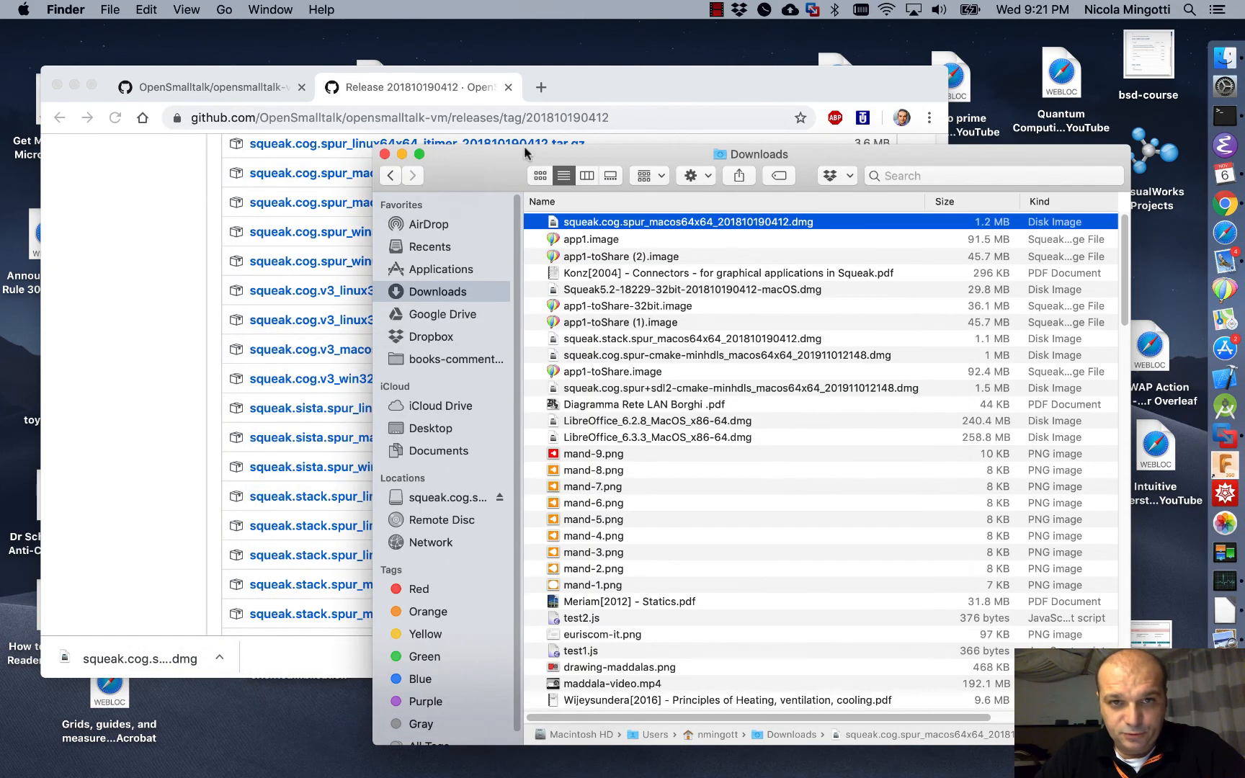
left_click(690, 83)
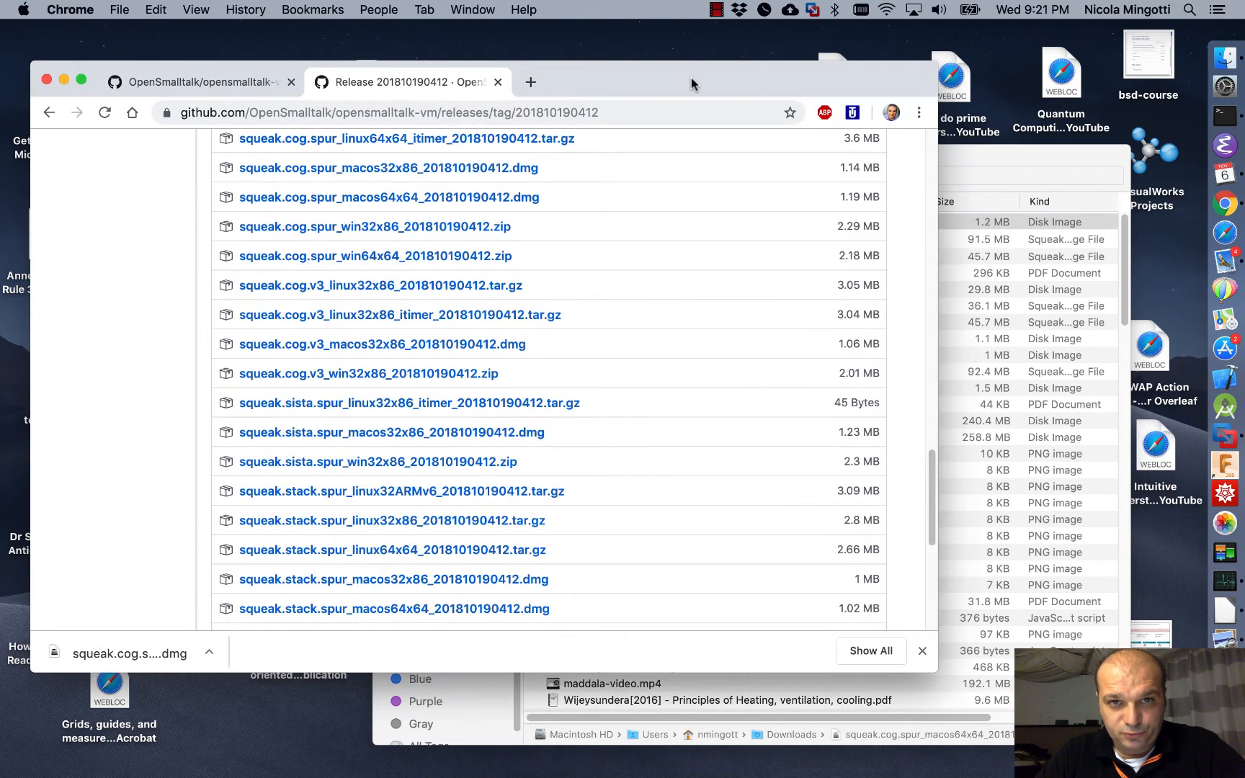
left_click(531, 83)
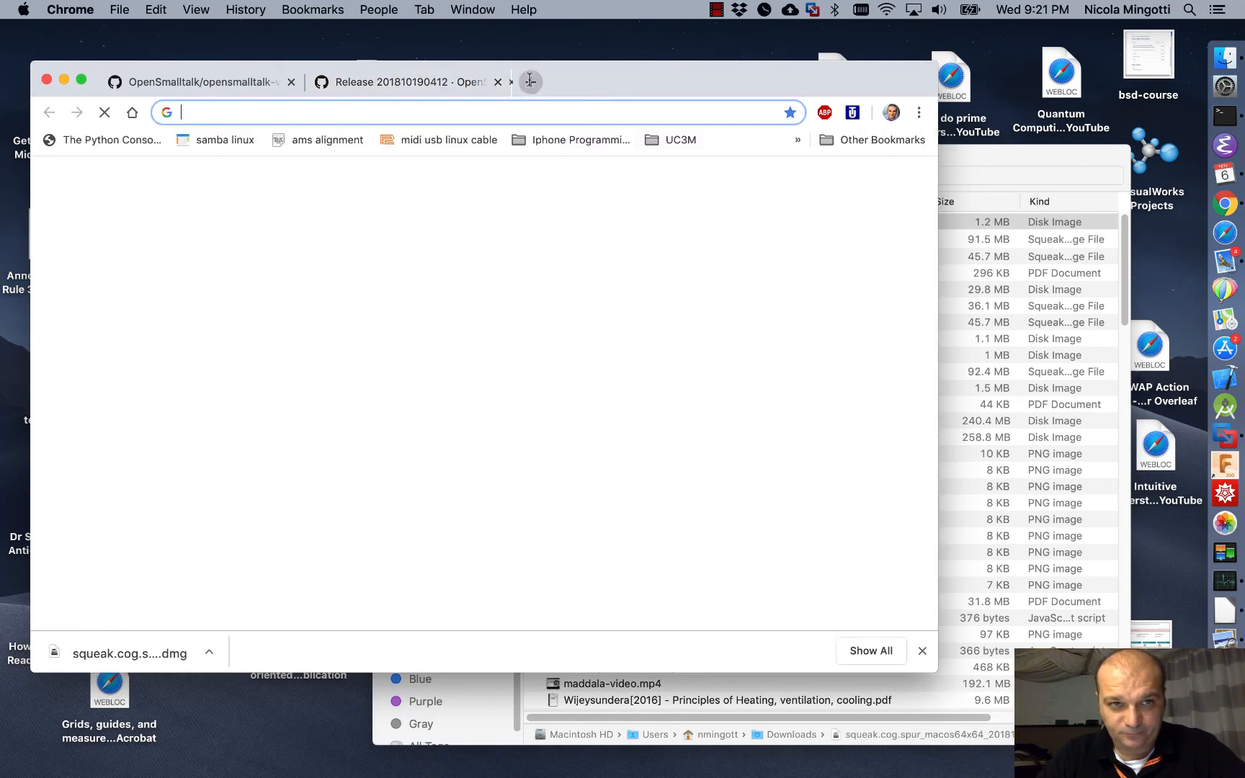
type("squeaksource.com")
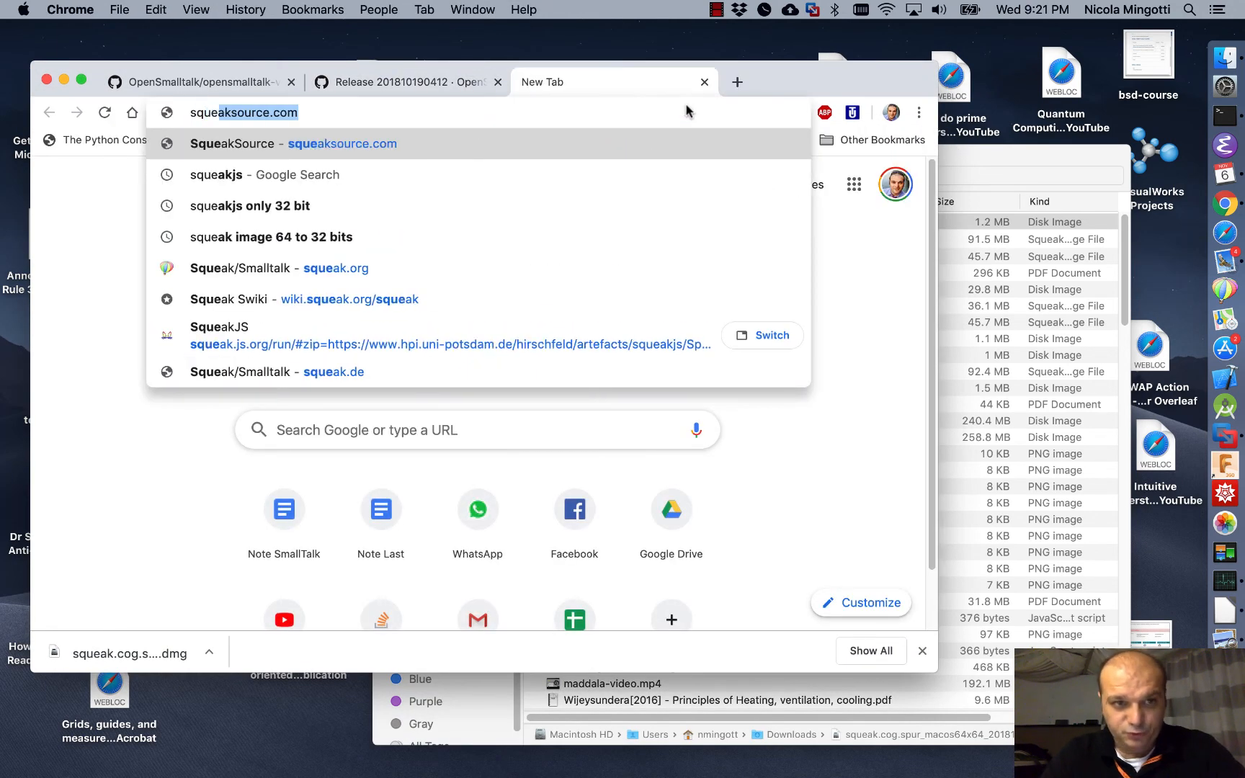
left_click(243, 174)
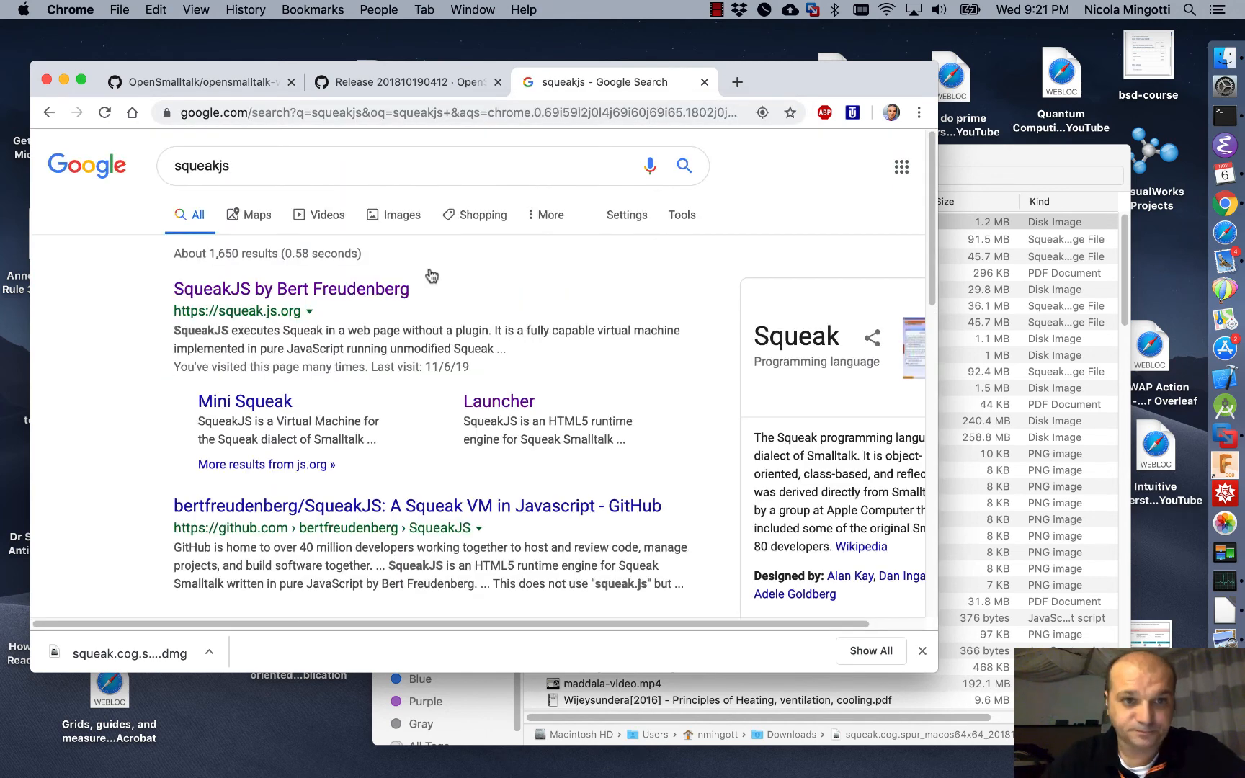
left_click(291, 288)
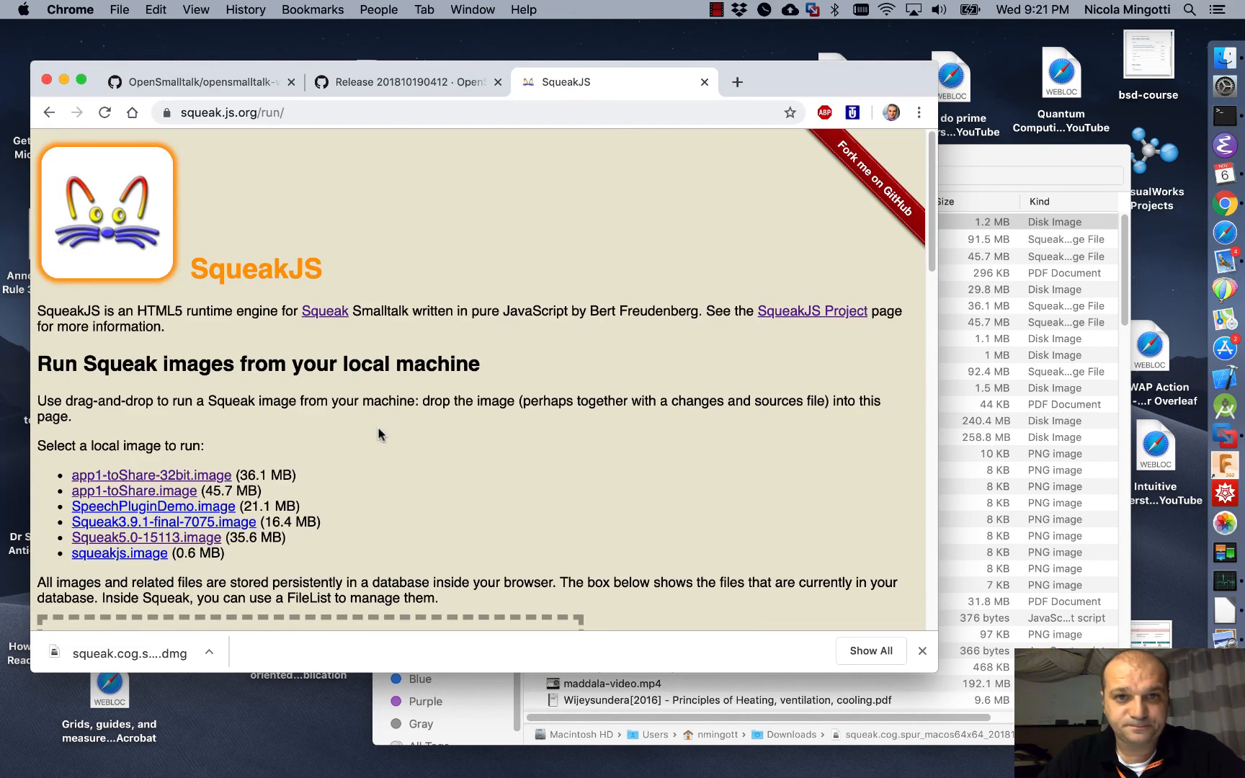
- Run the local app1-toShare-32bit.image in SqueakJS, showing Click me! and rotated Hello World
scroll("down", 3)
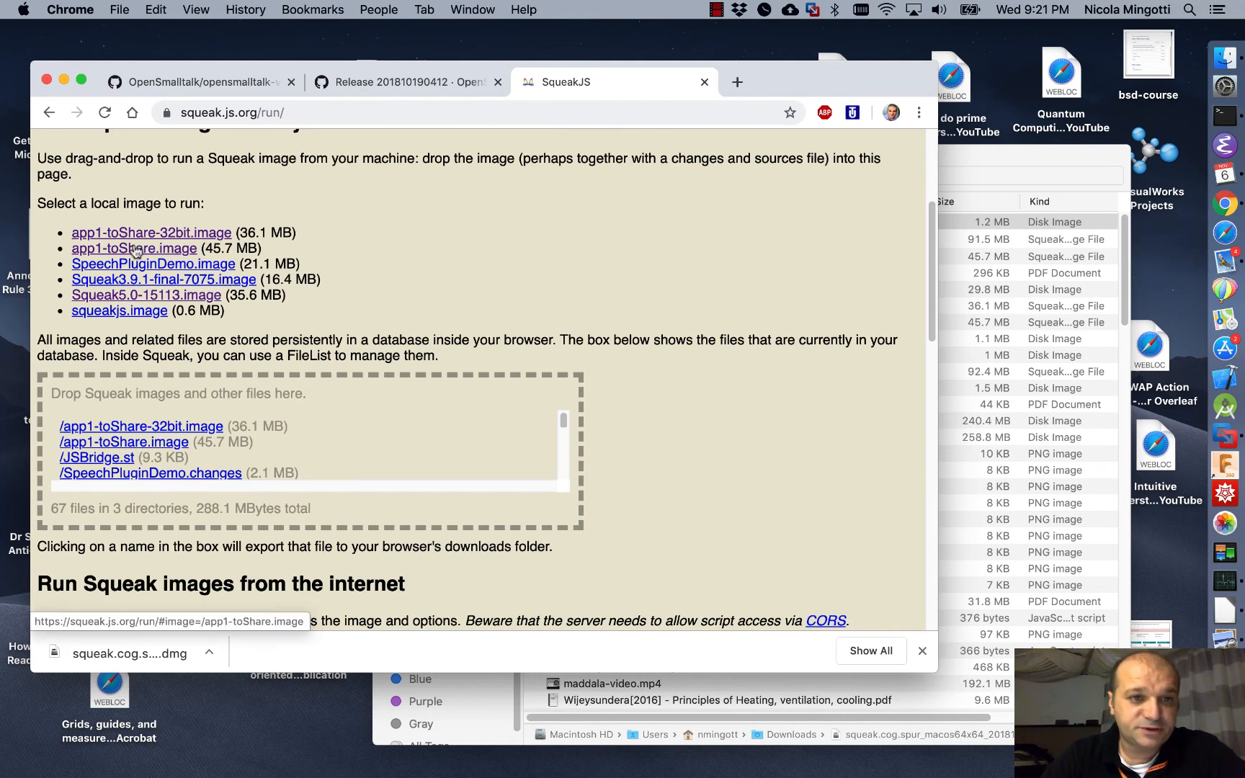
mouse_move(195, 248)
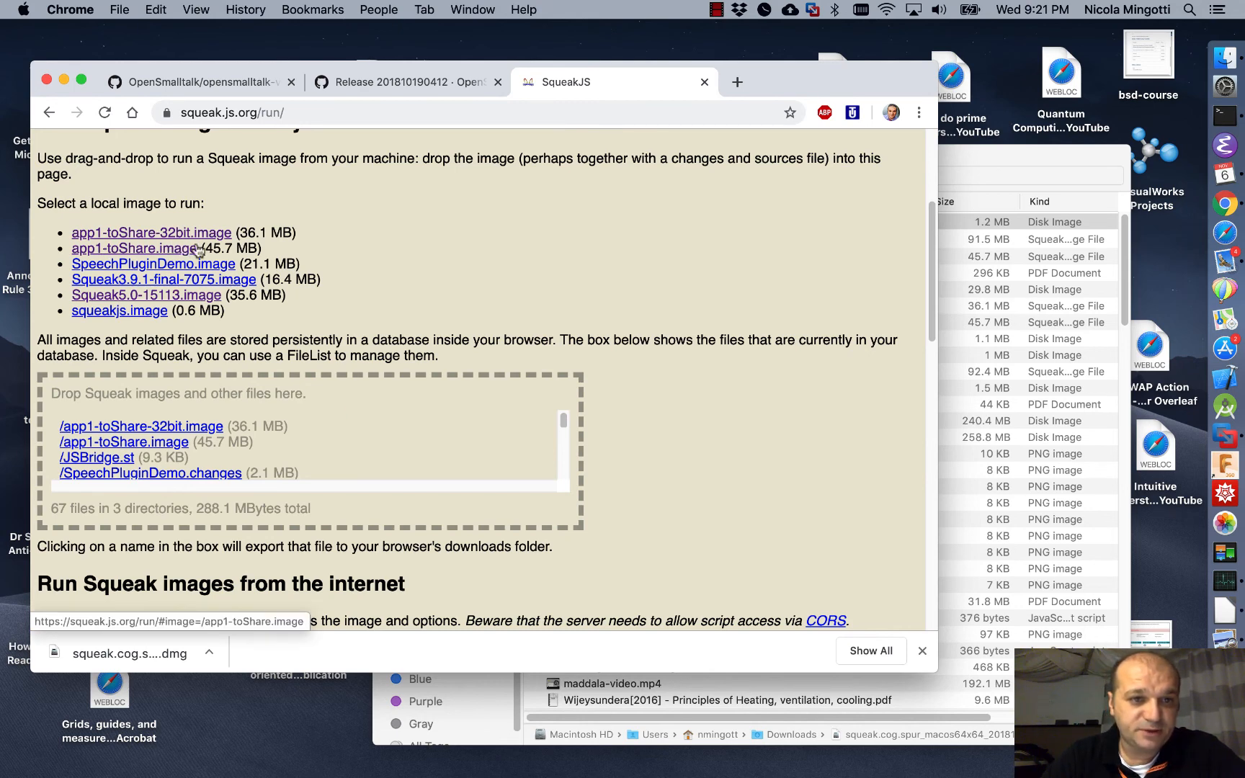
mouse_move(134, 247)
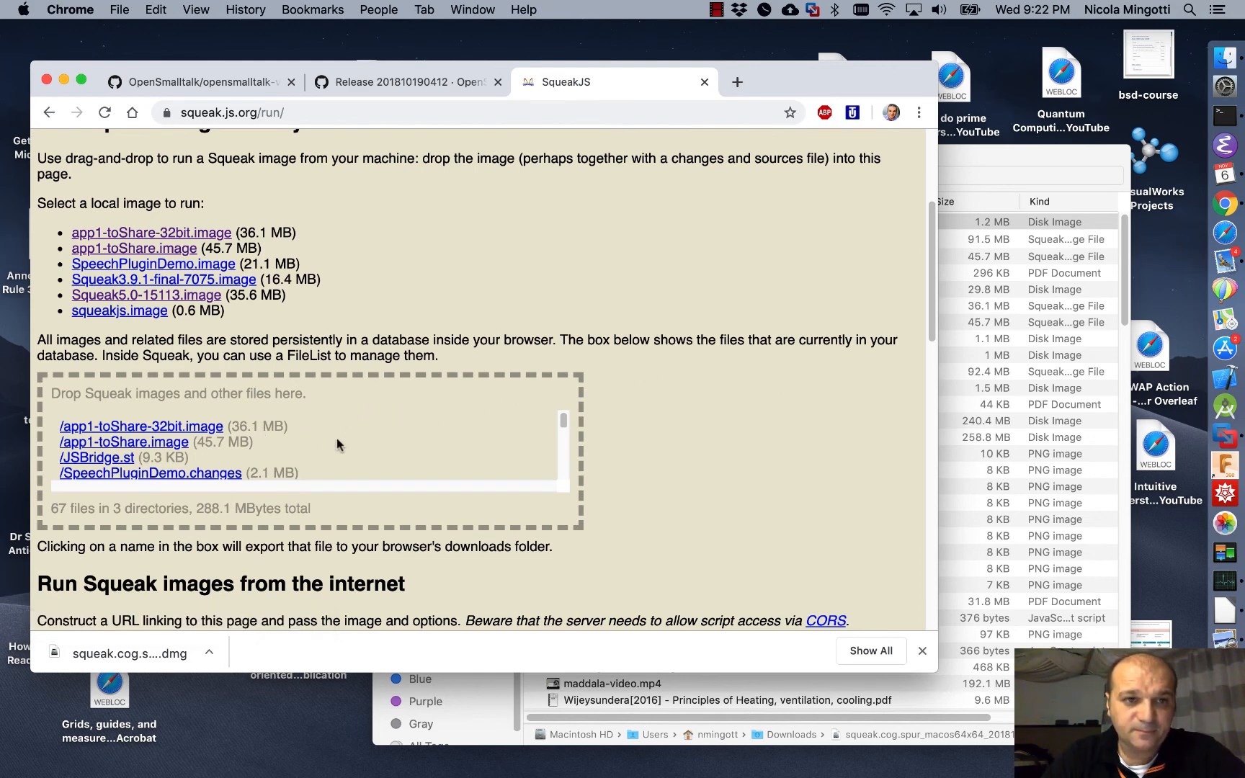
mouse_move(151, 232)
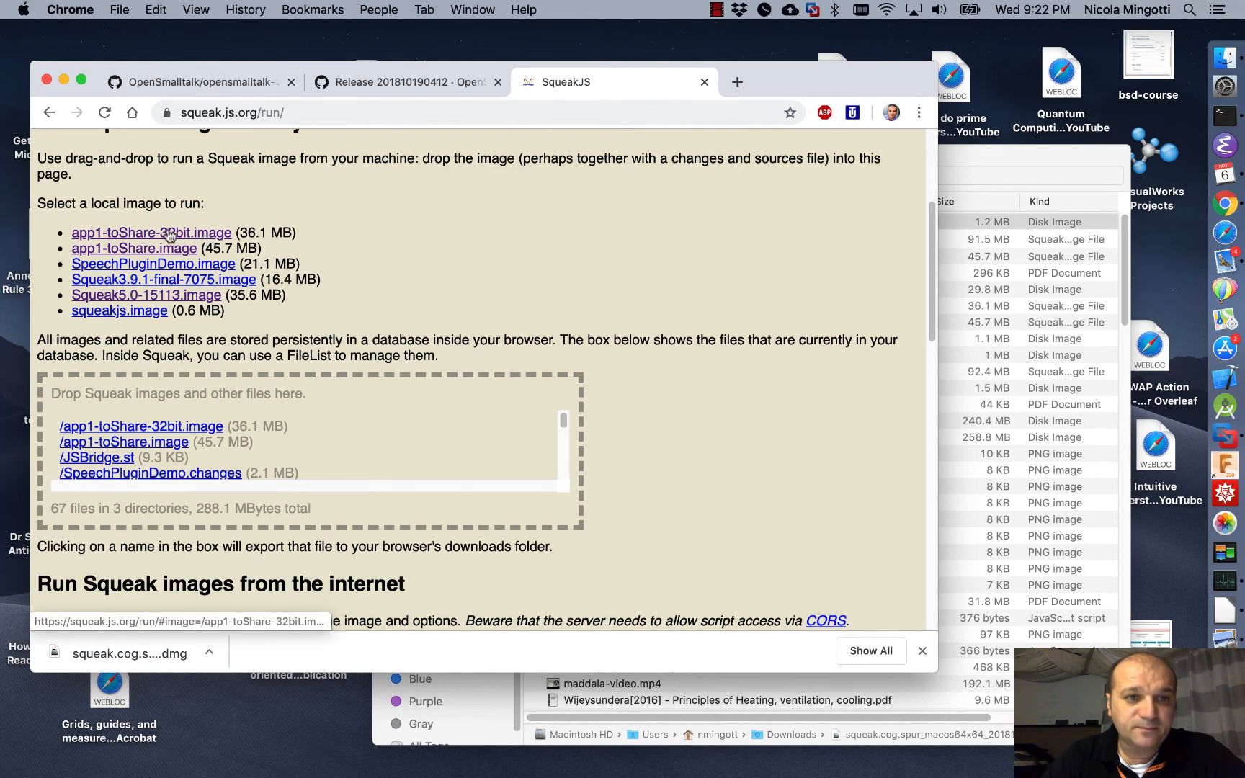
left_click(151, 232)
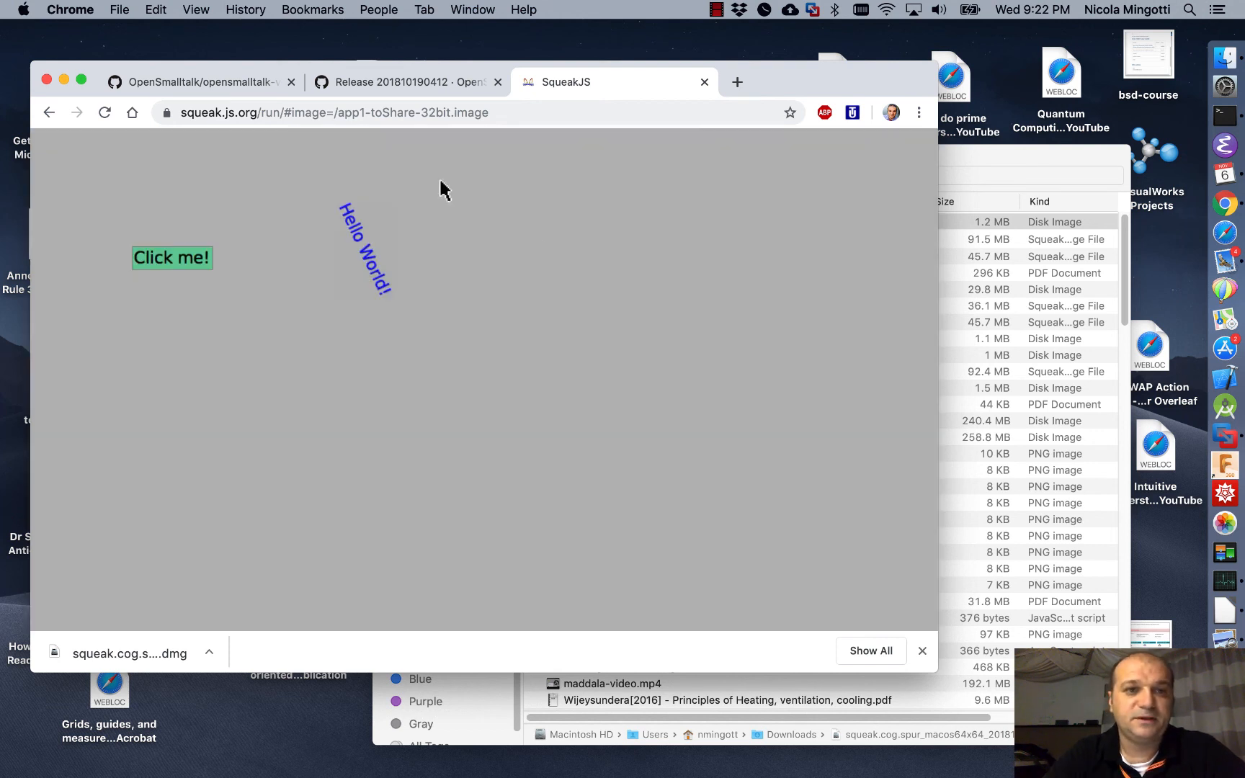
- Use Click me! to rotate the Hello World label until it shows upside down
left_click(170, 258)
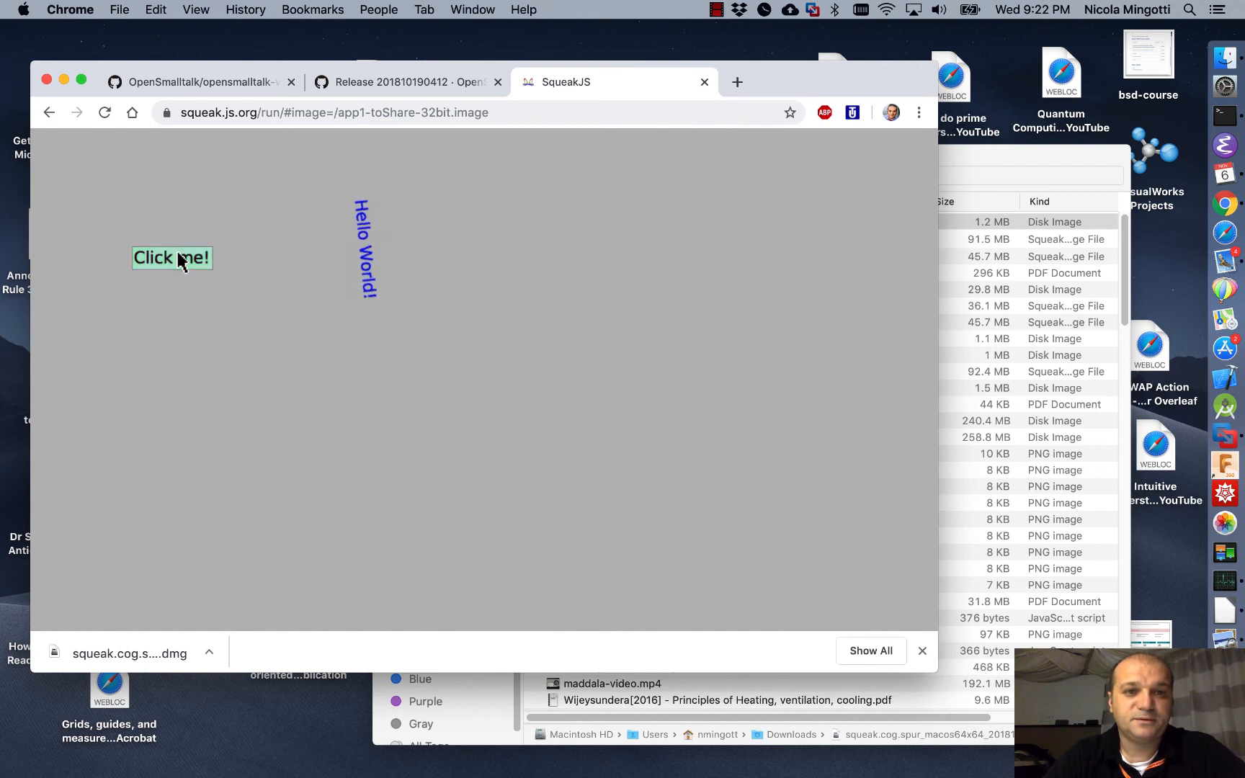
left_click(171, 258)
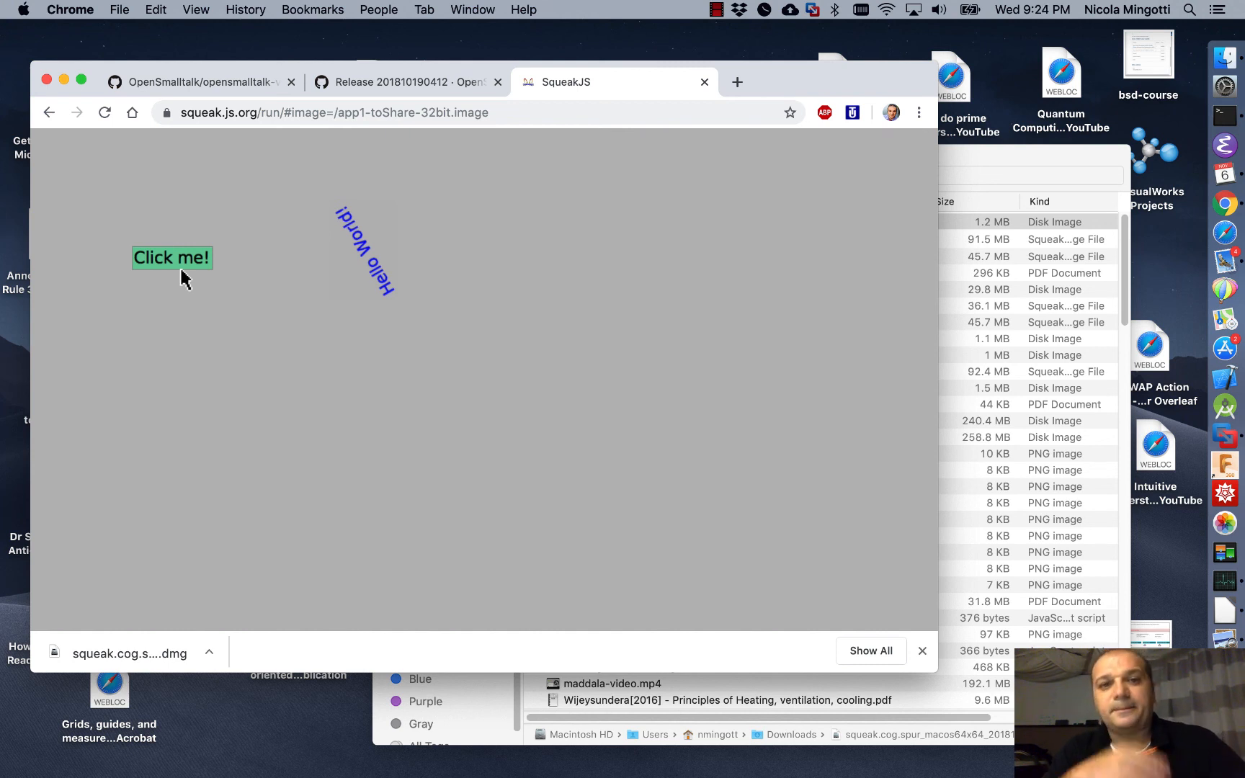
mouse_move(379, 172)
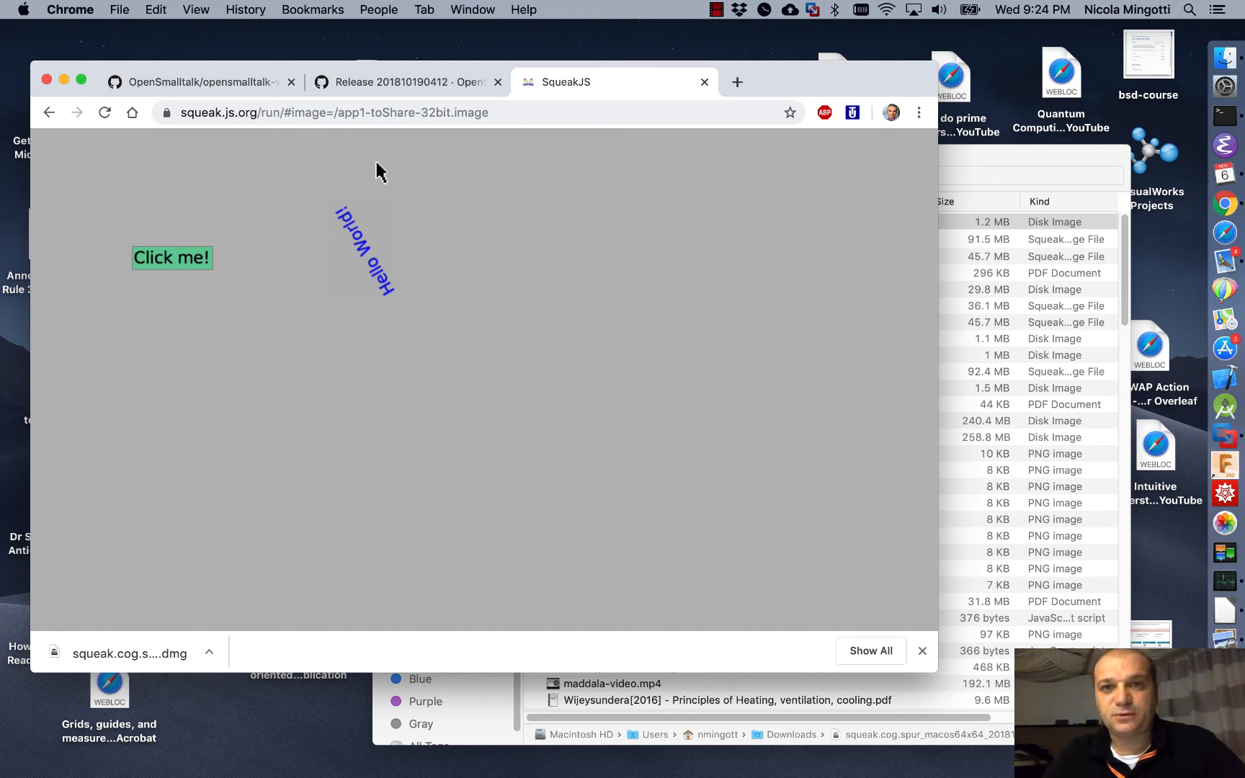